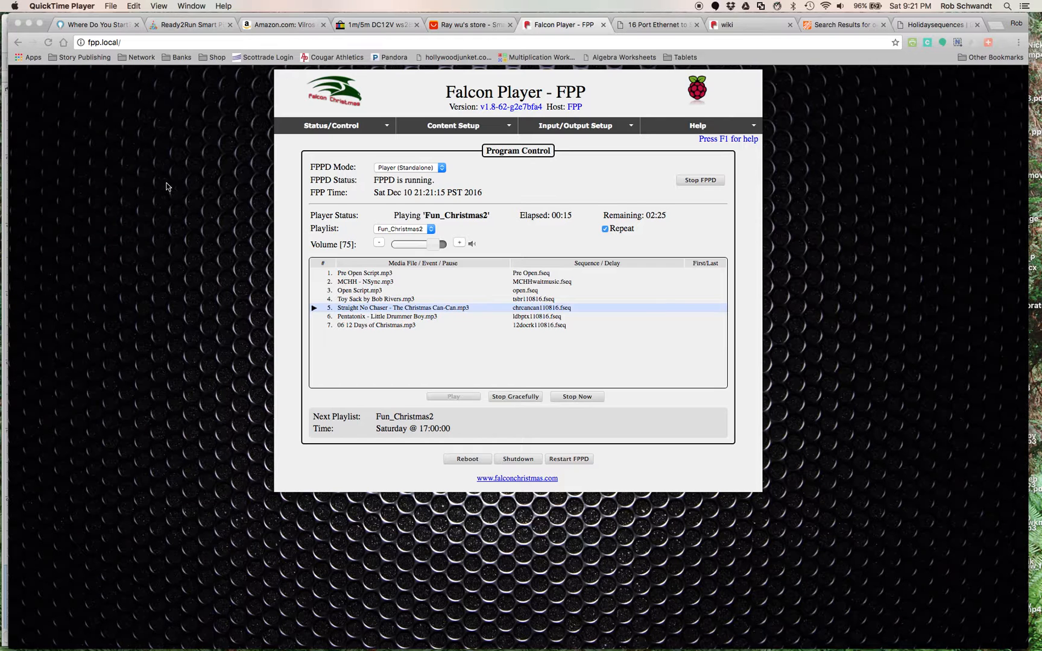
{"action": "mouse_move", "coordinate": [544, 121]}
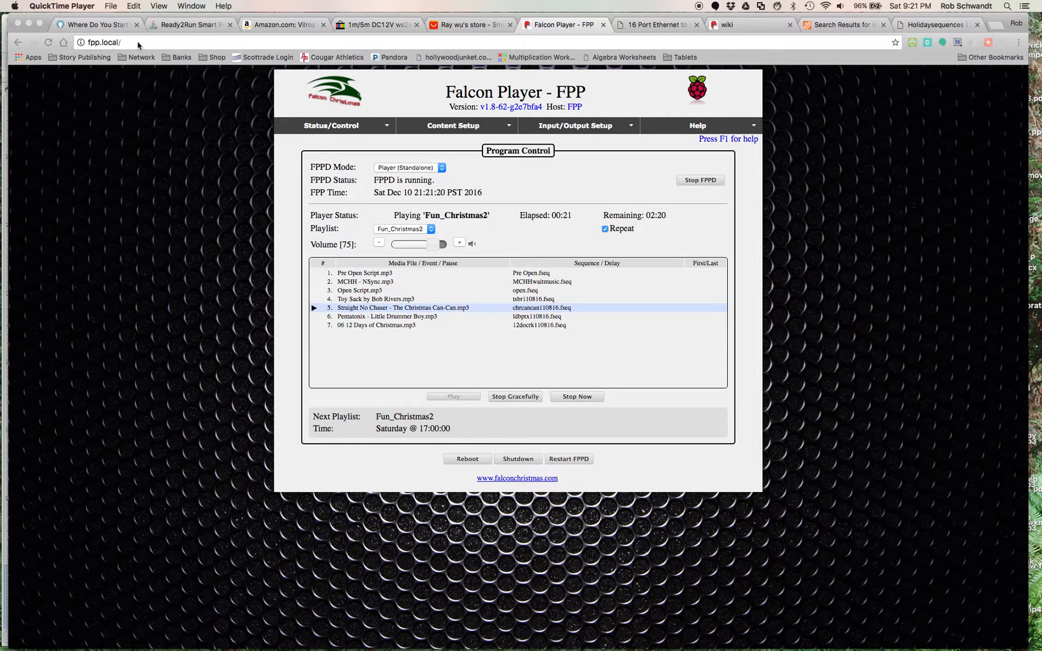
{"action": "mouse_move", "coordinate": [488, 273]}
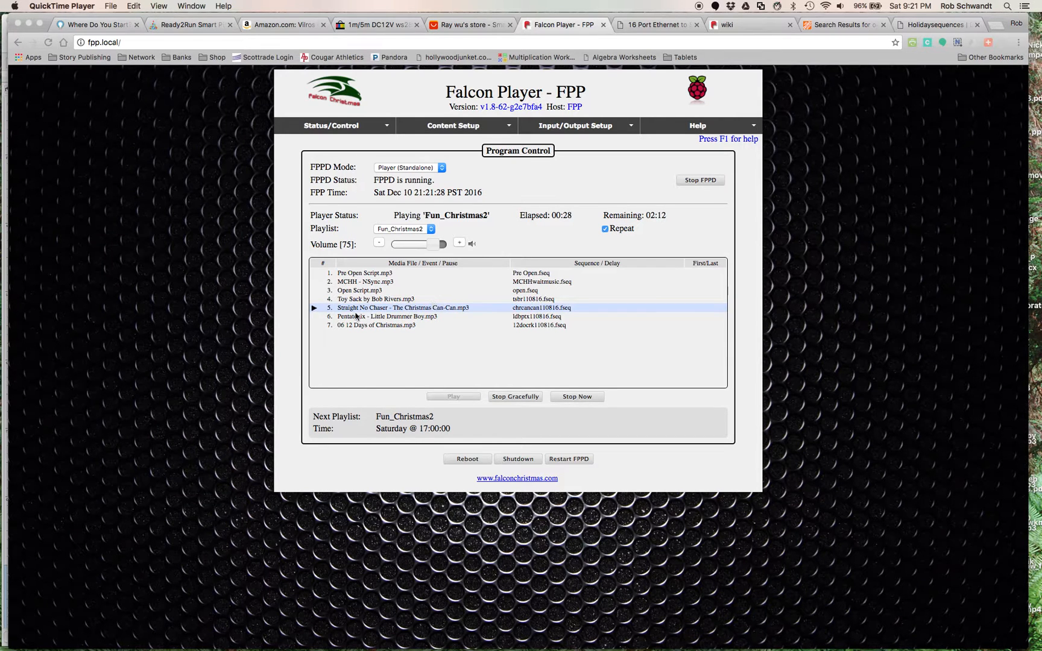
{"action": "mouse_move", "coordinate": [539, 274]}
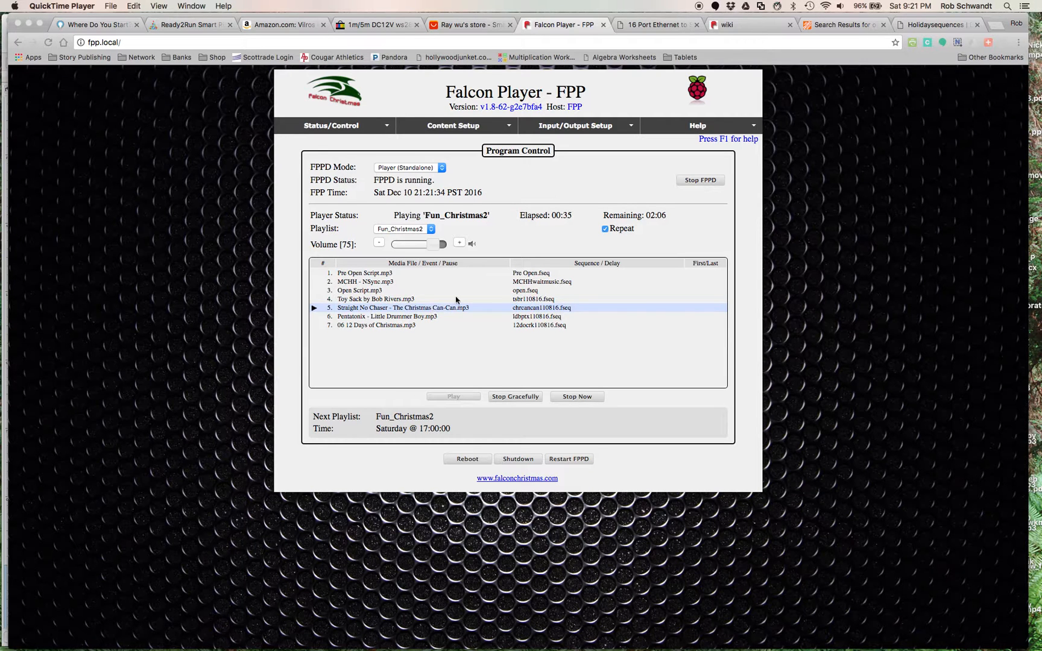
{"action": "mouse_move", "coordinate": [418, 212]}
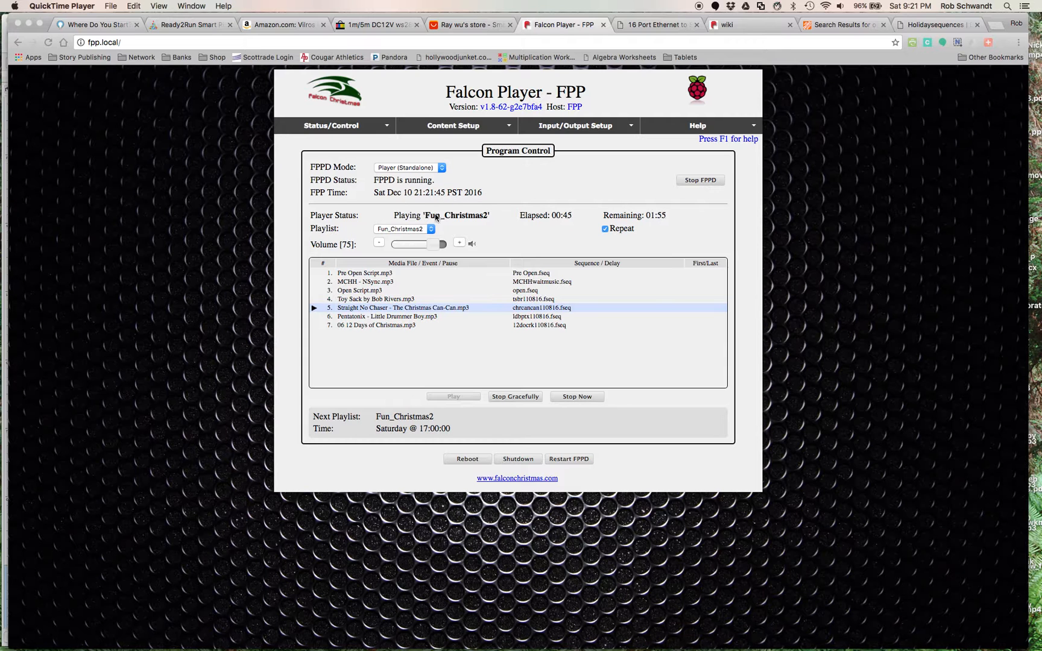
{"action": "mouse_move", "coordinate": [487, 279]}
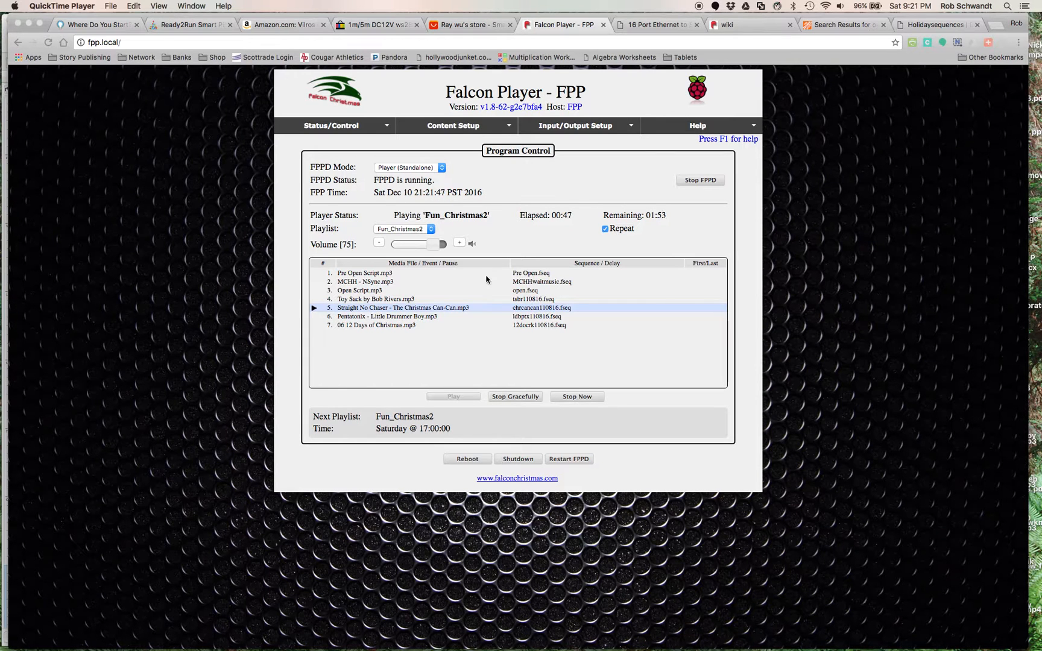
{"action": "mouse_move", "coordinate": [387, 437]}
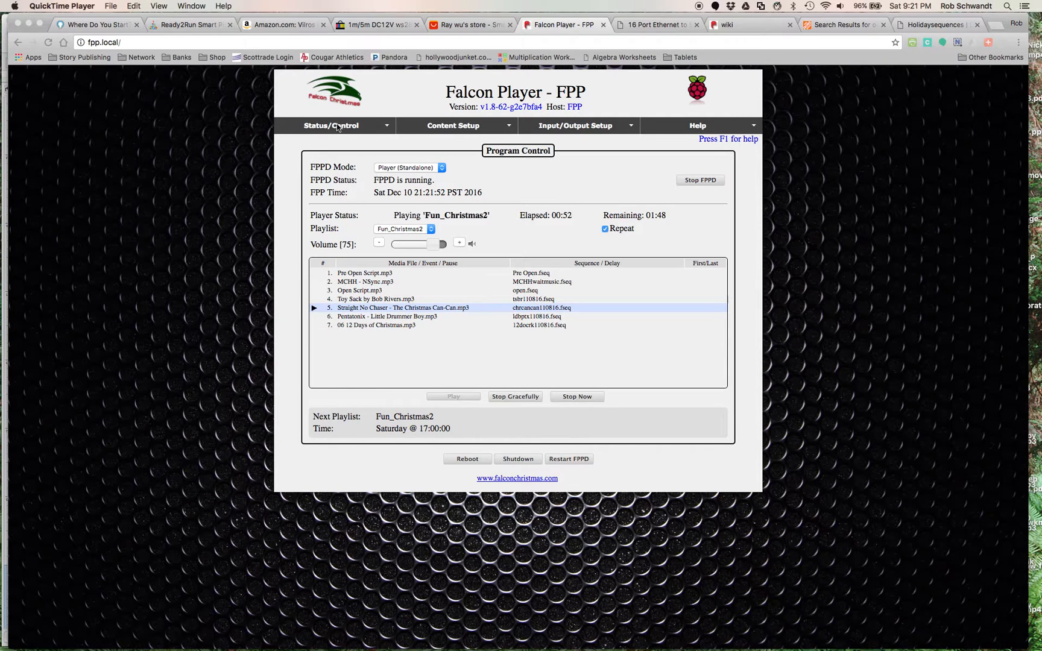
{"action": "mouse_move", "coordinate": [418, 126]}
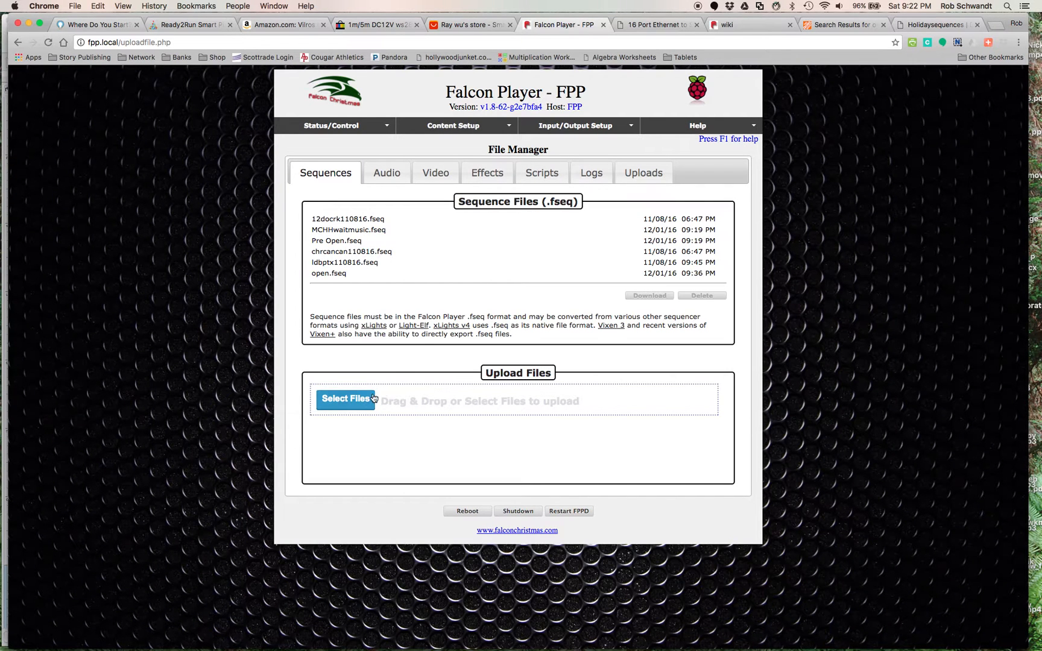
{"action": "mouse_move", "coordinate": [420, 405]}
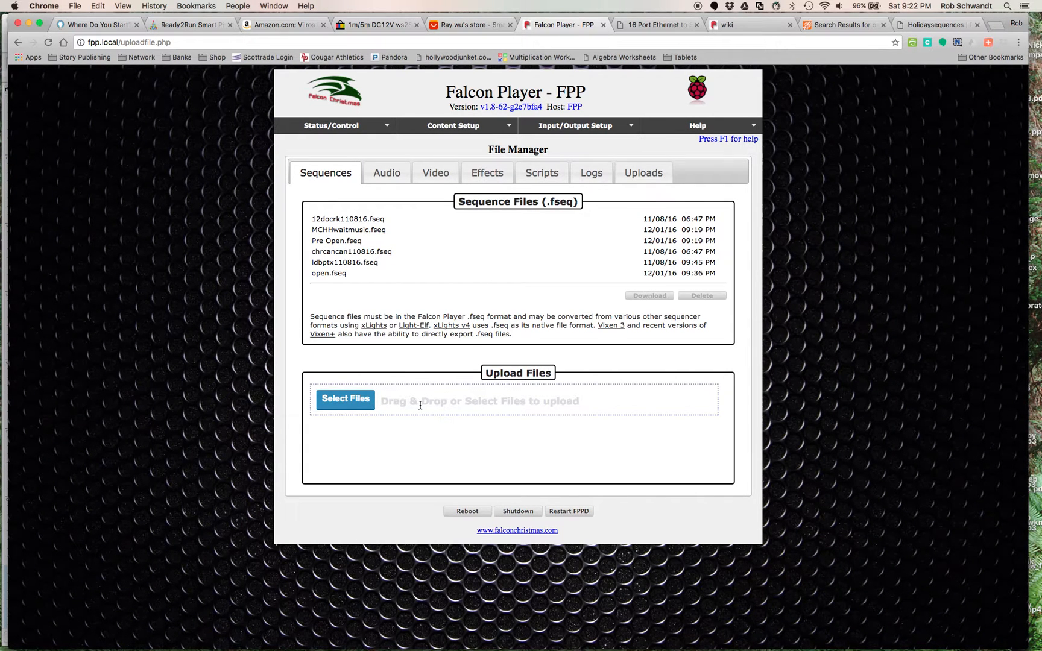
{"action": "mouse_move", "coordinate": [437, 389]}
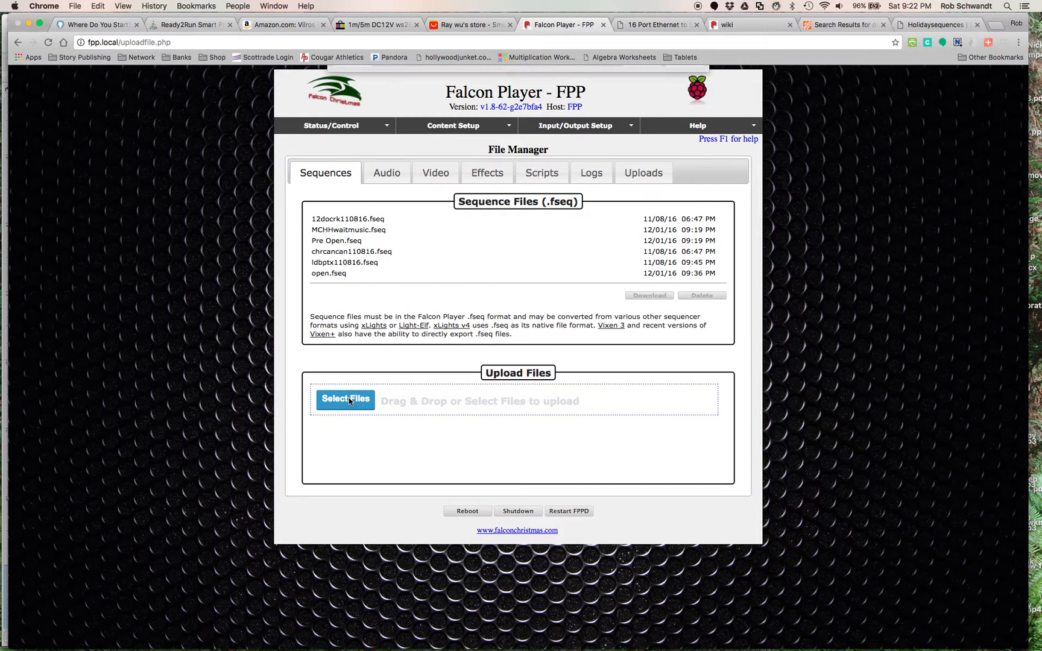
Step: Bring up the file picker for uploading sequence files, showing the CCR Megatree folder
{"action": "left_click", "coordinate": [344, 399]}
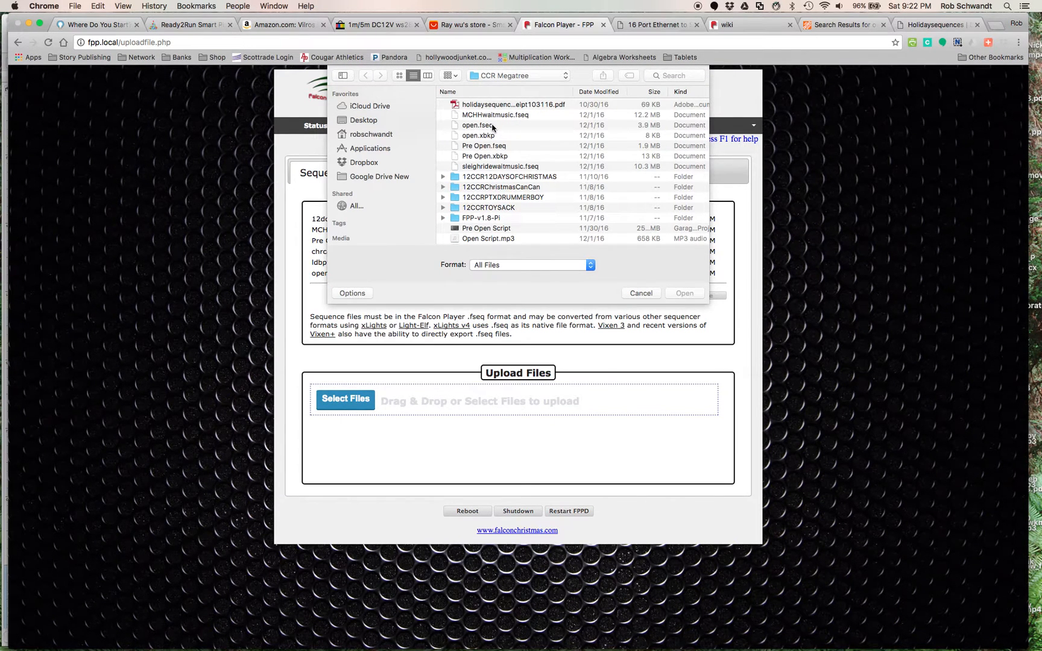
{"action": "mouse_move", "coordinate": [507, 150]}
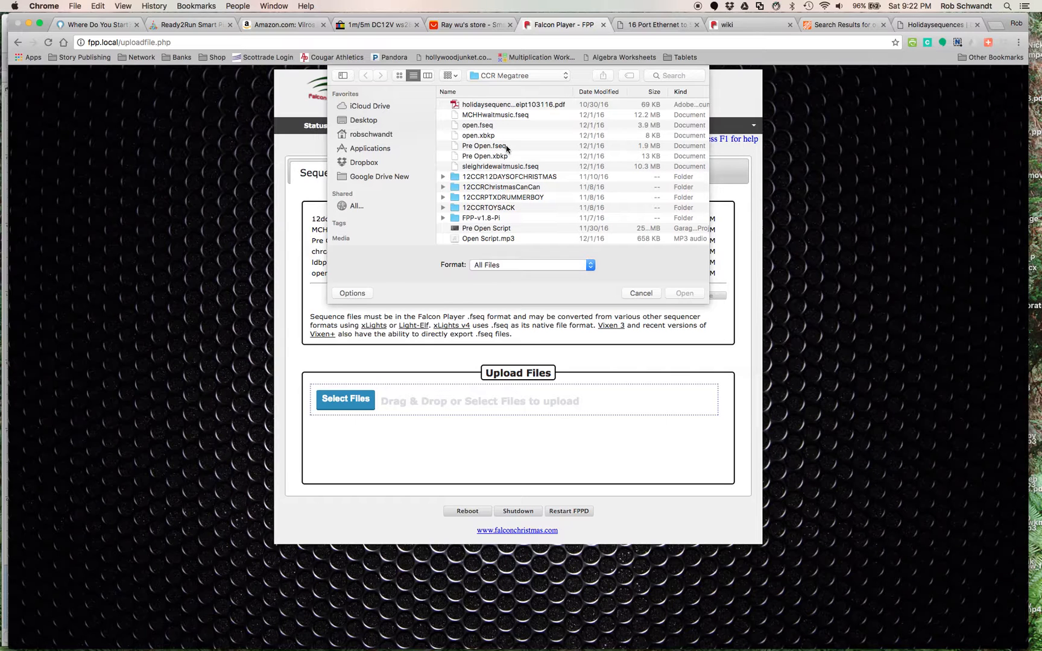
{"action": "mouse_move", "coordinate": [511, 168]}
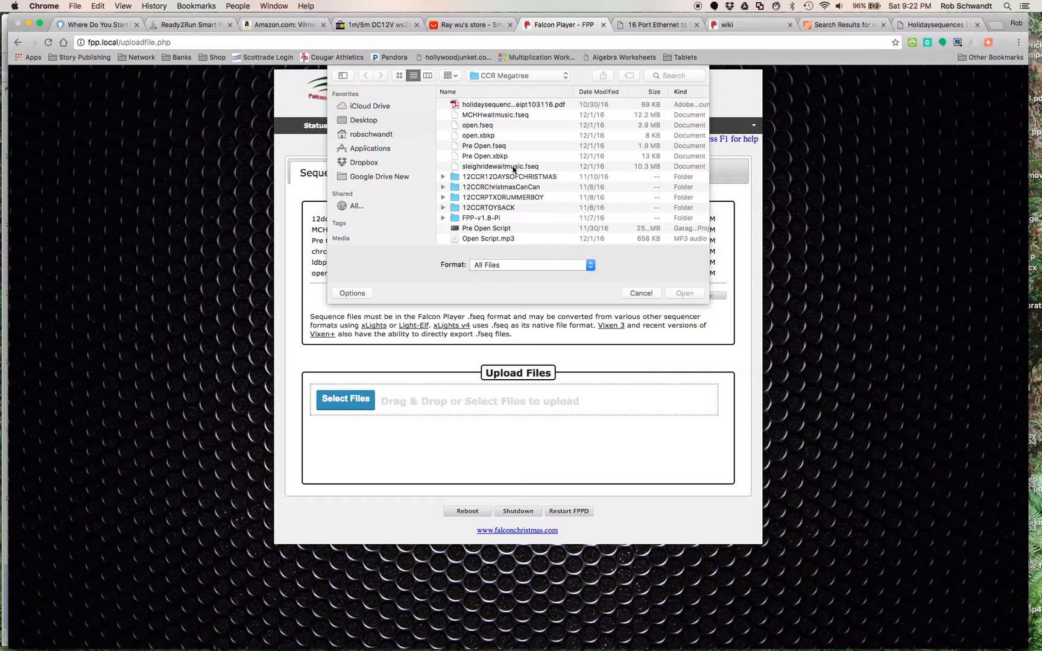
{"action": "mouse_move", "coordinate": [515, 193]}
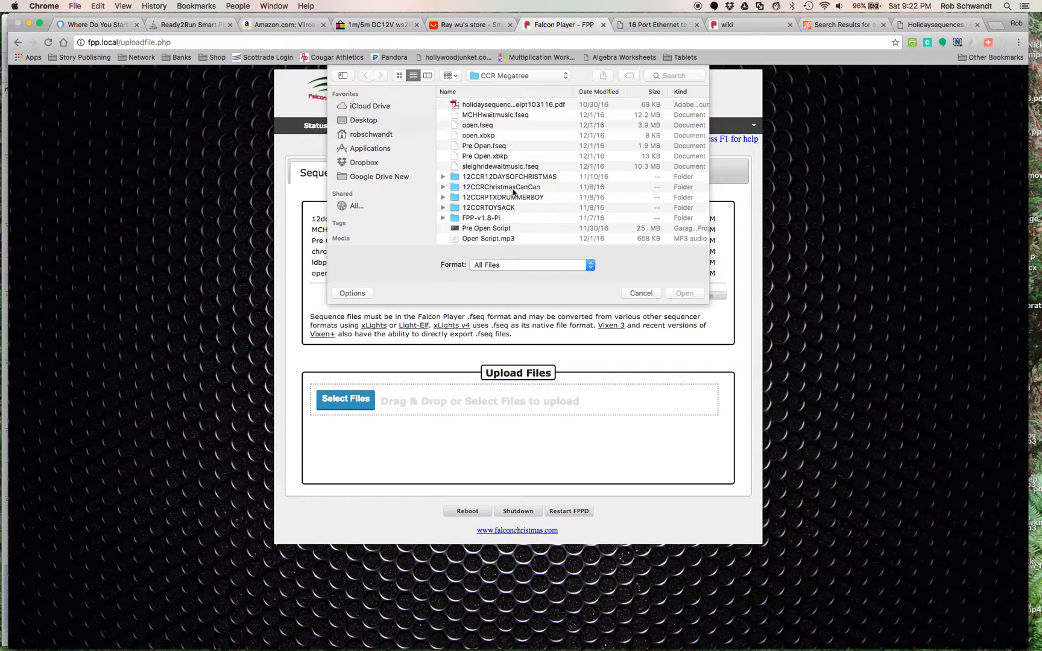
{"action": "mouse_move", "coordinate": [521, 192]}
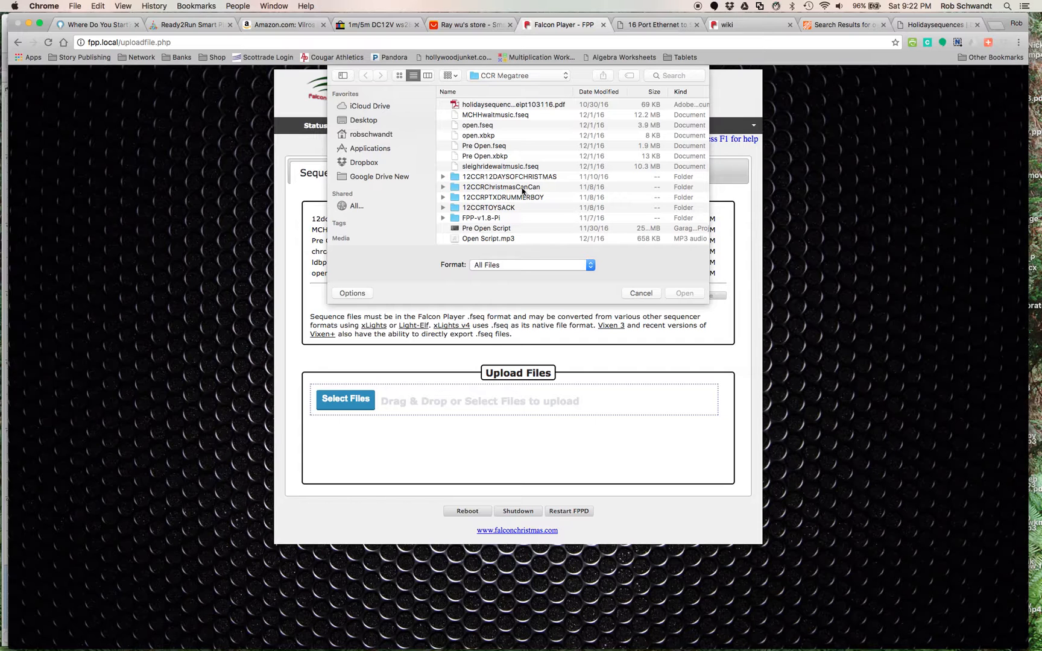
{"action": "mouse_move", "coordinate": [435, 303]}
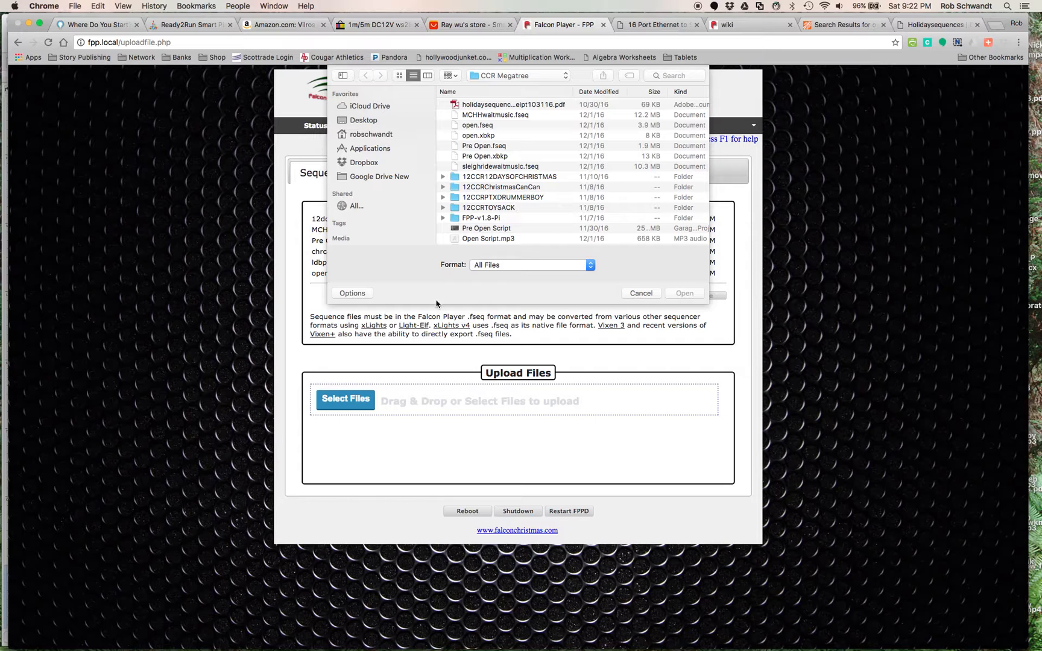
Step: Cancel the upload and show the six stored MP3 files on the File Manager's Audio list
{"action": "left_click", "coordinate": [639, 293]}
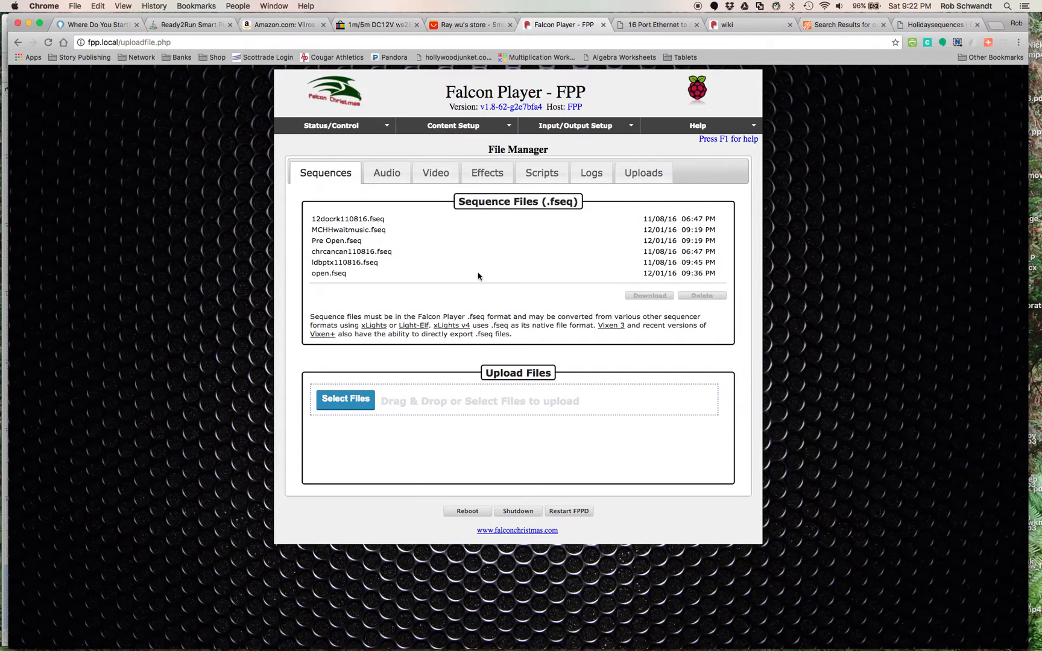
{"action": "mouse_move", "coordinate": [427, 309]}
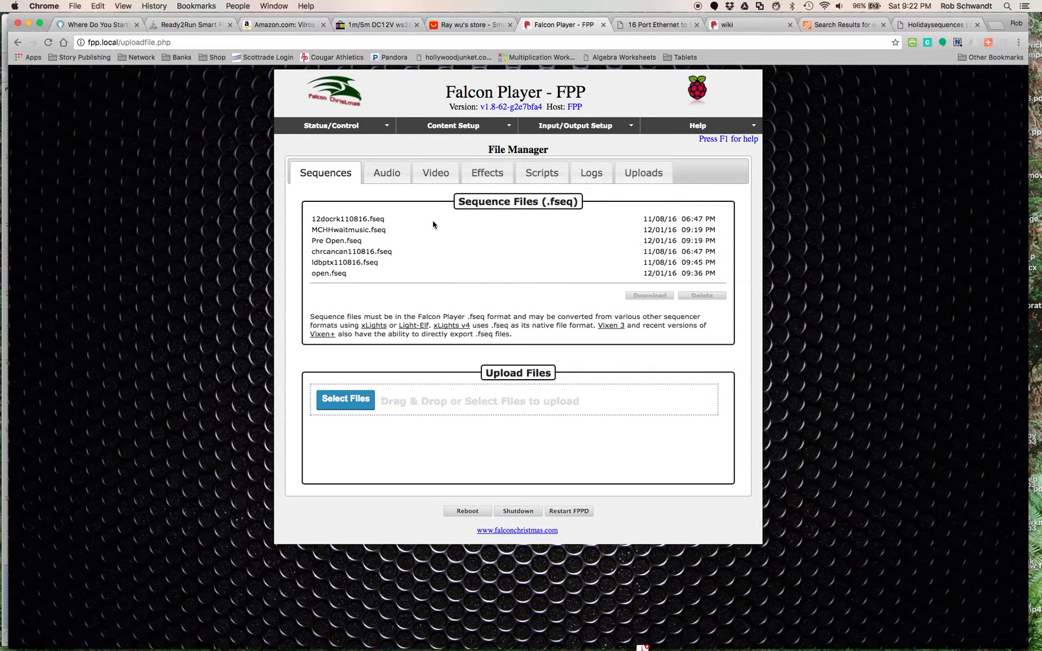
{"action": "left_click", "coordinate": [386, 173]}
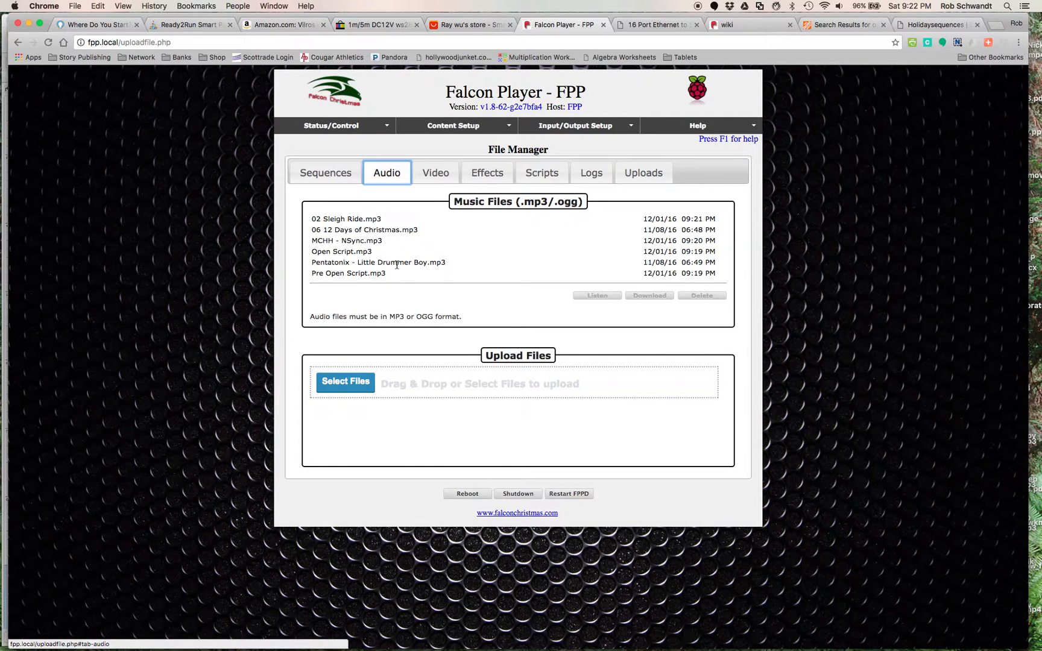
{"action": "mouse_move", "coordinate": [451, 317]}
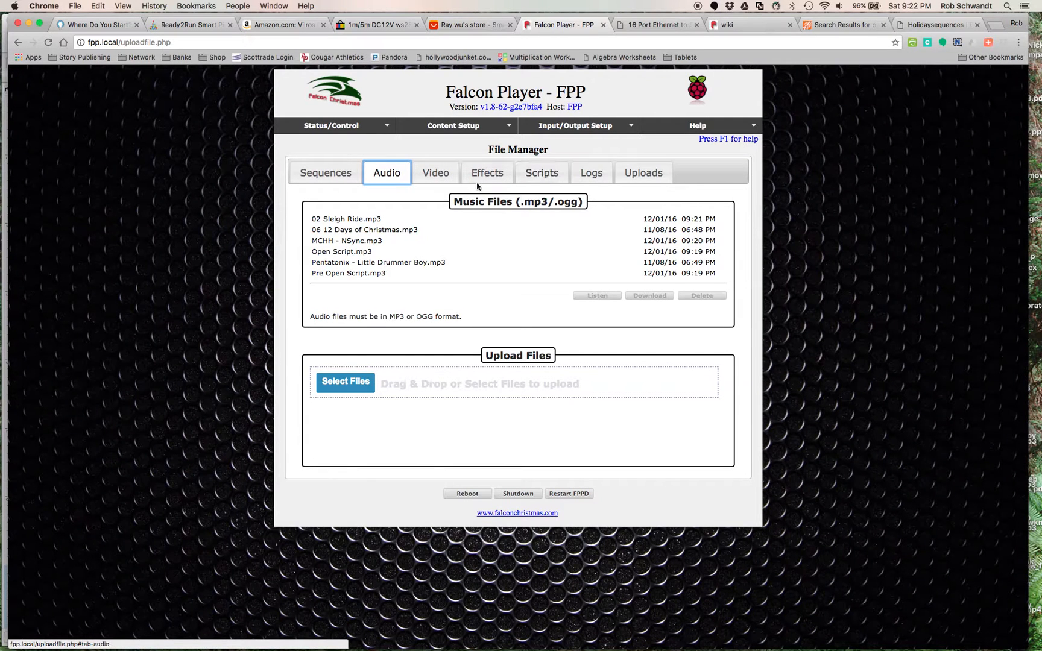
{"action": "mouse_move", "coordinate": [541, 172]}
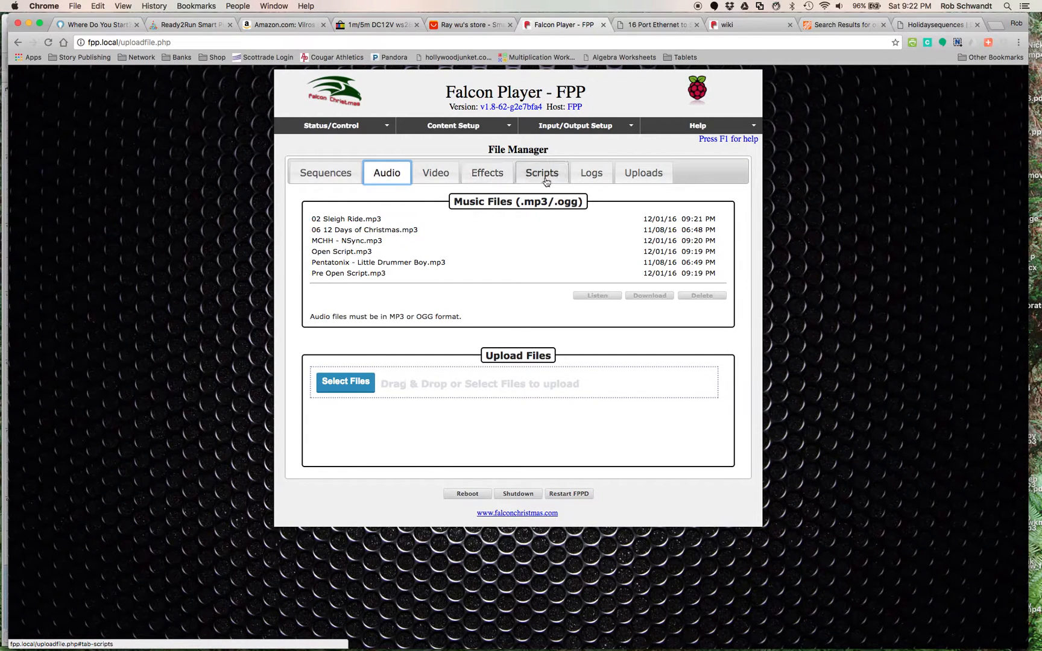
{"action": "mouse_move", "coordinate": [440, 193]}
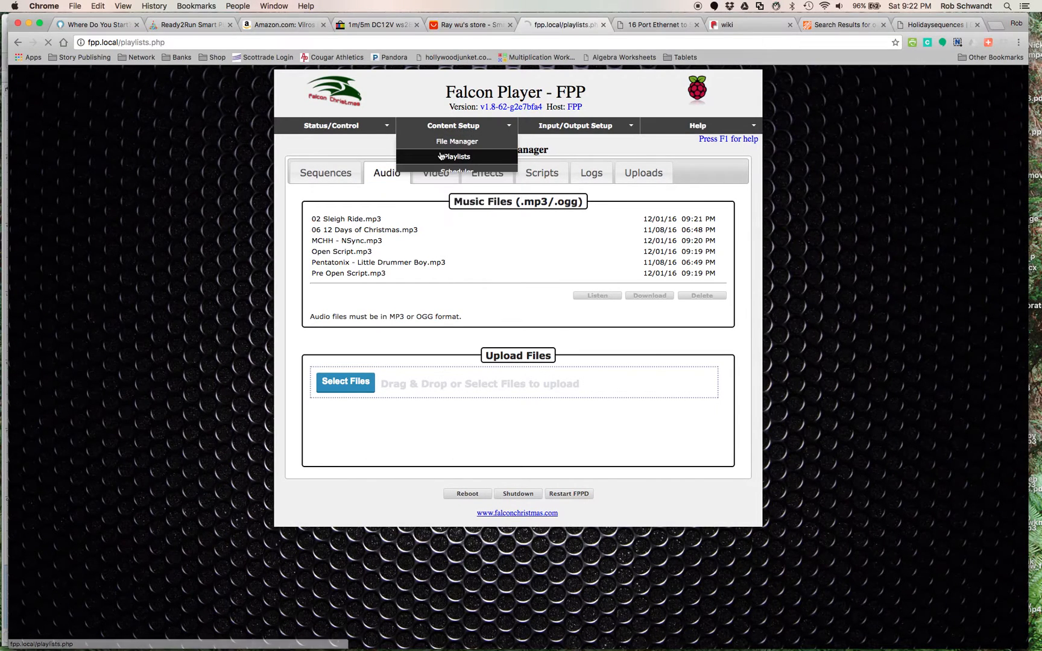
Step: Load the Fun_Christmas1 playlist on the Playlists page, showing its seven media-and-sequence entries
{"action": "left_click", "coordinate": [454, 155]}
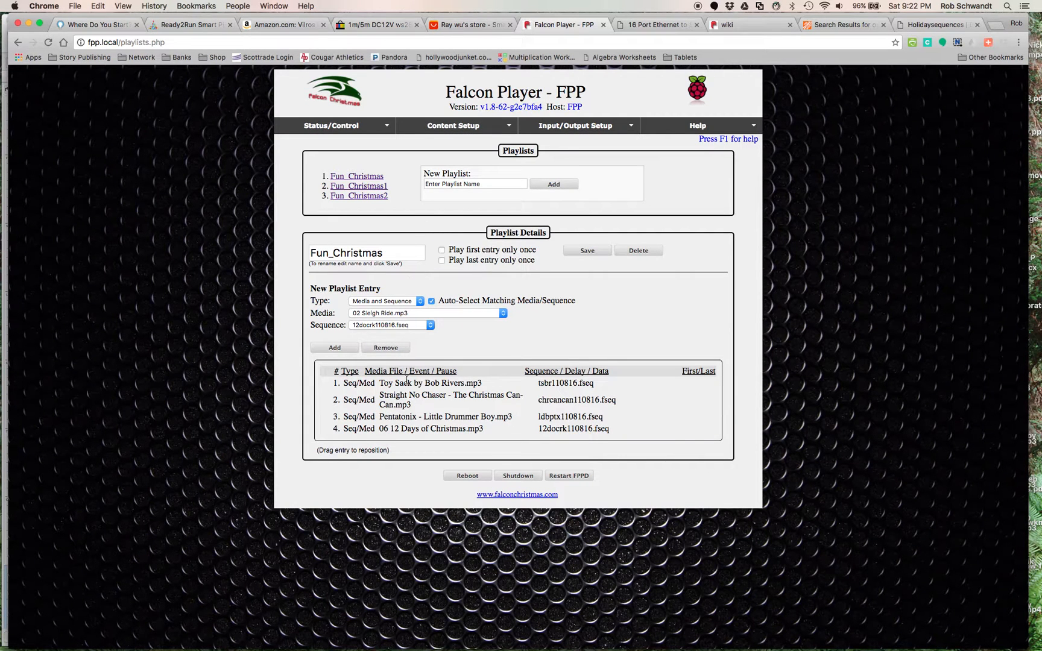
{"action": "mouse_move", "coordinate": [388, 220]}
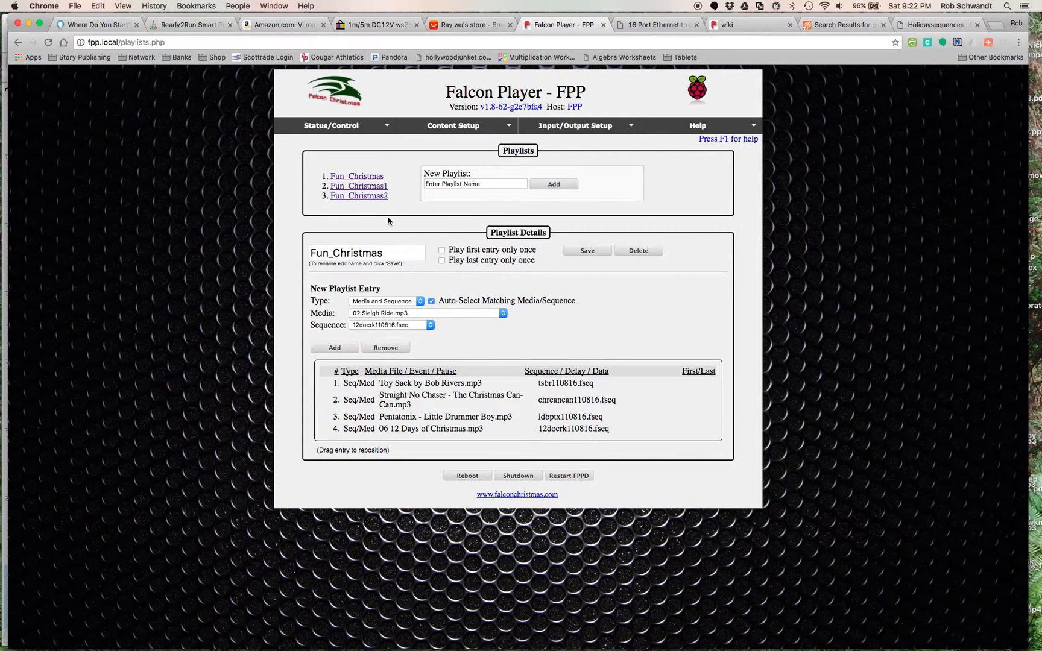
{"action": "left_click", "coordinate": [358, 185]}
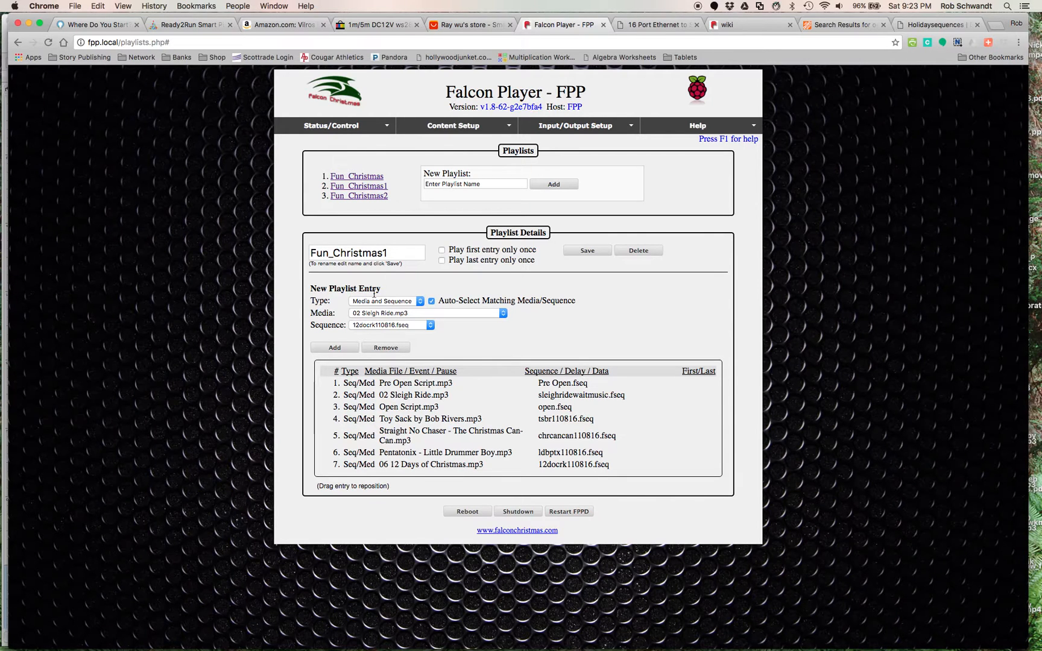
{"action": "mouse_move", "coordinate": [501, 375]}
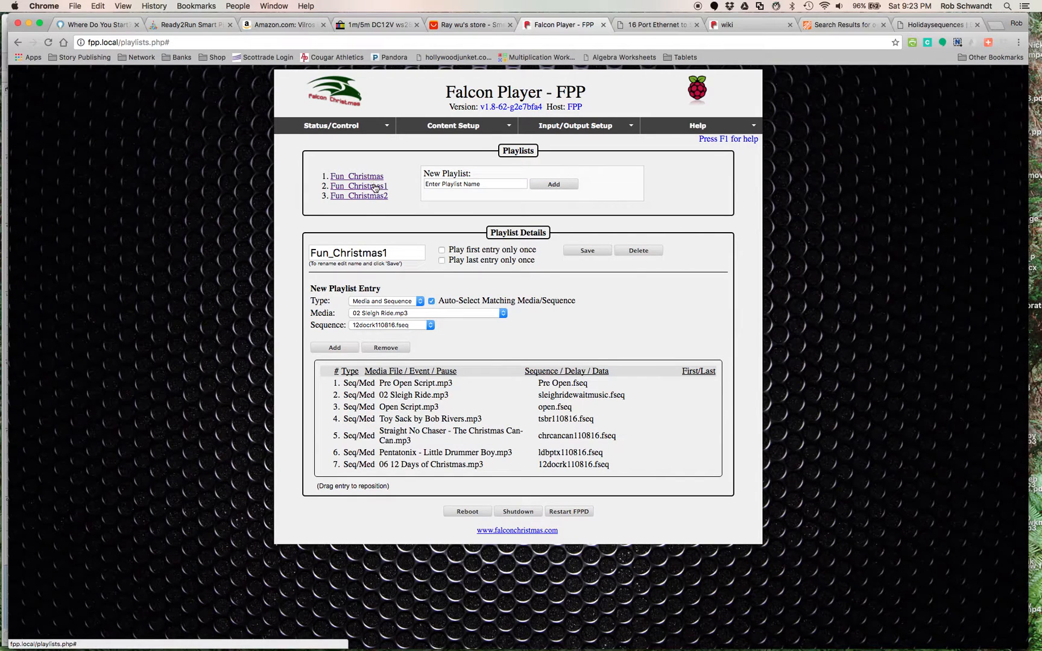
{"action": "mouse_move", "coordinate": [468, 147]}
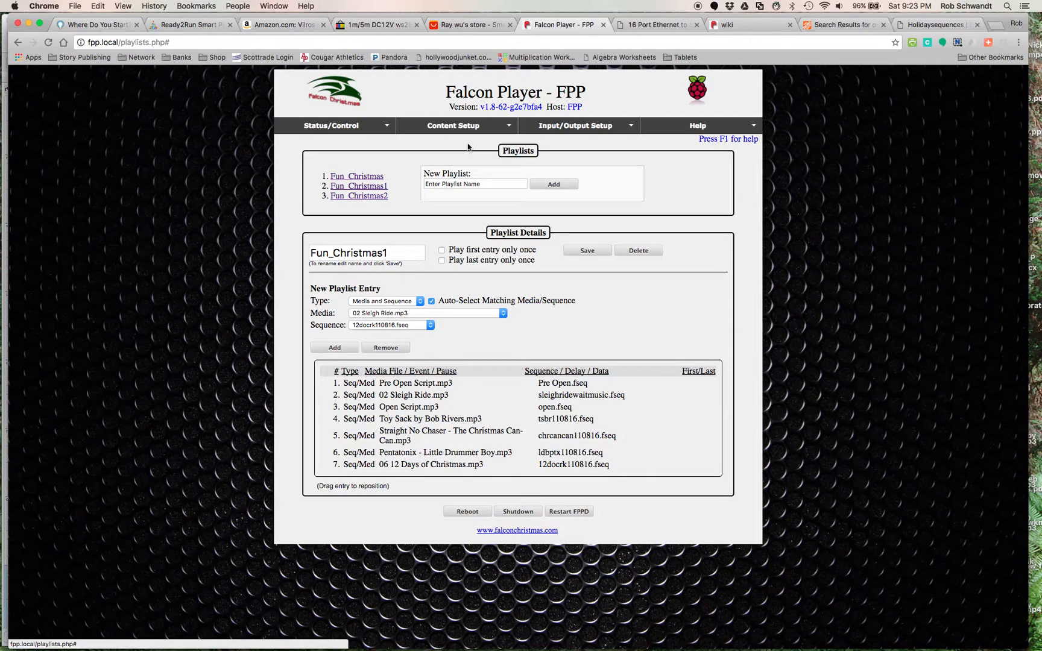
{"action": "left_click", "coordinate": [453, 125]}
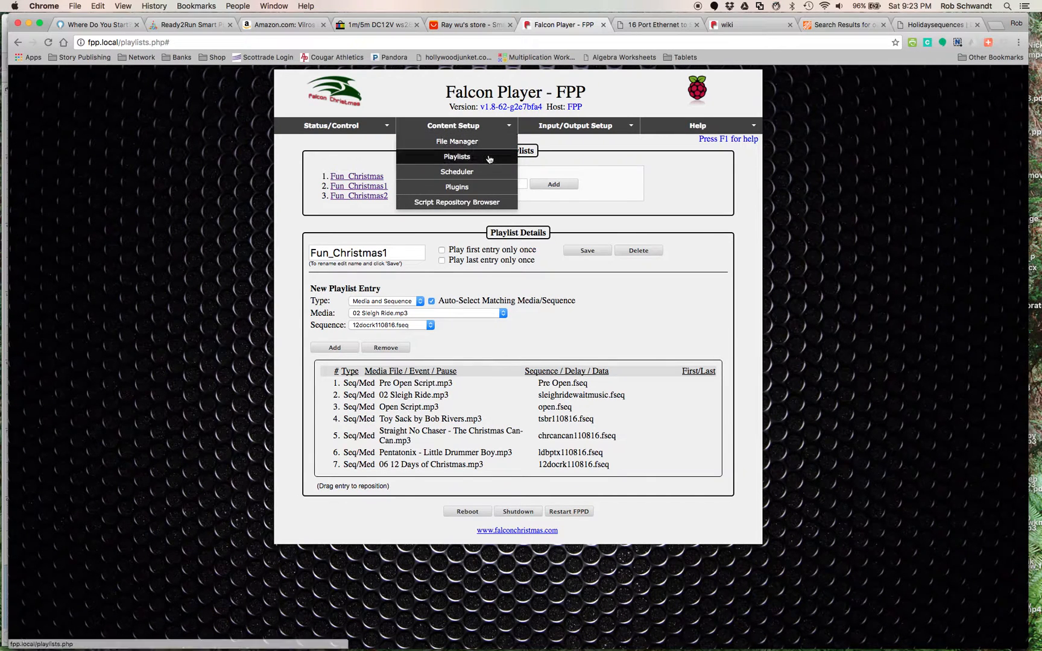
Step: Review the Scheduler's four 17:00–22:00 entries, keeping Mon/Wed/Fri for the first one
{"action": "left_click", "coordinate": [457, 171]}
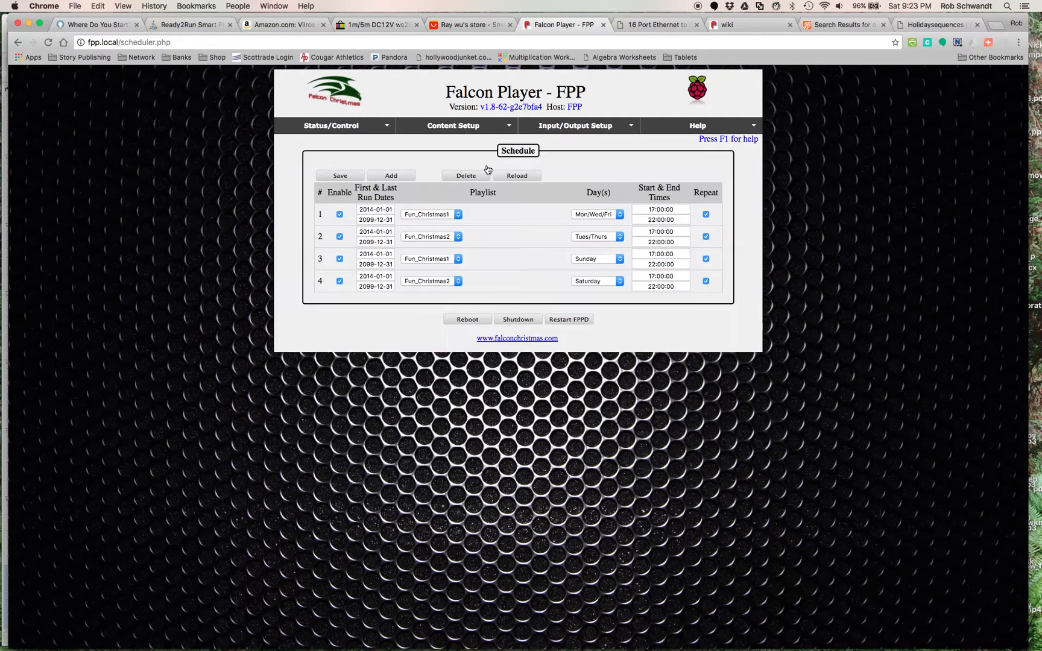
{"action": "mouse_move", "coordinate": [520, 220]}
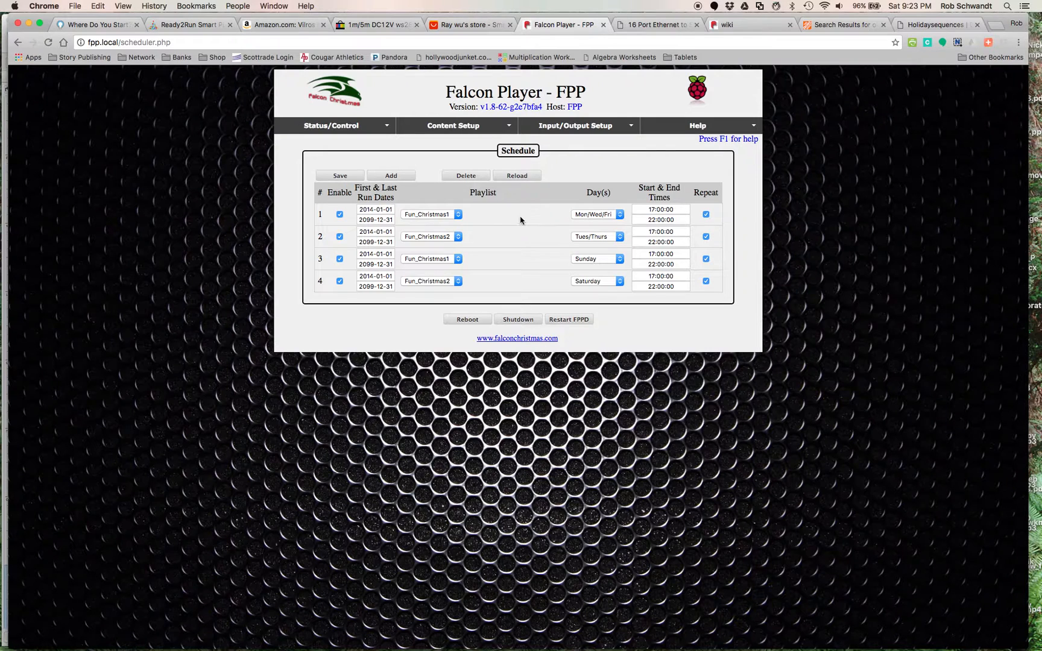
{"action": "mouse_move", "coordinate": [588, 218]}
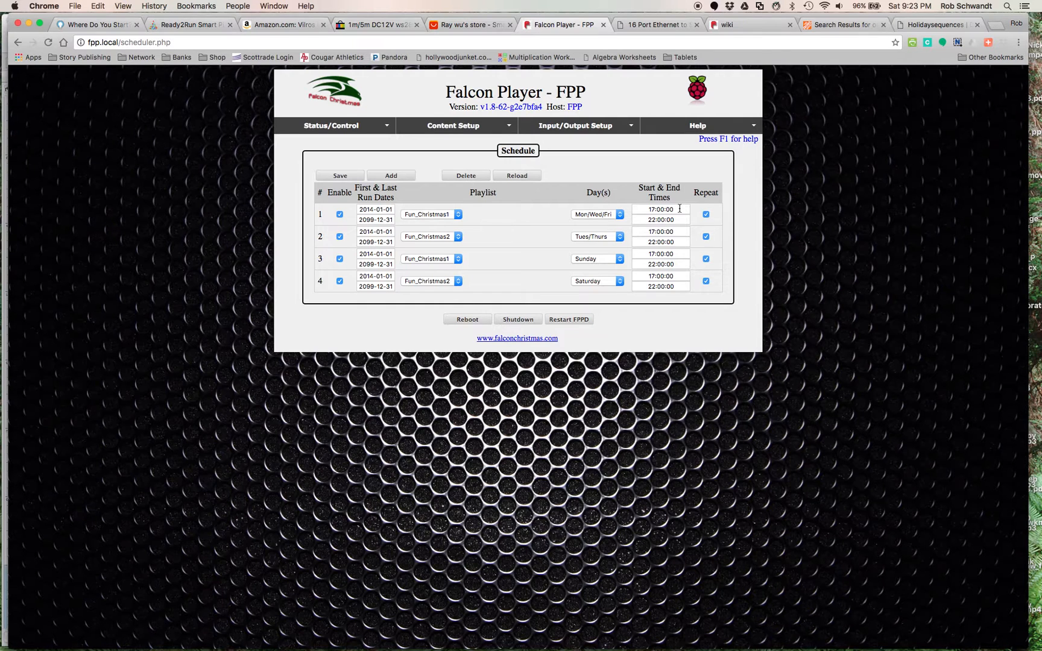
{"action": "mouse_move", "coordinate": [668, 229]}
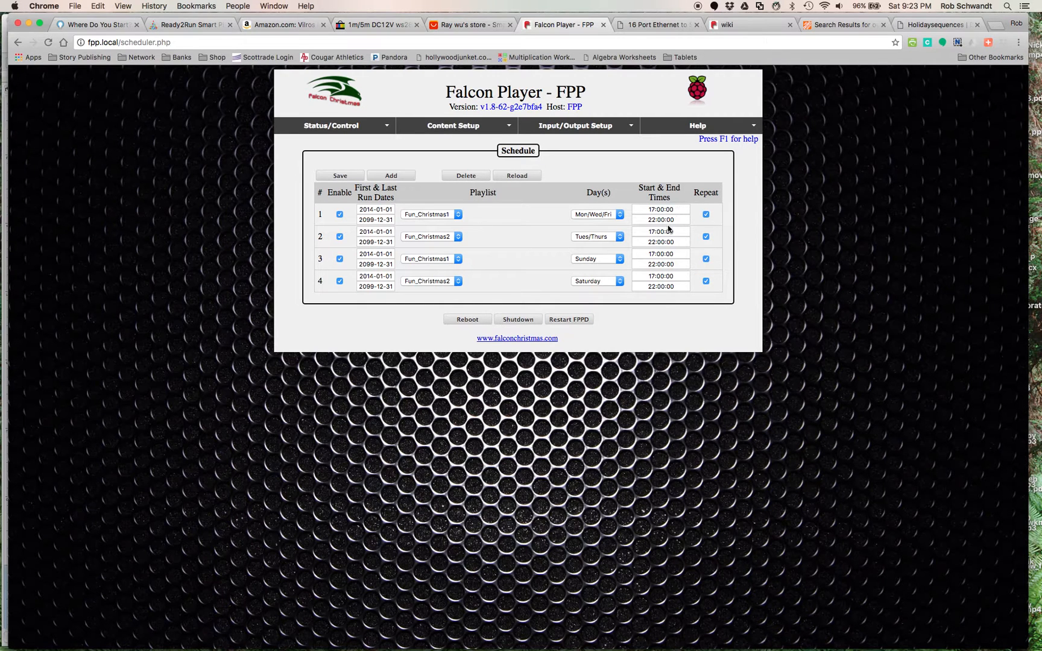
{"action": "mouse_move", "coordinate": [685, 218]}
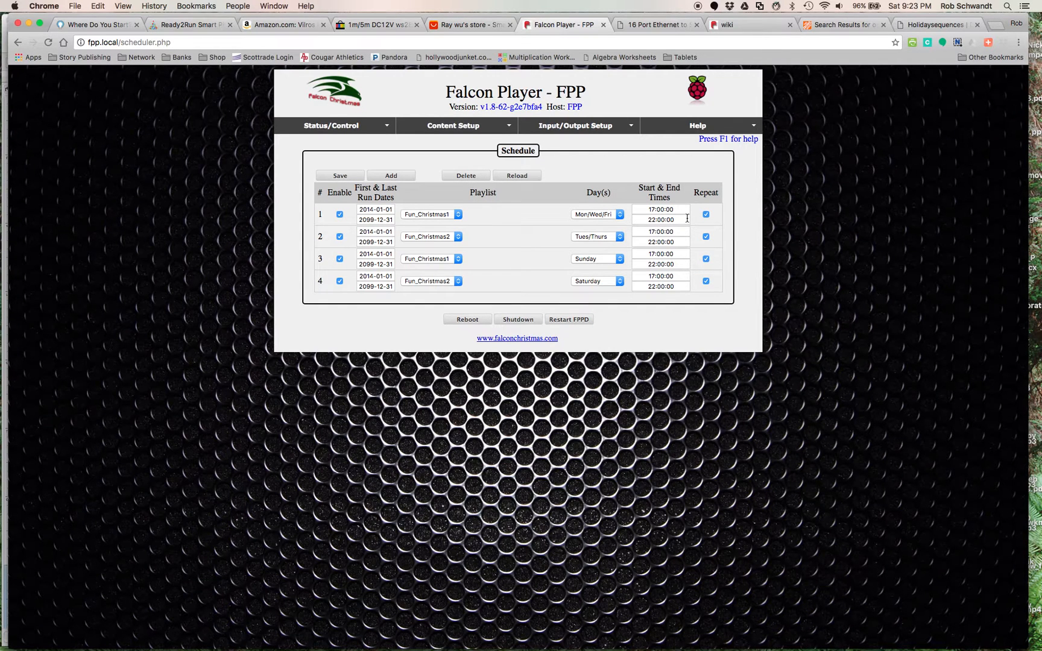
{"action": "mouse_move", "coordinate": [674, 204]}
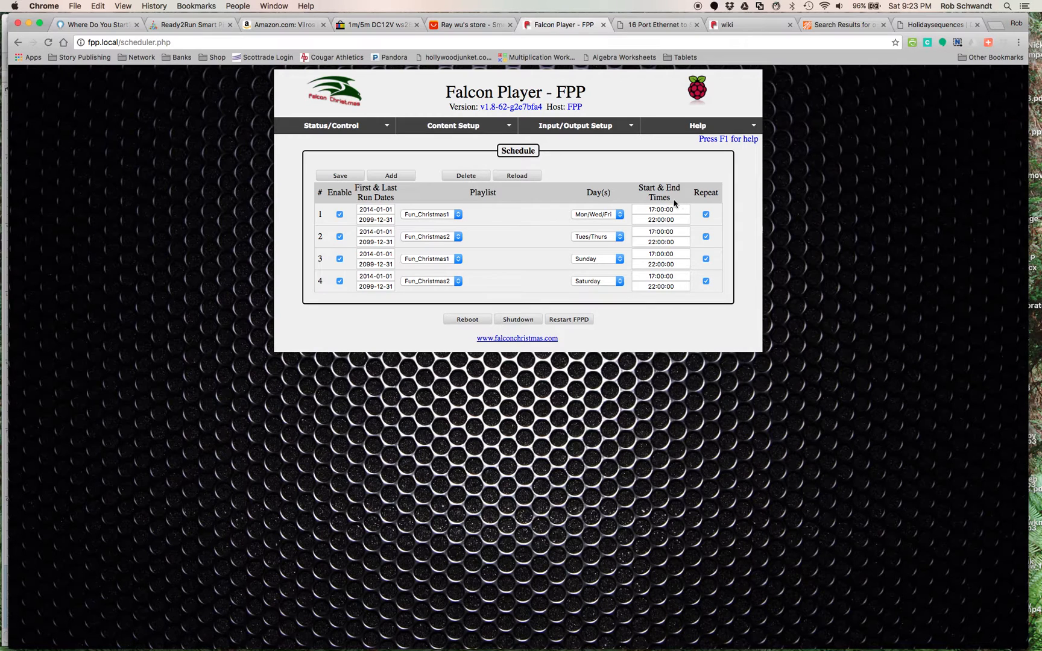
{"action": "mouse_move", "coordinate": [685, 230]}
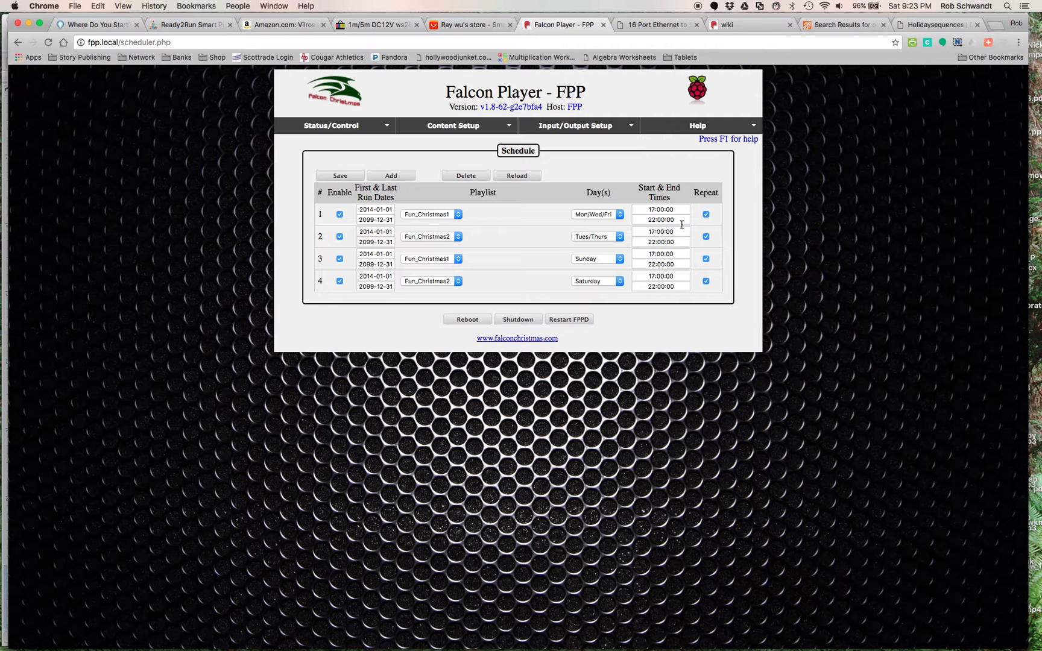
{"action": "mouse_move", "coordinate": [575, 241]}
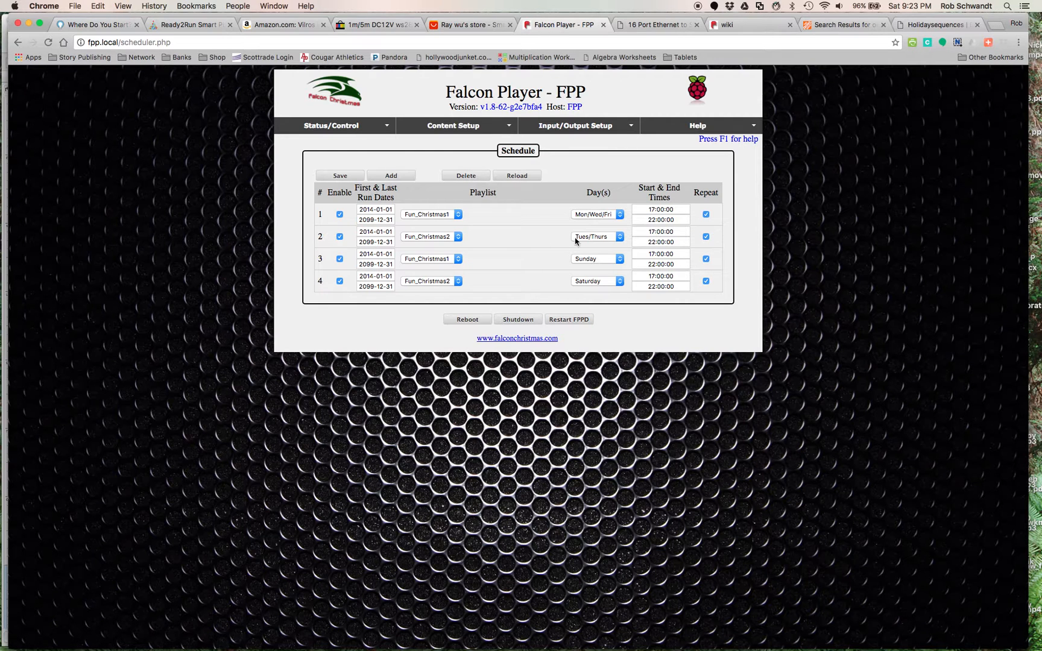
{"action": "mouse_move", "coordinate": [581, 274]}
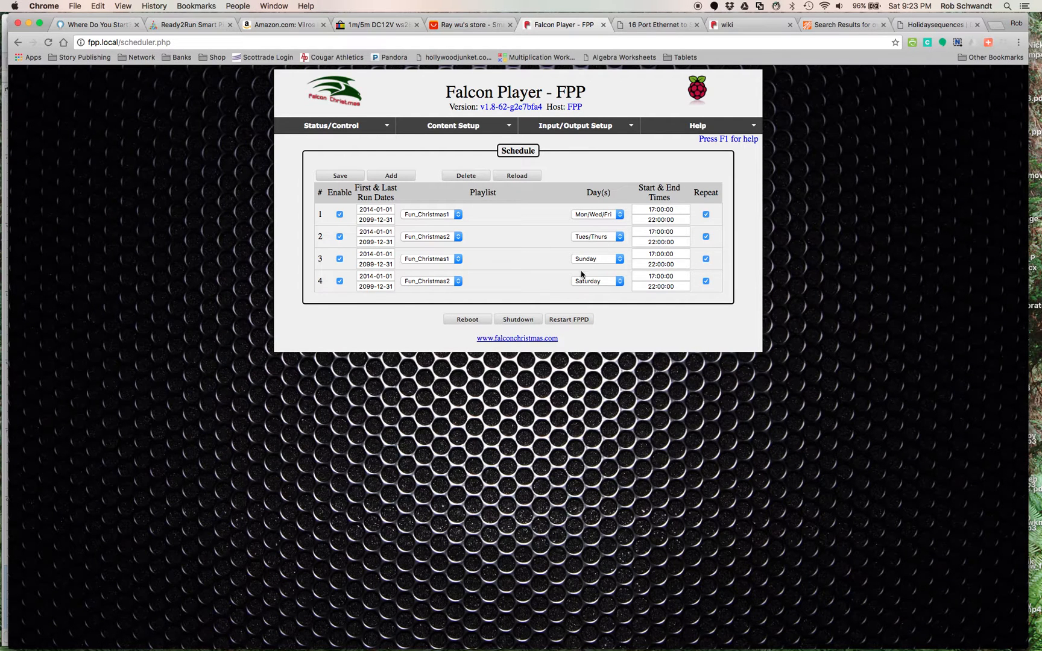
{"action": "mouse_move", "coordinate": [571, 216]}
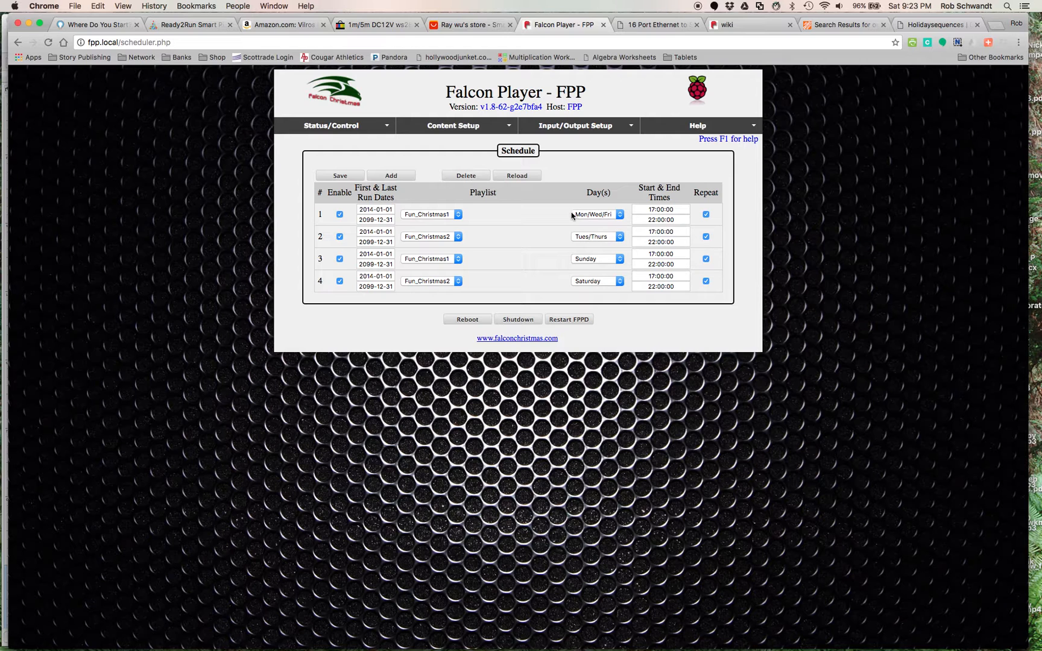
{"action": "mouse_move", "coordinate": [563, 219]}
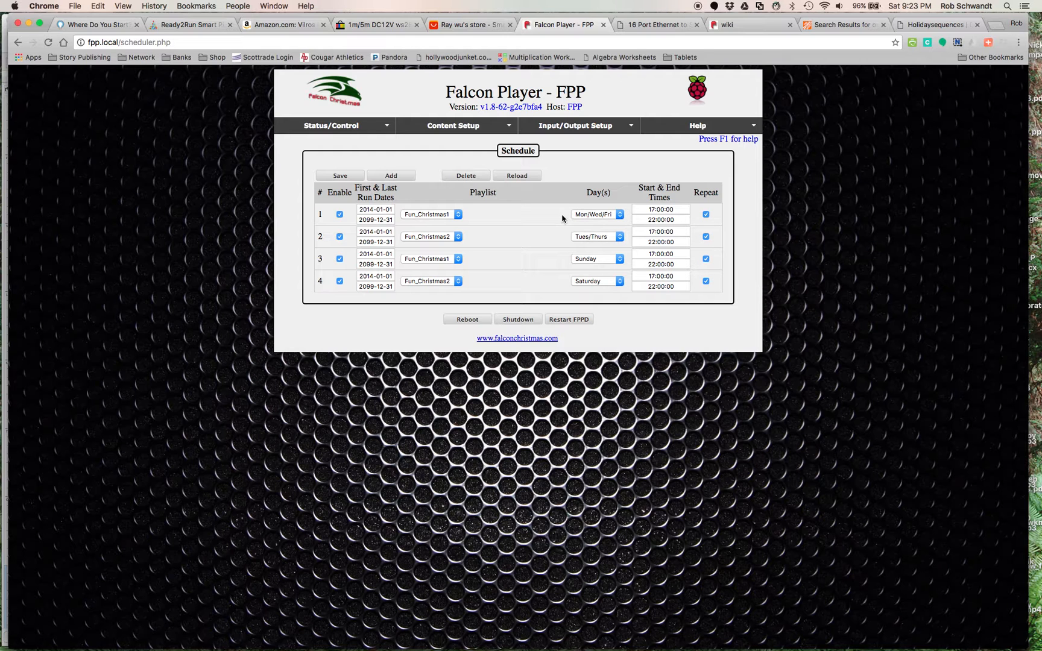
{"action": "left_click", "coordinate": [595, 213]}
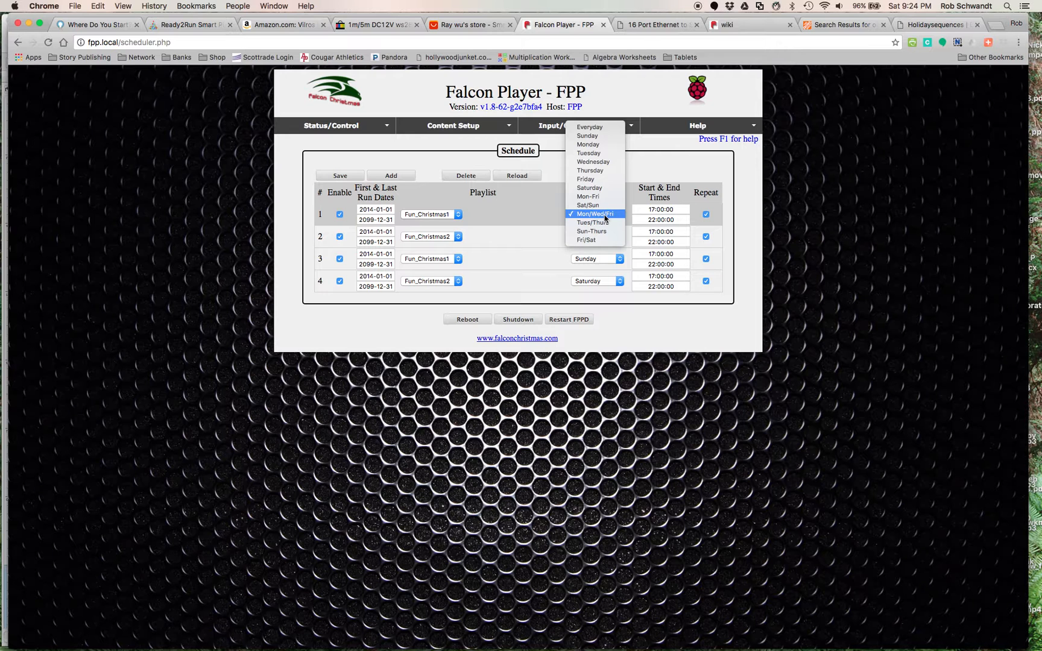
{"action": "left_click", "coordinate": [595, 214]}
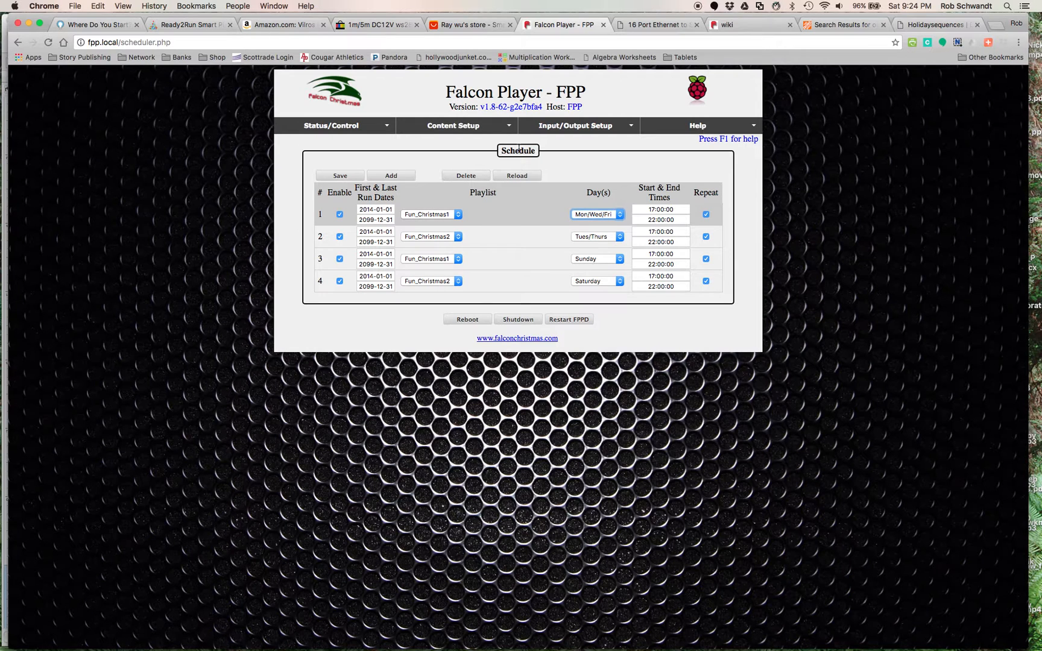
{"action": "left_click", "coordinate": [452, 126]}
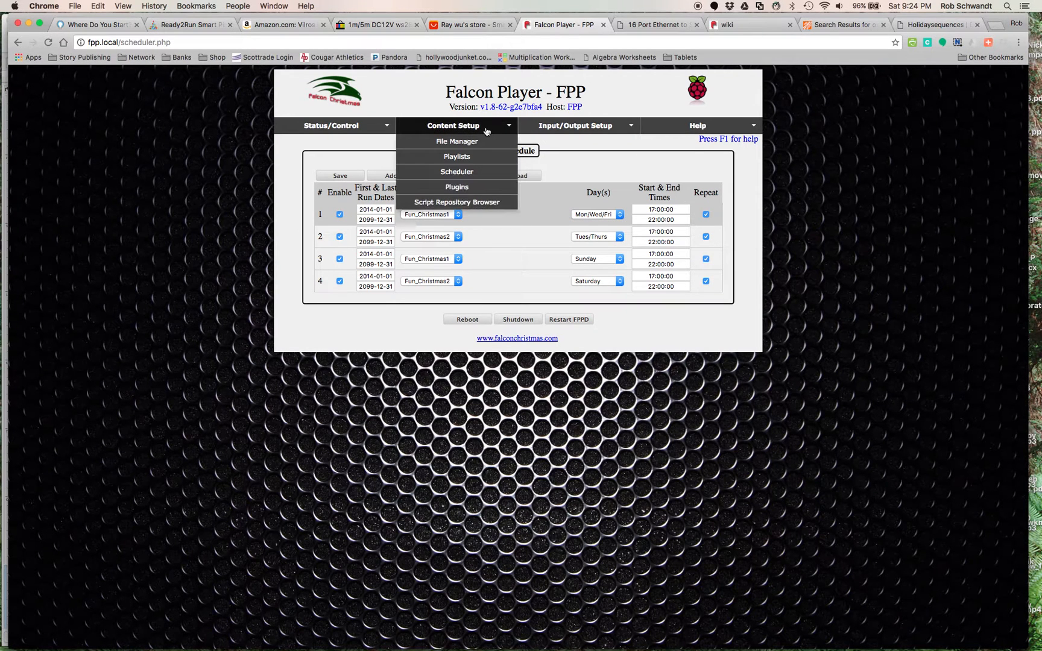
{"action": "left_click", "coordinate": [330, 125]}
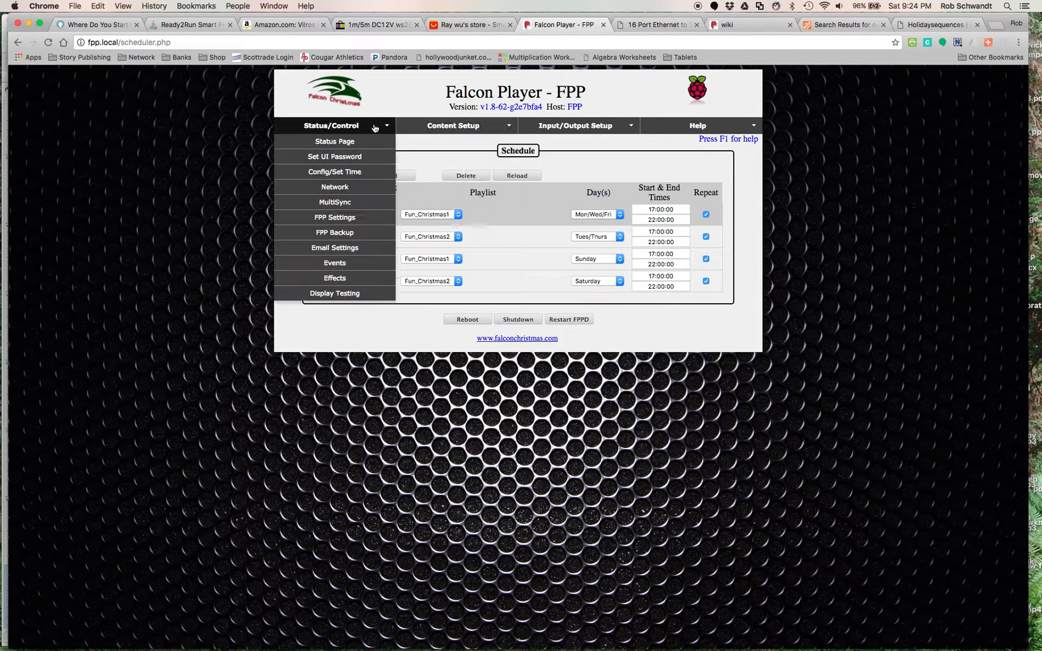
Step: Show the Status Page with Fun_Christmas2 playing Little Drummer Boy and the next scheduled playlist
{"action": "left_click", "coordinate": [334, 141]}
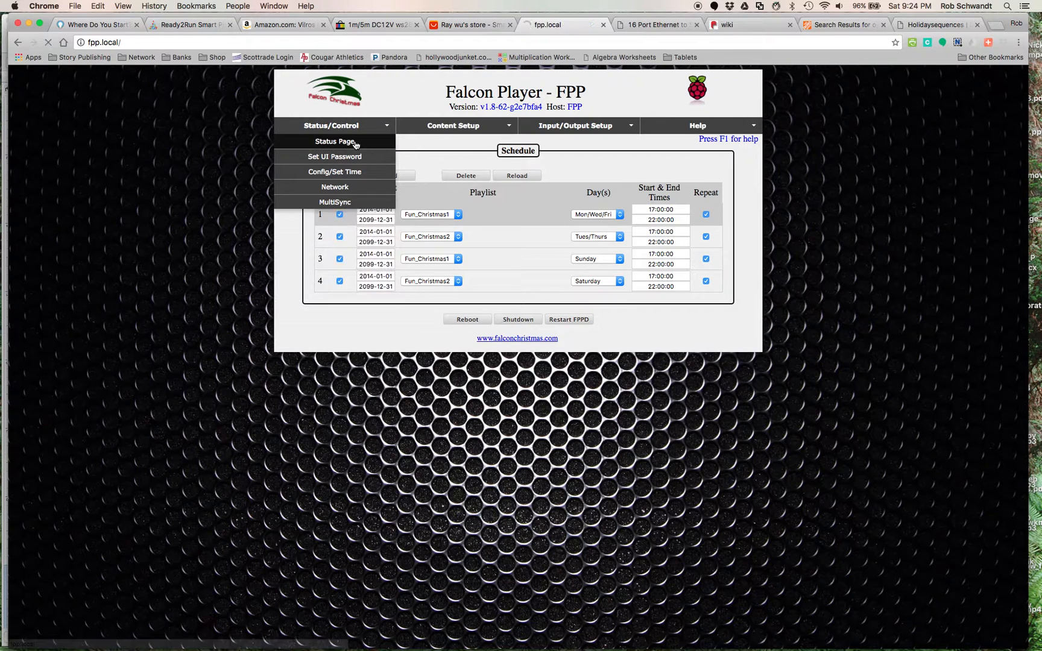
{"action": "left_click", "coordinate": [334, 141]}
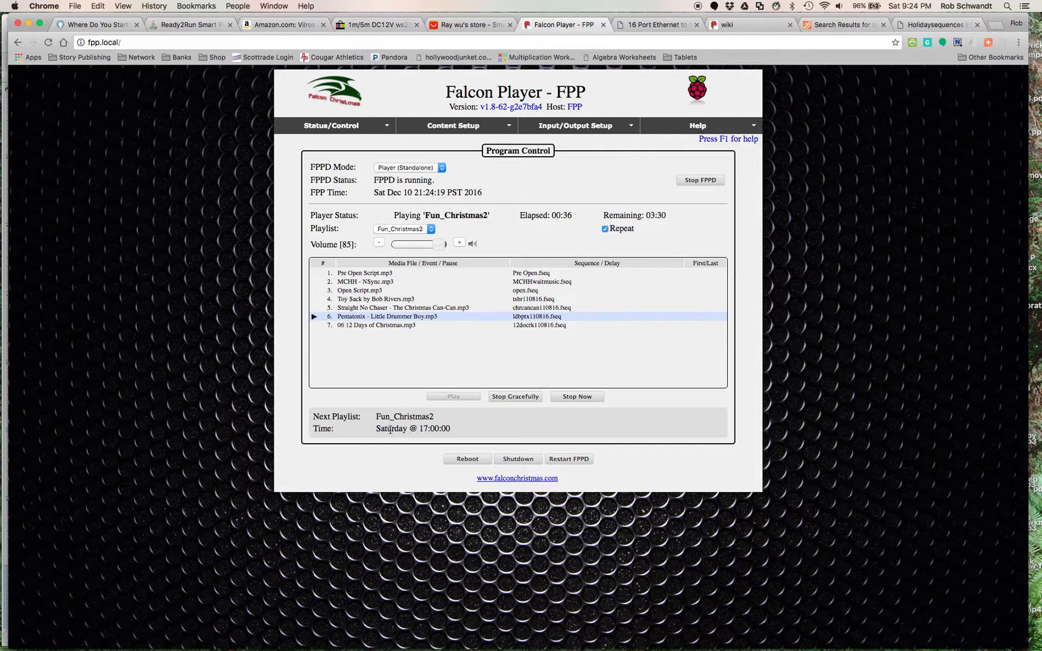
{"action": "mouse_move", "coordinate": [413, 378]}
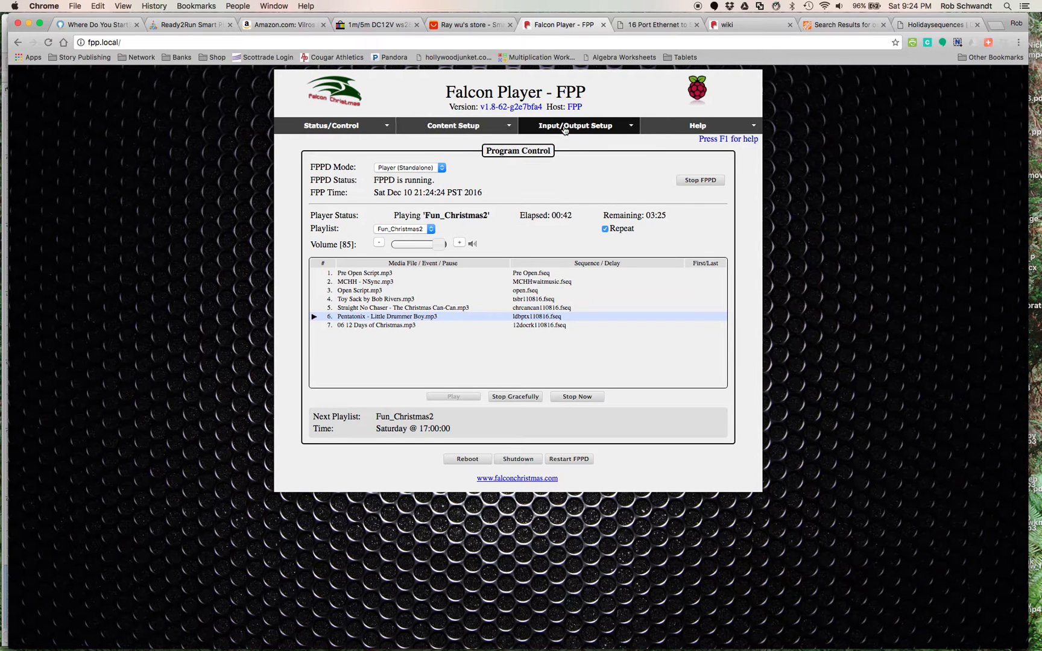
Step: Show the Channel Outputs E1.31 table: 16 unicast universes of 150 channels to 10.0.1.78
{"action": "left_click", "coordinate": [575, 125]}
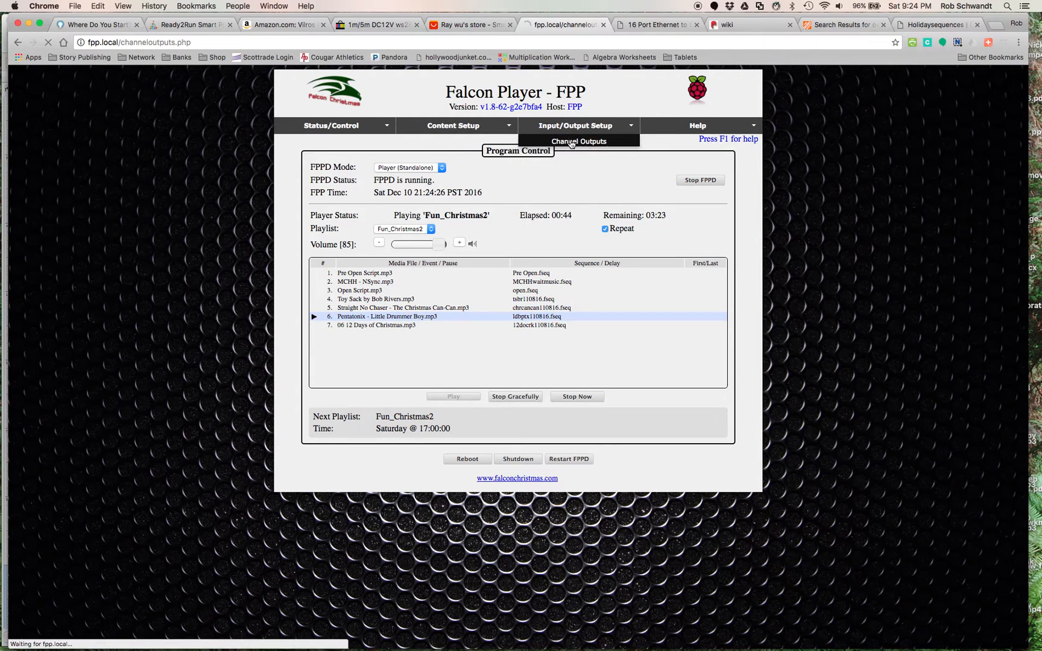
{"action": "left_click", "coordinate": [578, 141]}
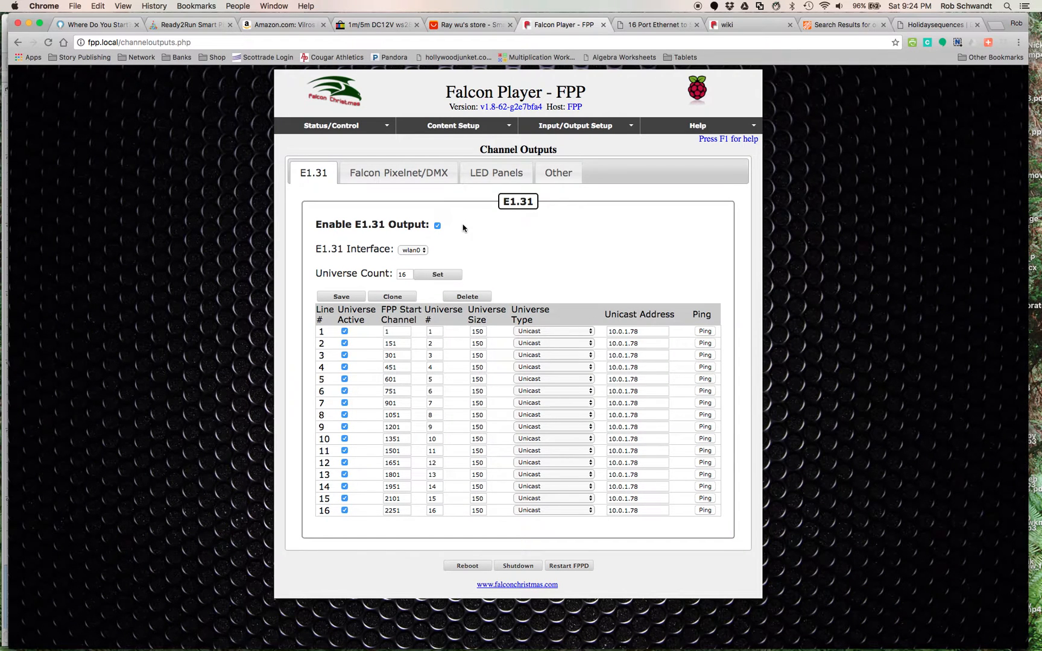
{"action": "mouse_move", "coordinate": [484, 243]}
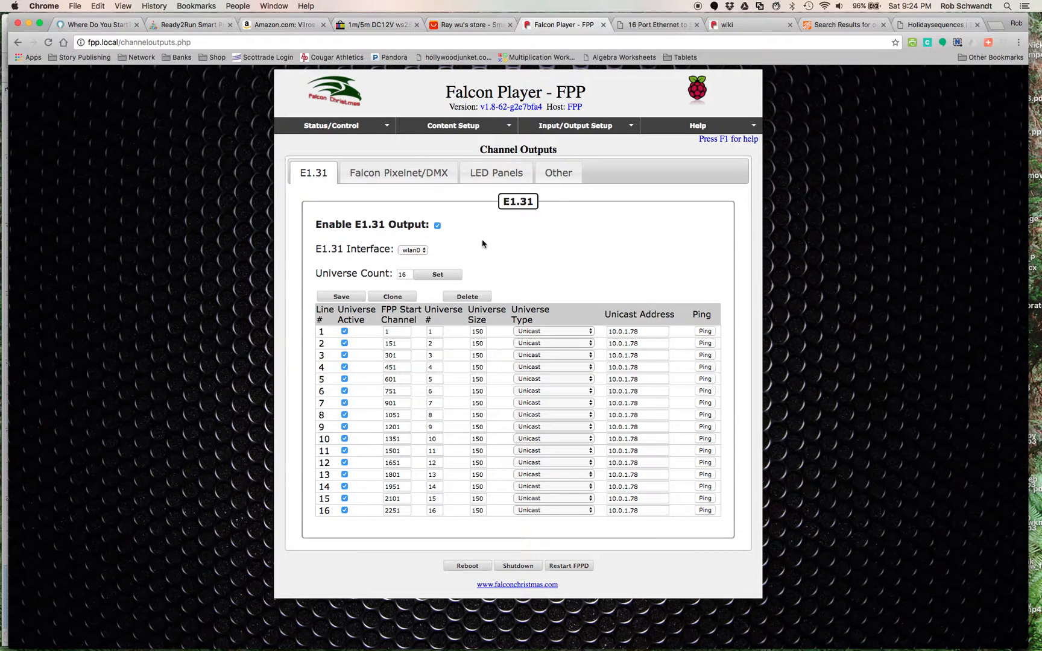
{"action": "mouse_move", "coordinate": [429, 258]}
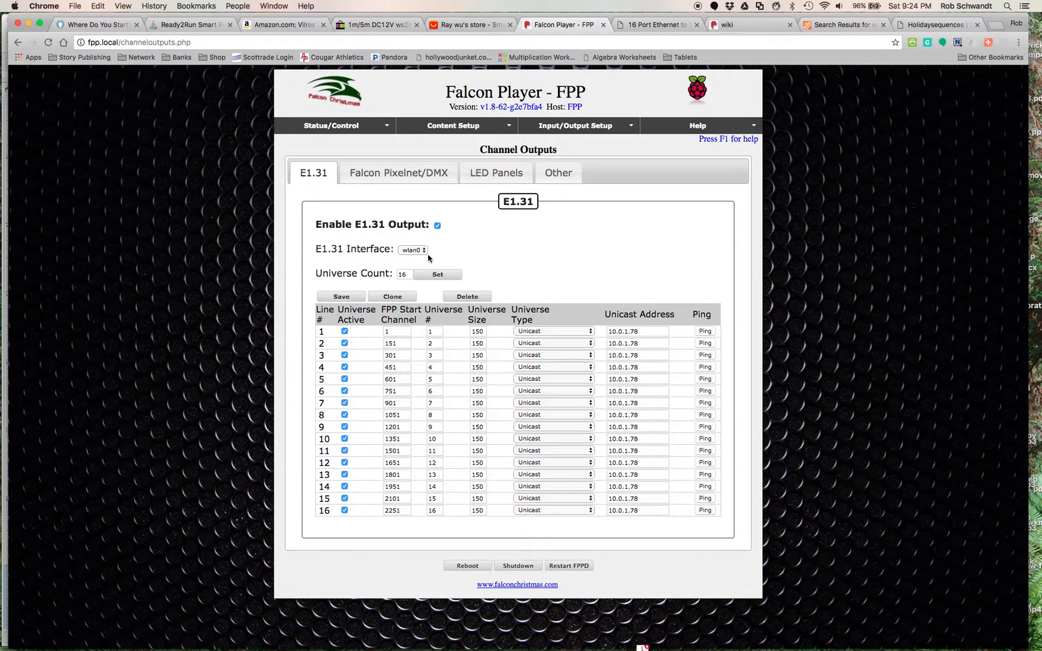
{"action": "mouse_move", "coordinate": [509, 252]}
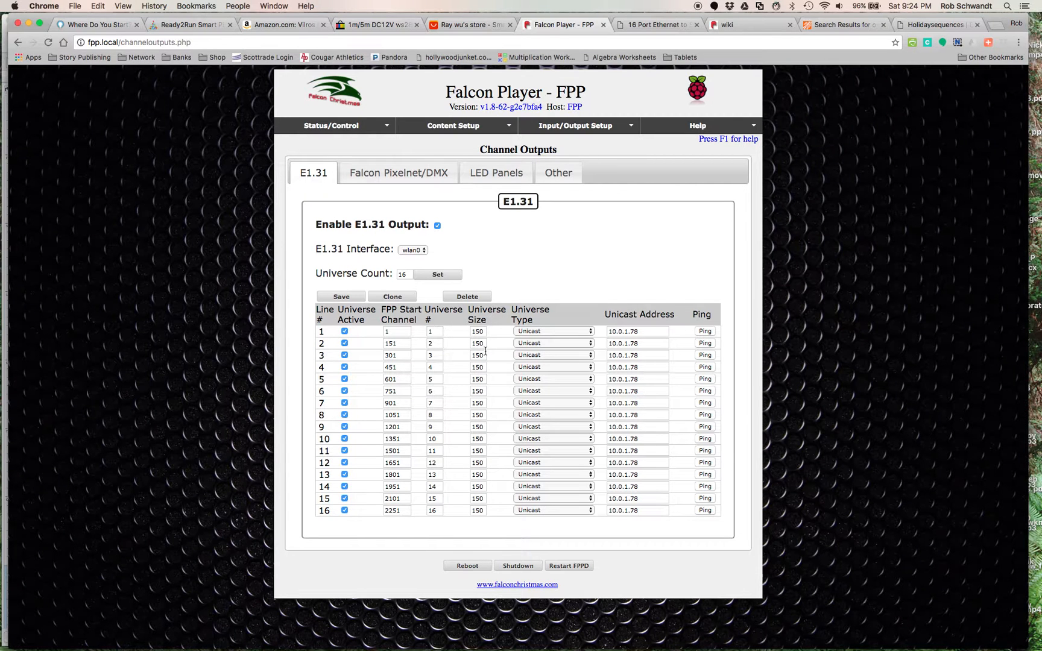
{"action": "mouse_move", "coordinate": [538, 310]}
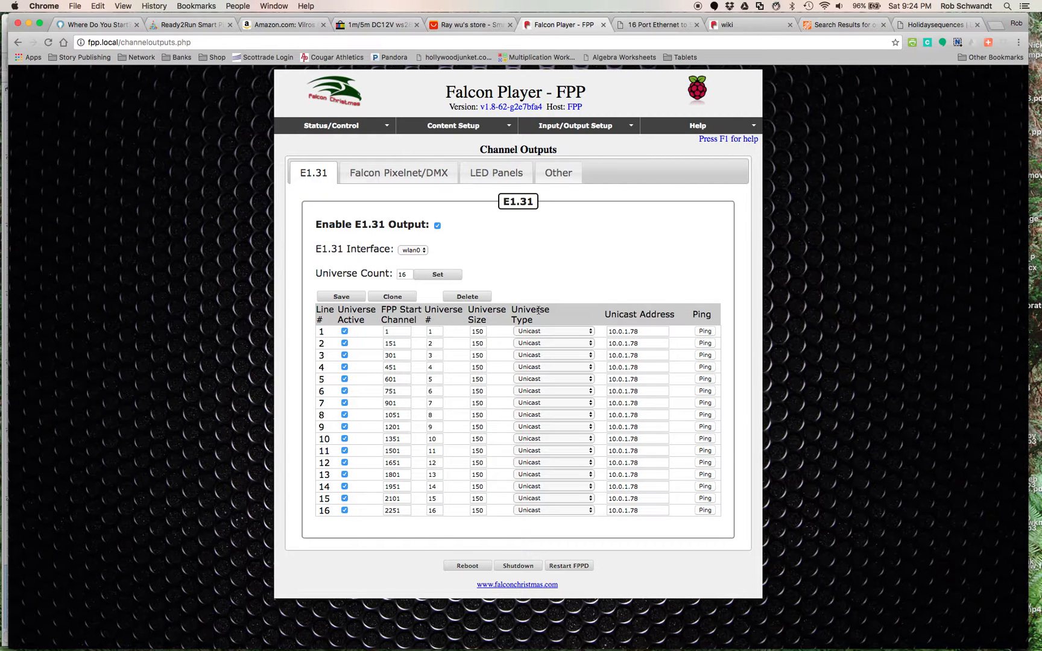
{"action": "mouse_move", "coordinate": [510, 316]}
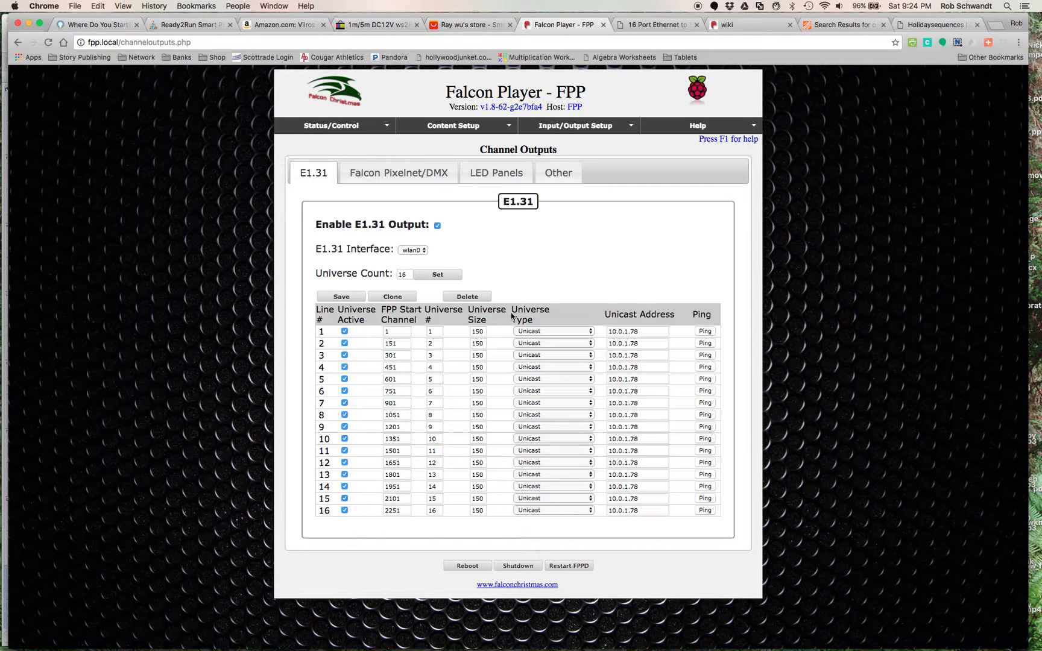
{"action": "mouse_move", "coordinate": [574, 237]}
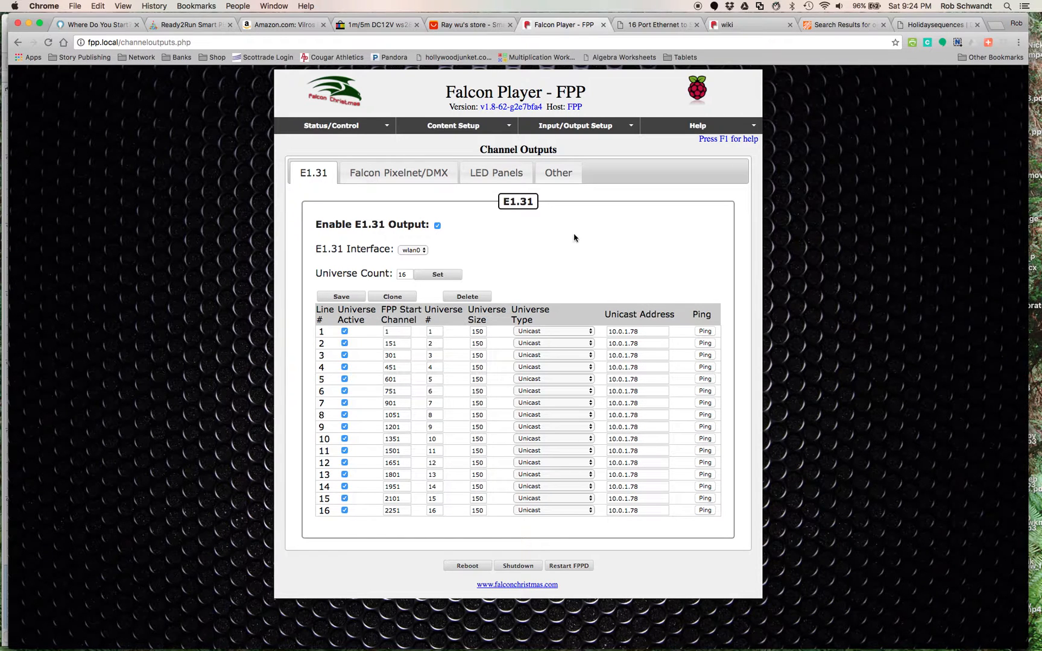
{"action": "mouse_move", "coordinate": [523, 285]}
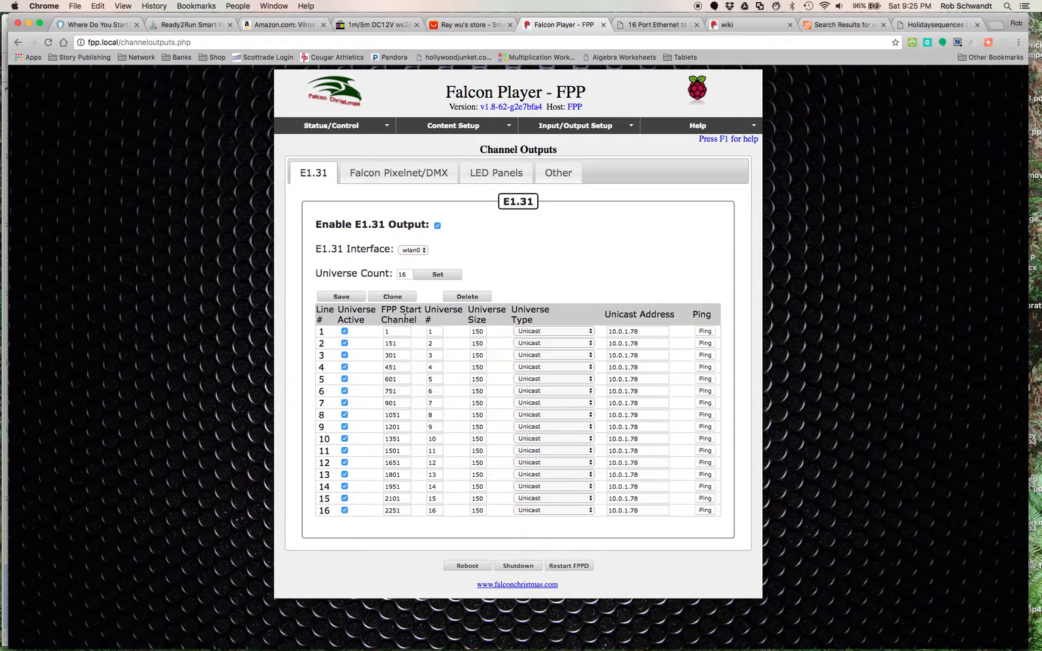
{"action": "mouse_move", "coordinate": [359, 500]}
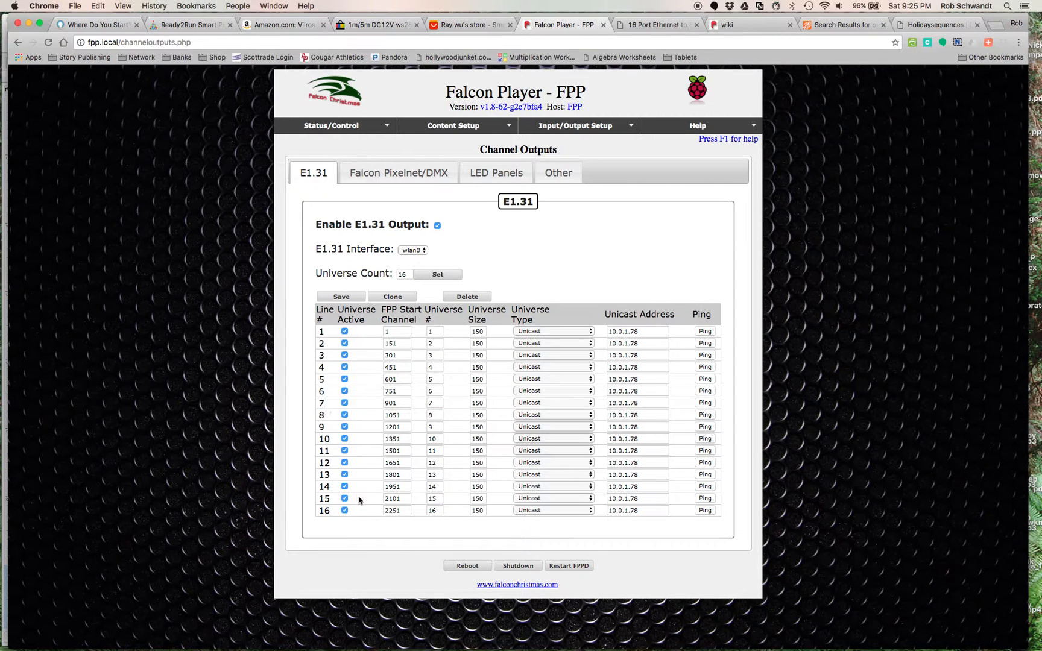
{"action": "mouse_move", "coordinate": [420, 336]}
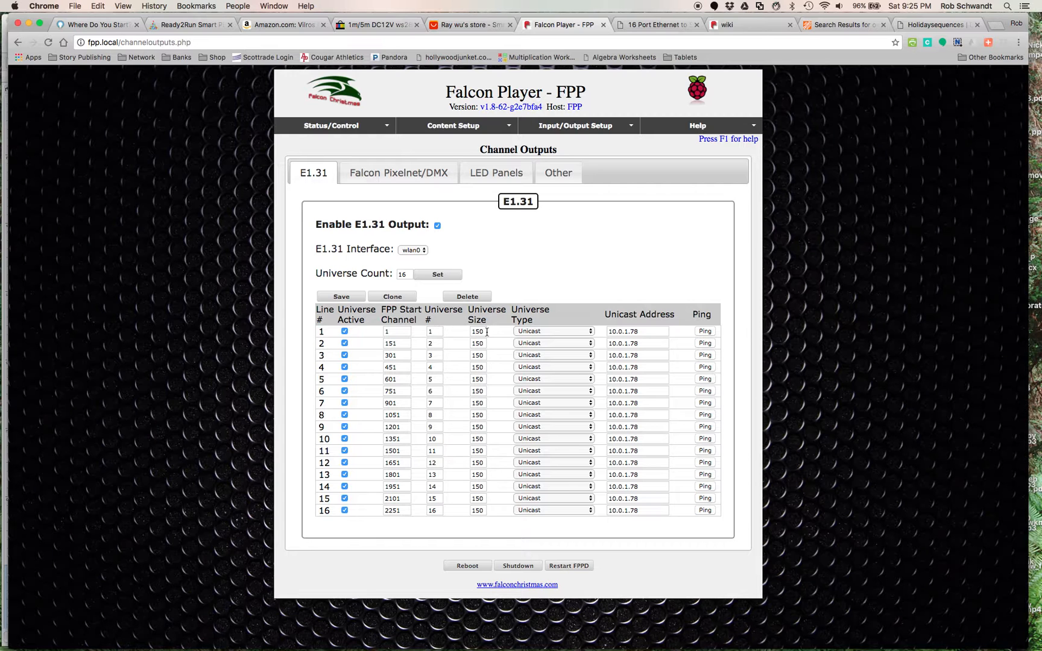
{"action": "mouse_move", "coordinate": [649, 353]}
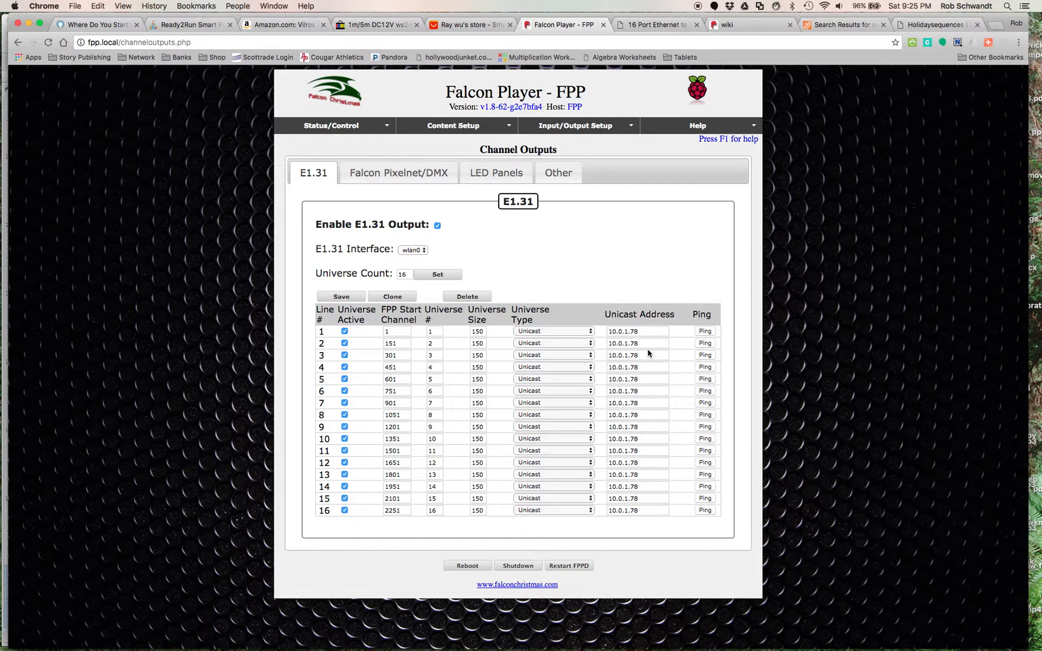
{"action": "mouse_move", "coordinate": [496, 314]}
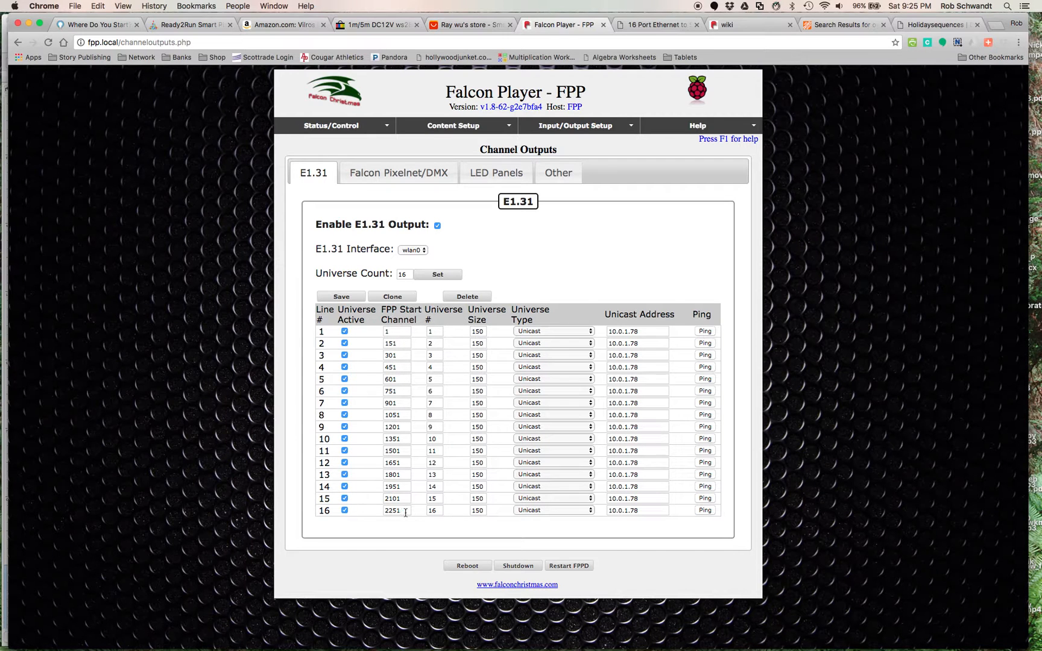
{"action": "mouse_move", "coordinate": [463, 251]}
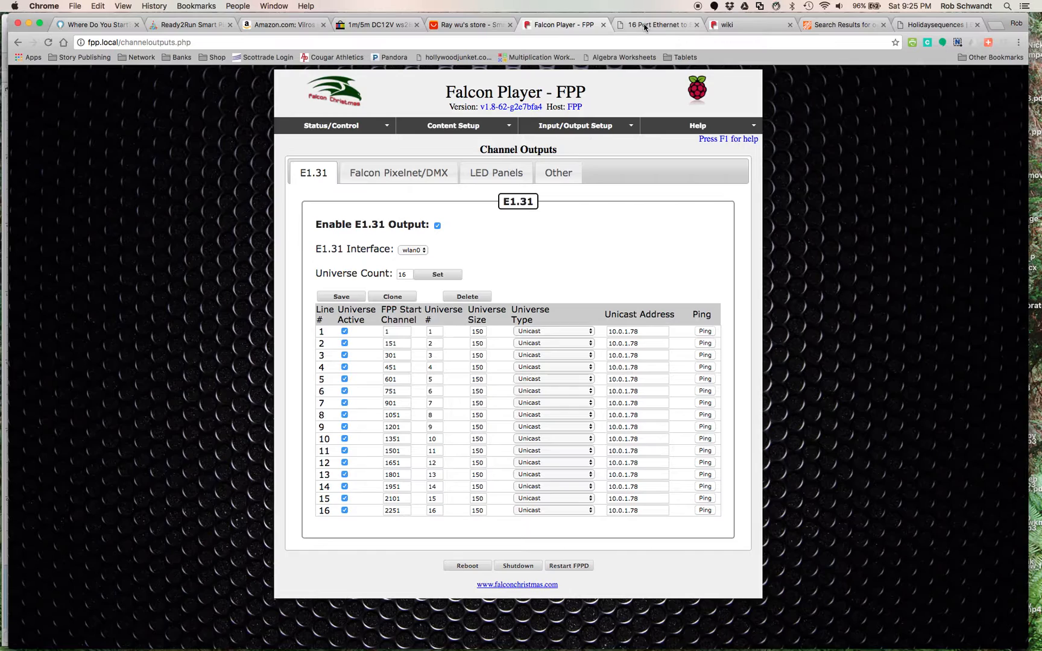
Step: Review the 10.0.1.78 controller page's sACN input and 16 SPI outputs mapped to universes 1–16
{"action": "left_click", "coordinate": [655, 24]}
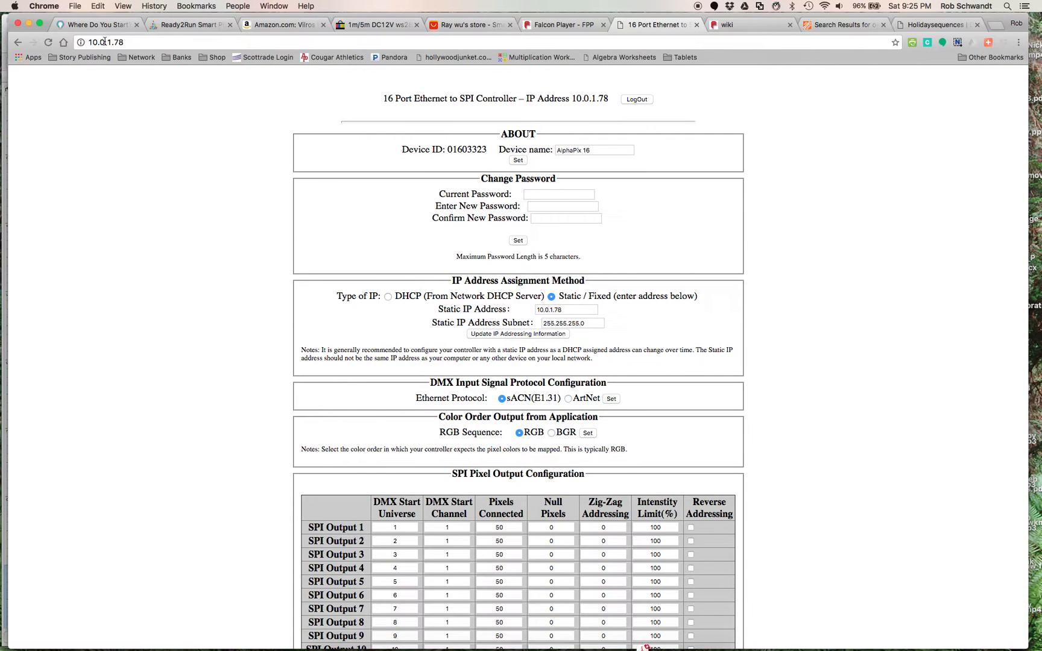
{"action": "mouse_move", "coordinate": [394, 229]}
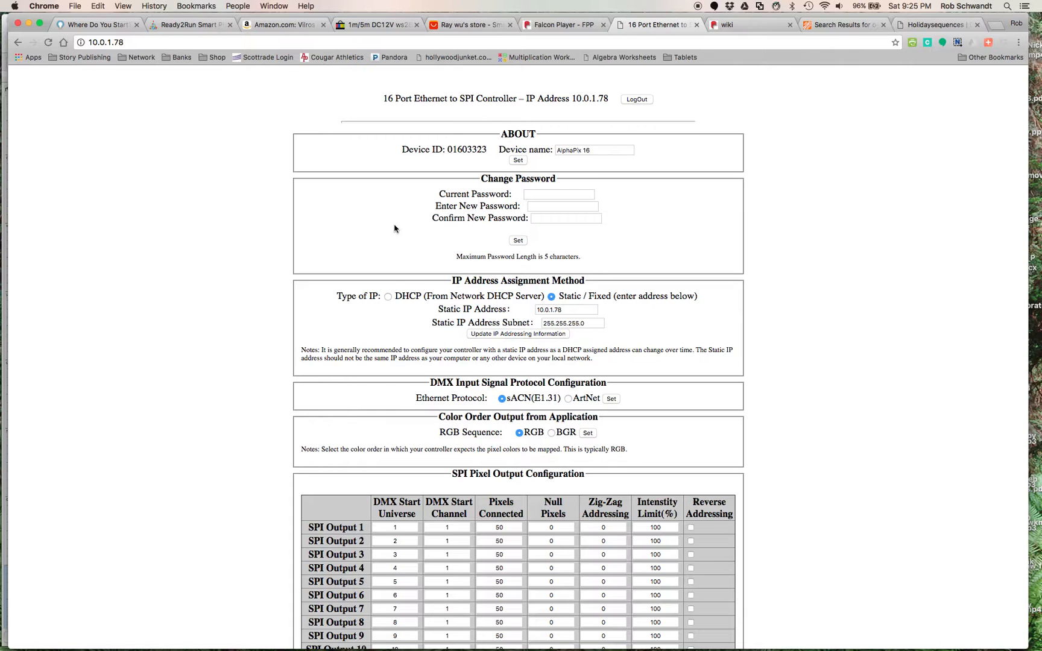
{"action": "mouse_move", "coordinate": [321, 224]}
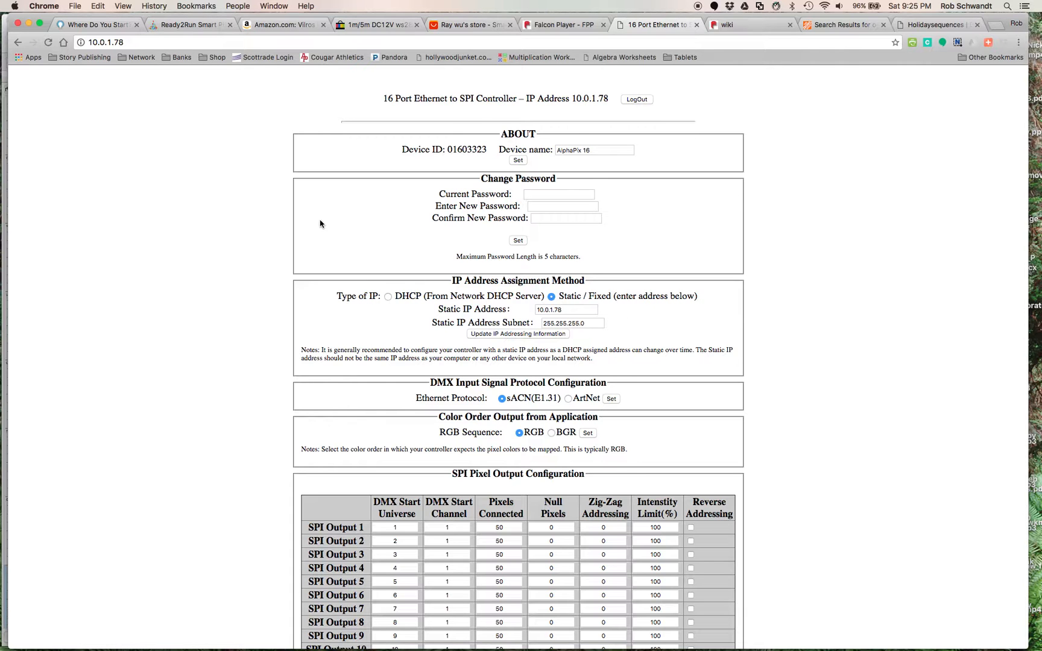
{"action": "mouse_move", "coordinate": [252, 319]}
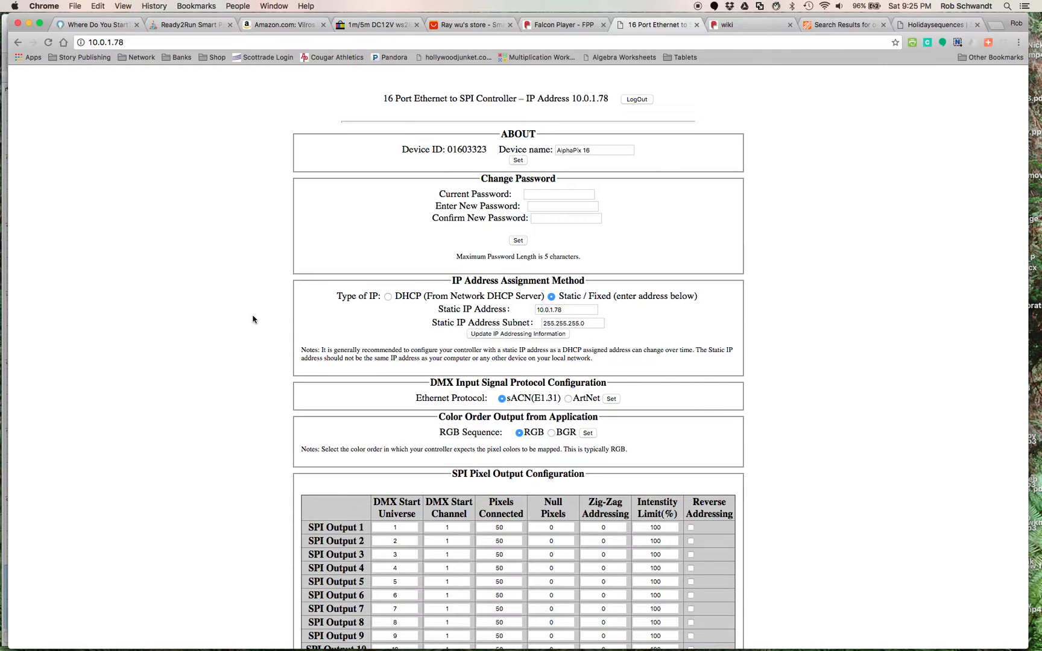
{"action": "mouse_move", "coordinate": [383, 276]}
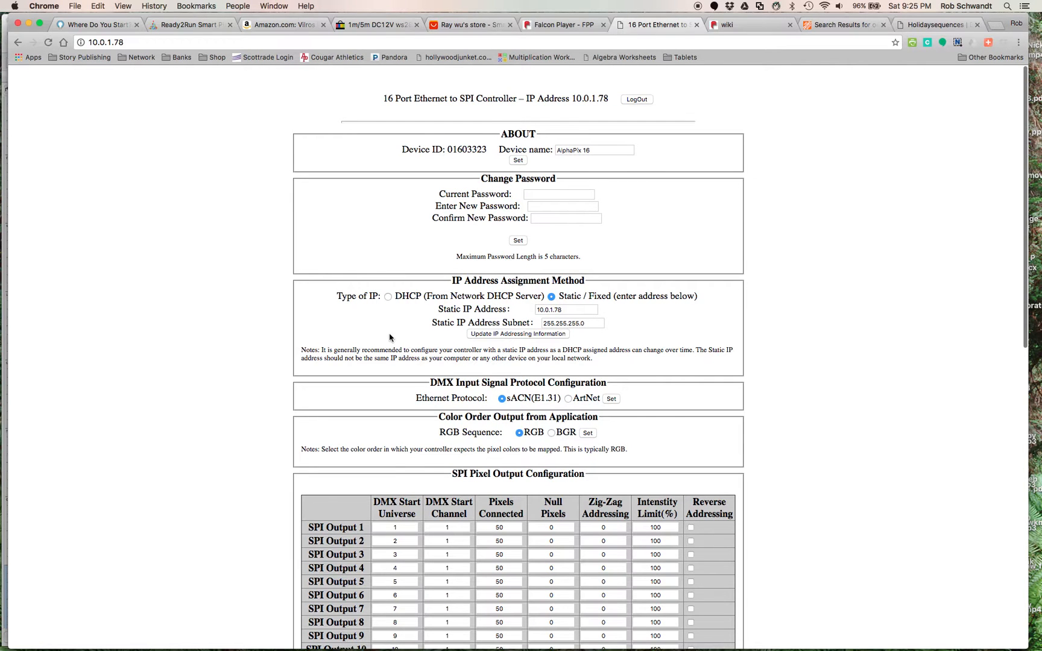
{"action": "scroll", "scroll_direction": "down", "scroll_amount": 3}
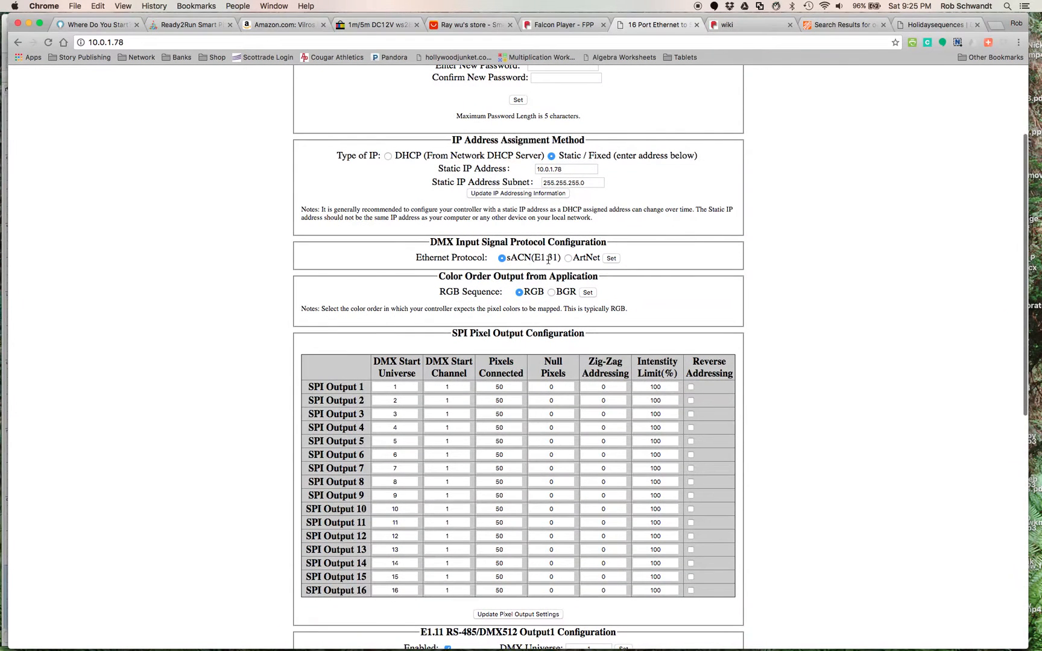
{"action": "mouse_move", "coordinate": [527, 306]}
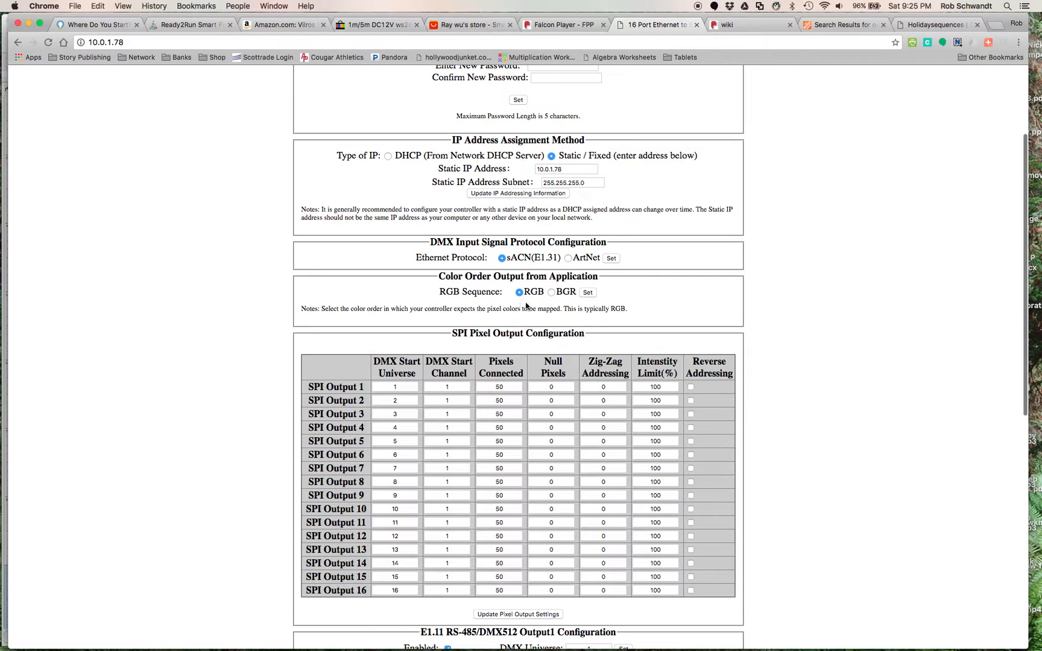
{"action": "mouse_move", "coordinate": [265, 317]}
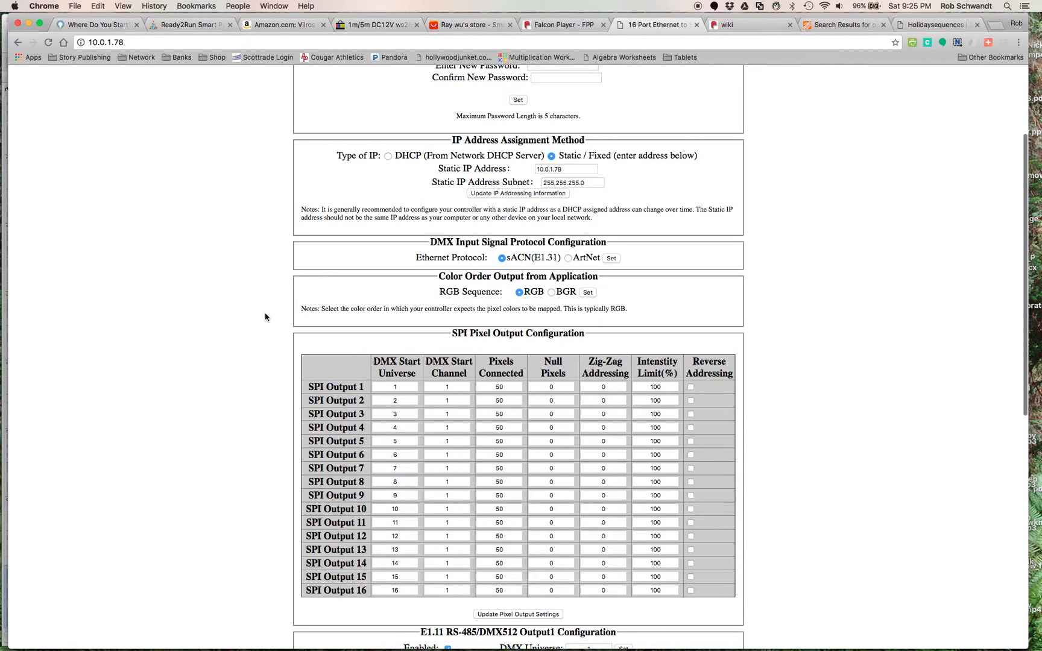
{"action": "scroll", "scroll_direction": "down", "scroll_amount": 3}
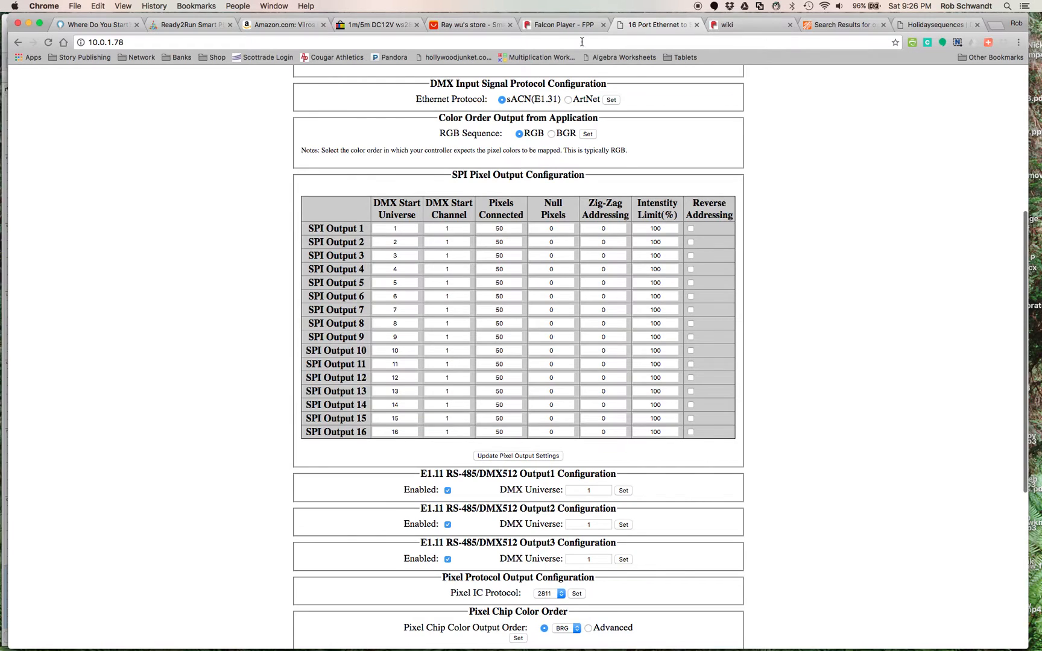
{"action": "left_click", "coordinate": [562, 24]}
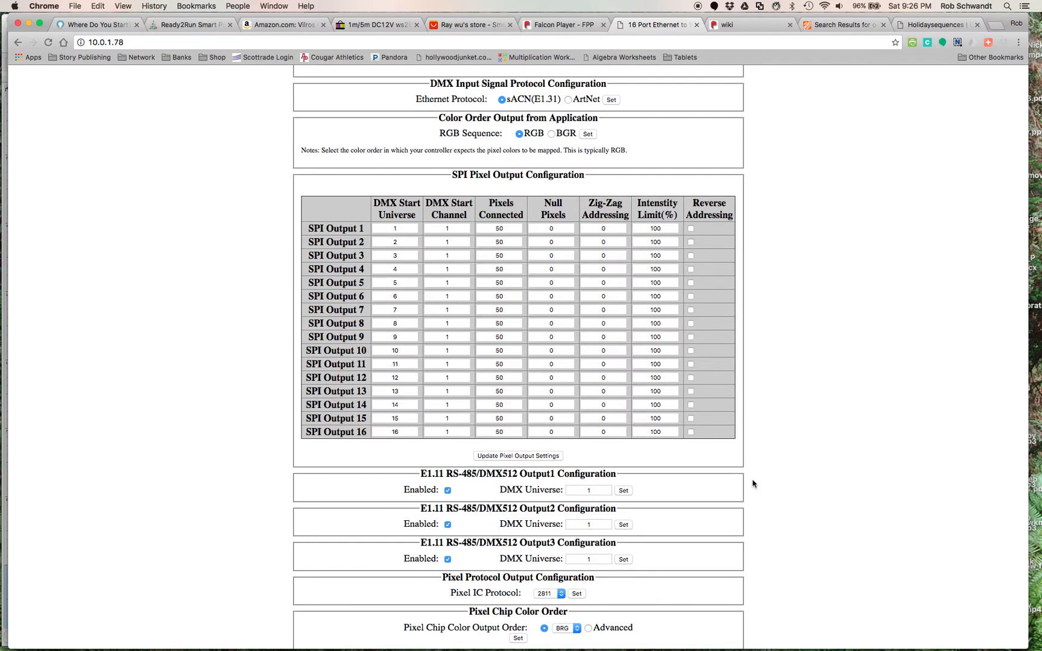
{"action": "scroll", "scroll_direction": "down", "scroll_amount": 3}
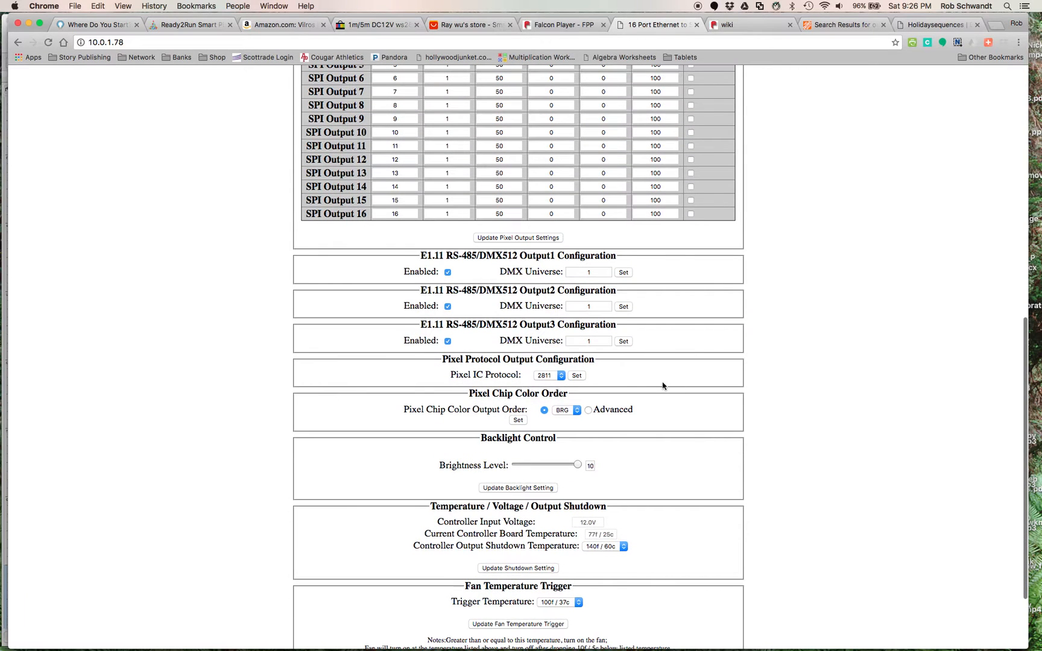
{"action": "mouse_move", "coordinate": [649, 445]}
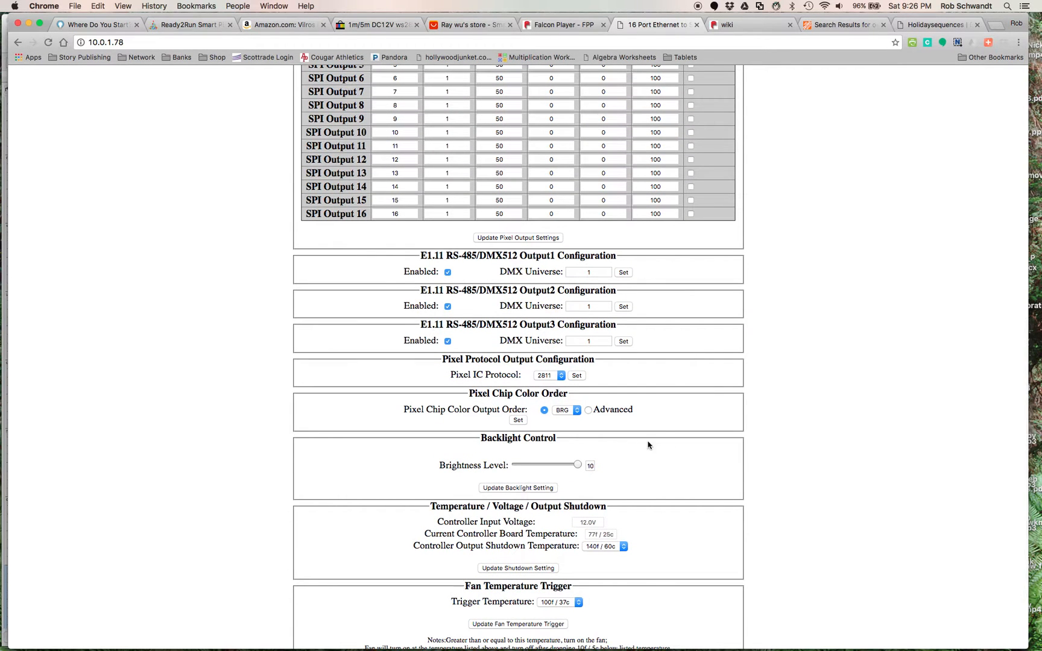
{"action": "mouse_move", "coordinate": [492, 426]}
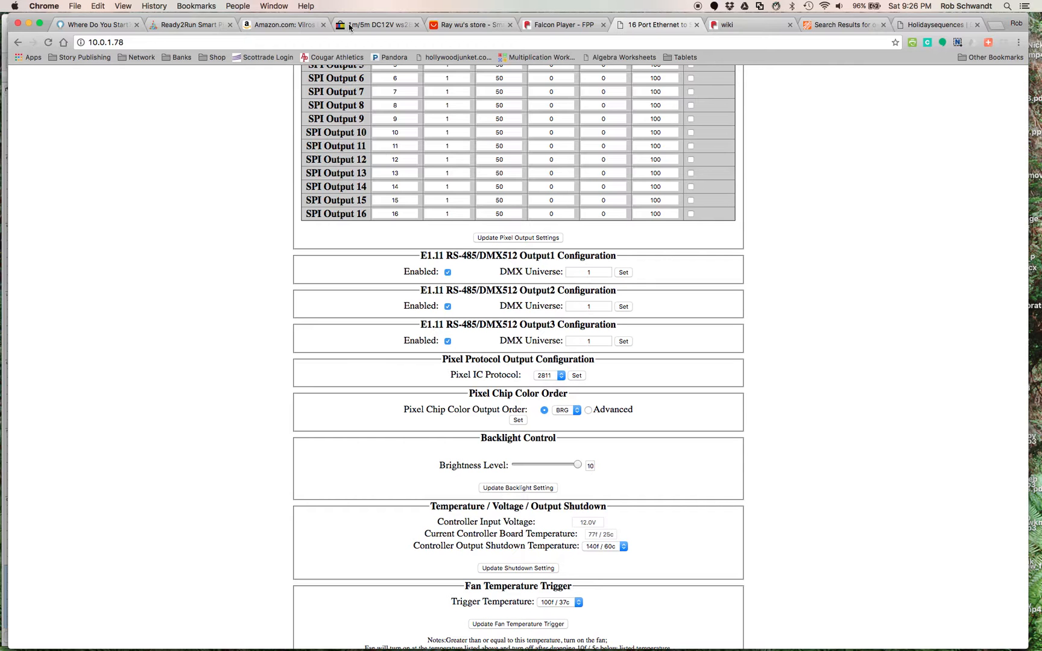
Step: Look over the eBay listing for the 5-metre DC12V WS2811 addressable RGB LED strip
{"action": "left_click", "coordinate": [376, 24]}
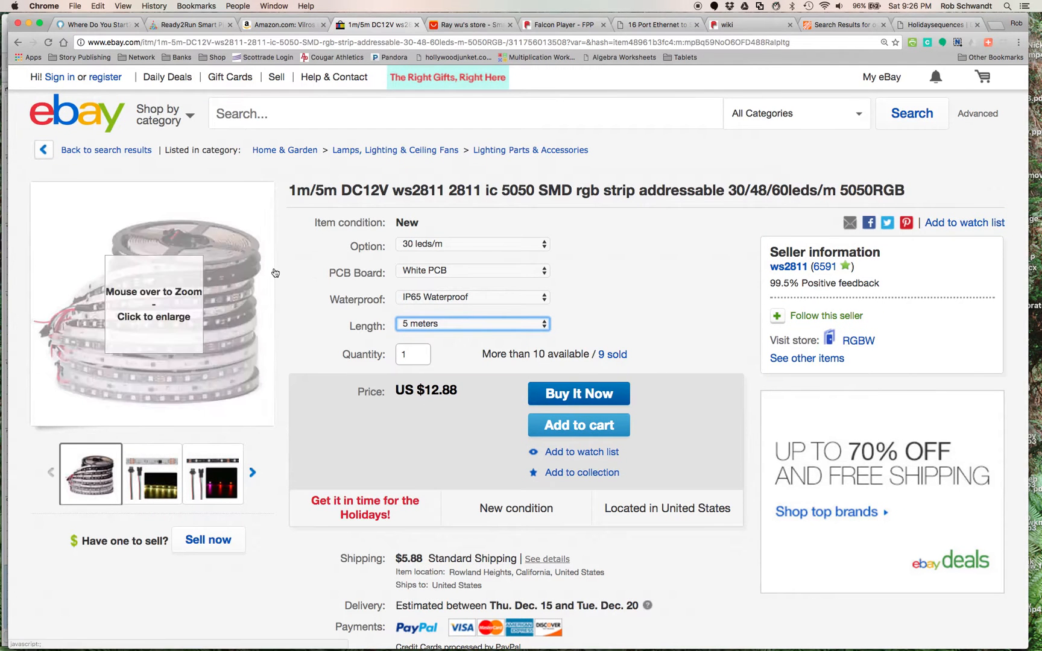
{"action": "scroll", "scroll_direction": "down", "scroll_amount": 3}
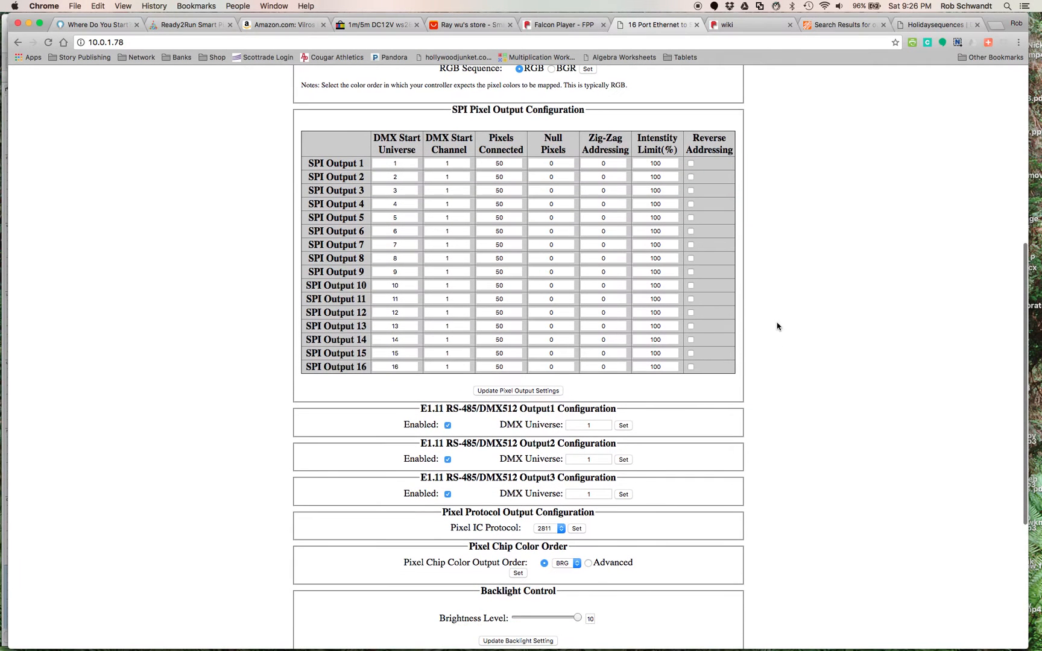
{"action": "mouse_move", "coordinate": [732, 420]}
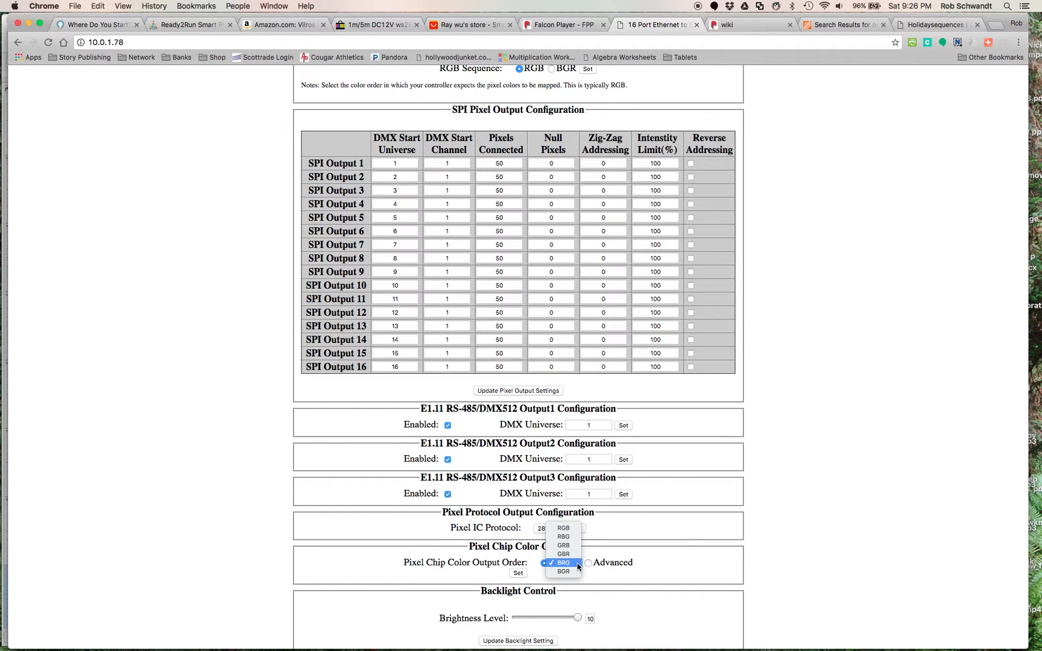
Step: Leave the Pixel Chip Color Output Order at BRG and continue down the controller settings
{"action": "left_click", "coordinate": [563, 563]}
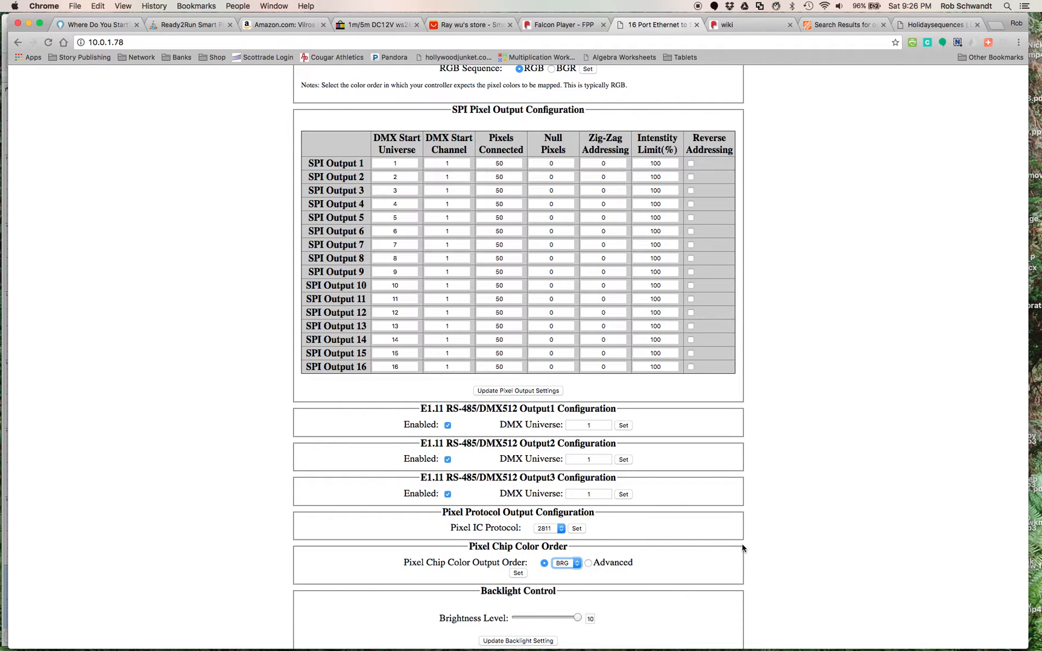
{"action": "scroll", "scroll_direction": "down", "scroll_amount": 3}
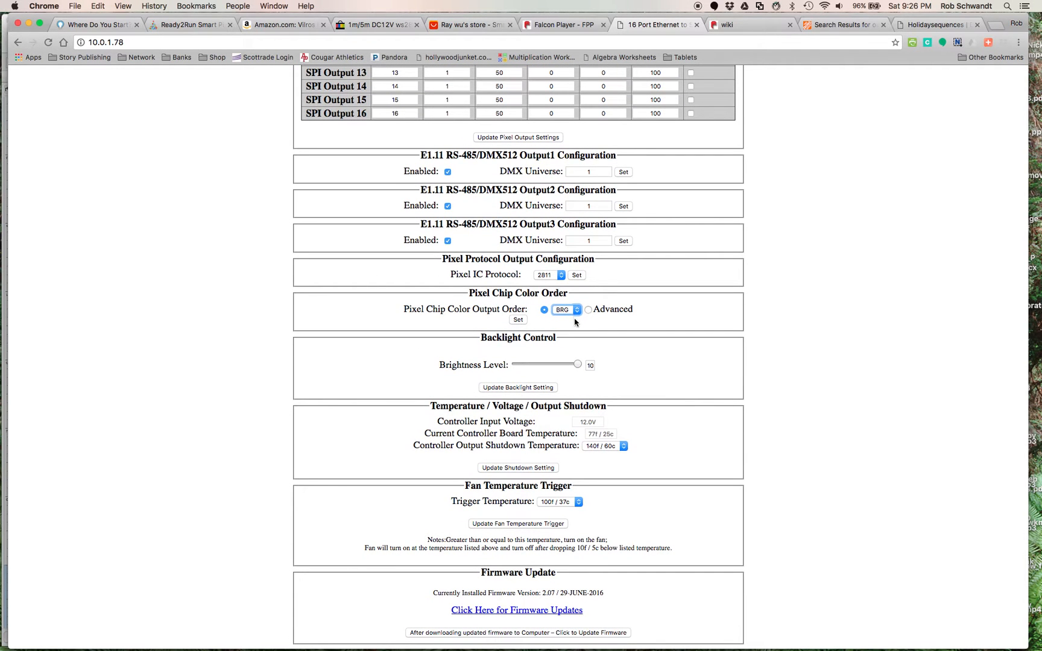
{"action": "mouse_move", "coordinate": [625, 349]}
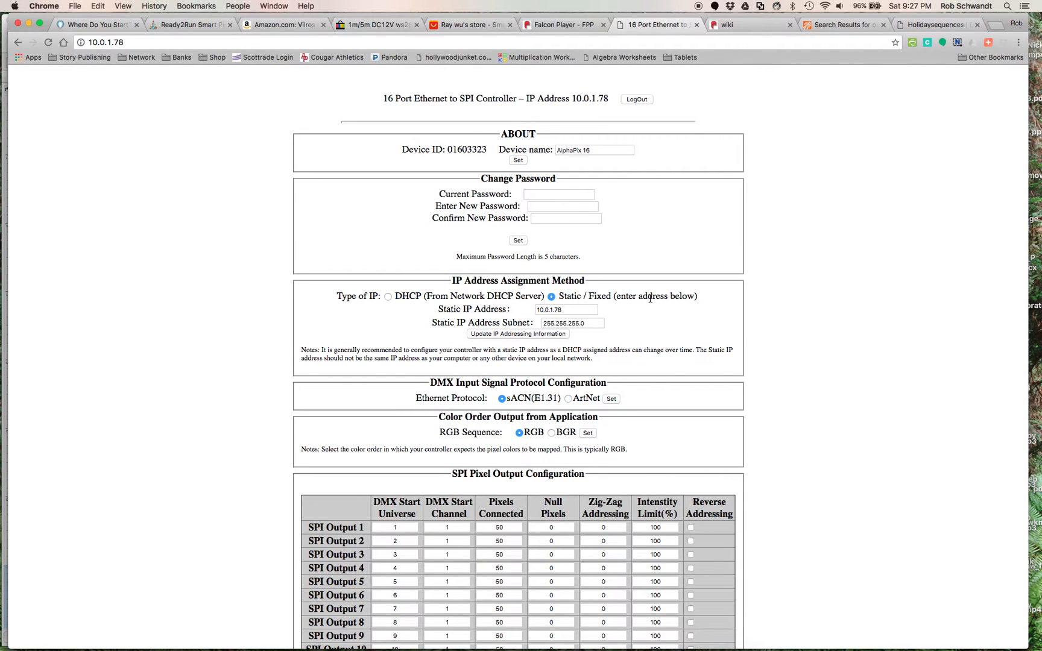
{"action": "mouse_move", "coordinate": [655, 217]}
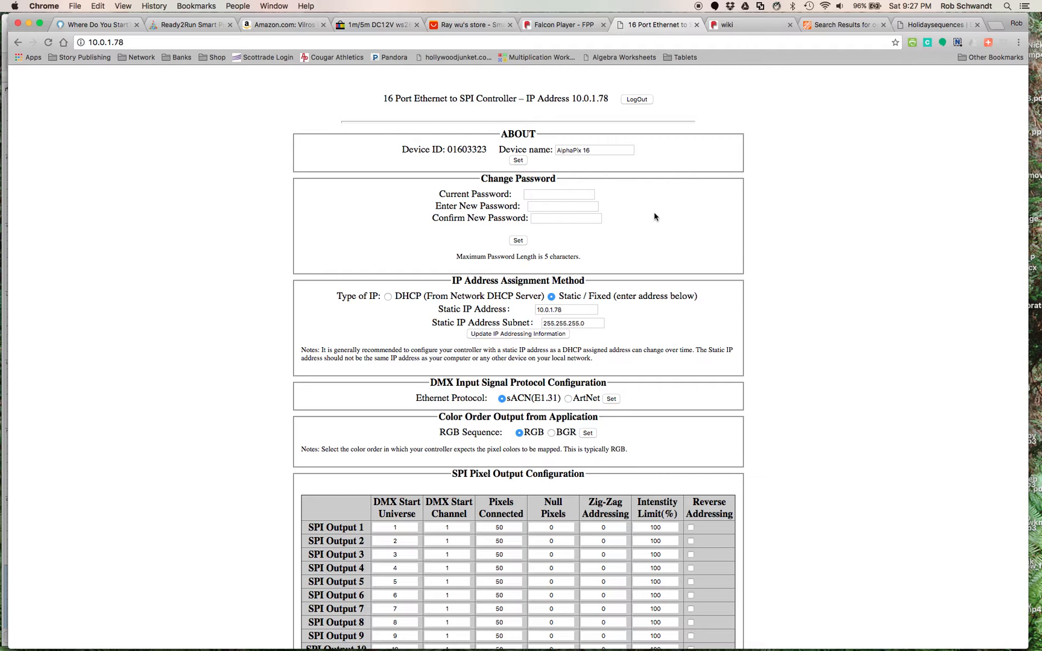
{"action": "mouse_move", "coordinate": [660, 259]}
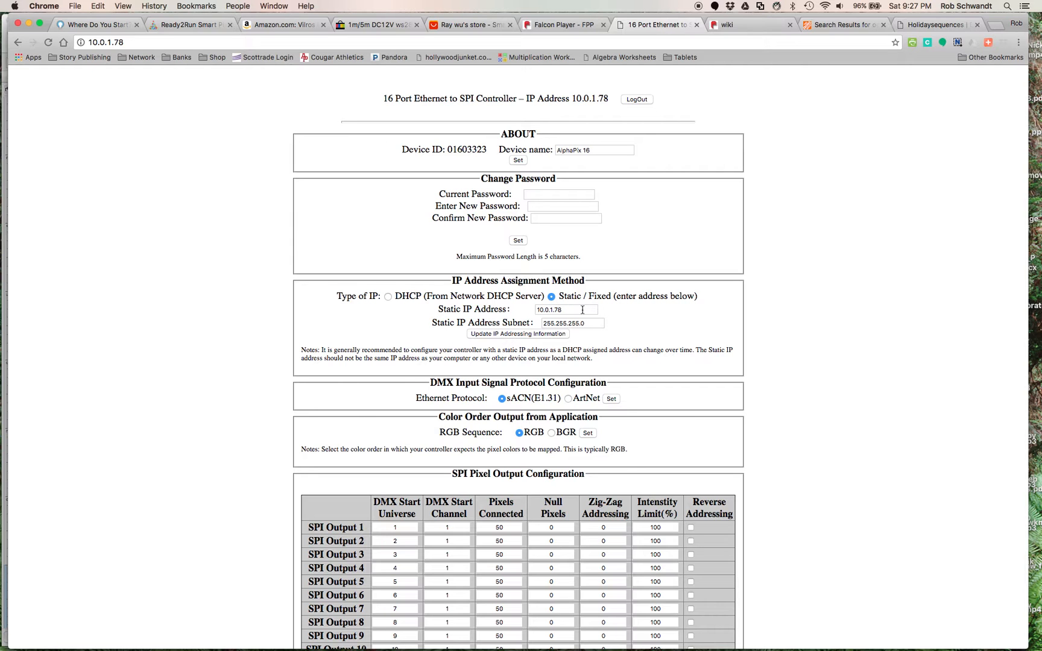
{"action": "mouse_move", "coordinate": [637, 168]}
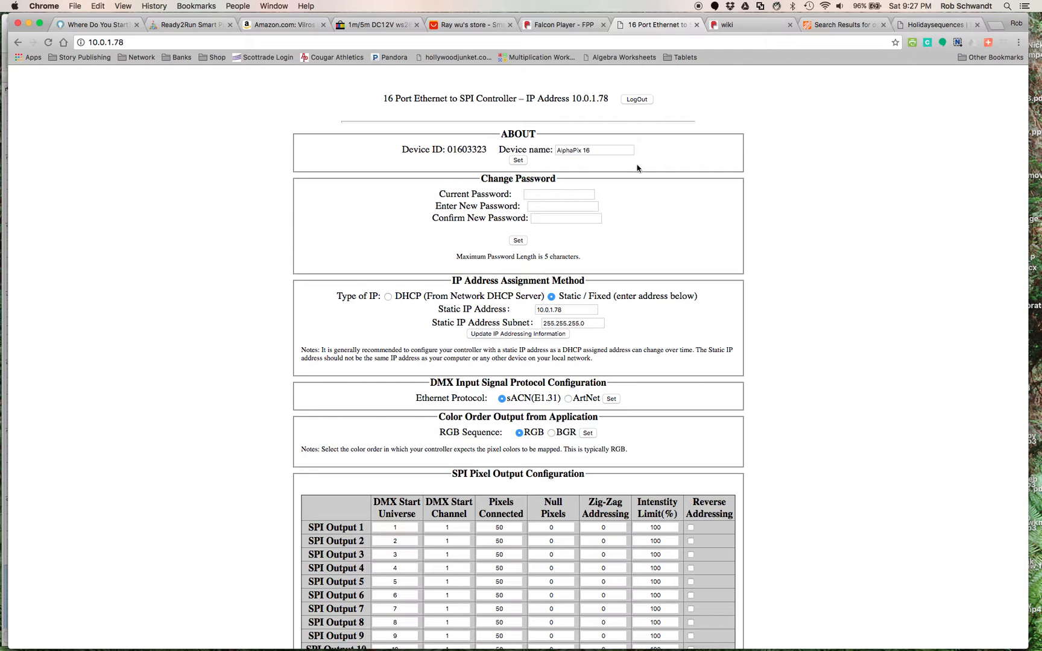
{"action": "left_click", "coordinate": [562, 24]}
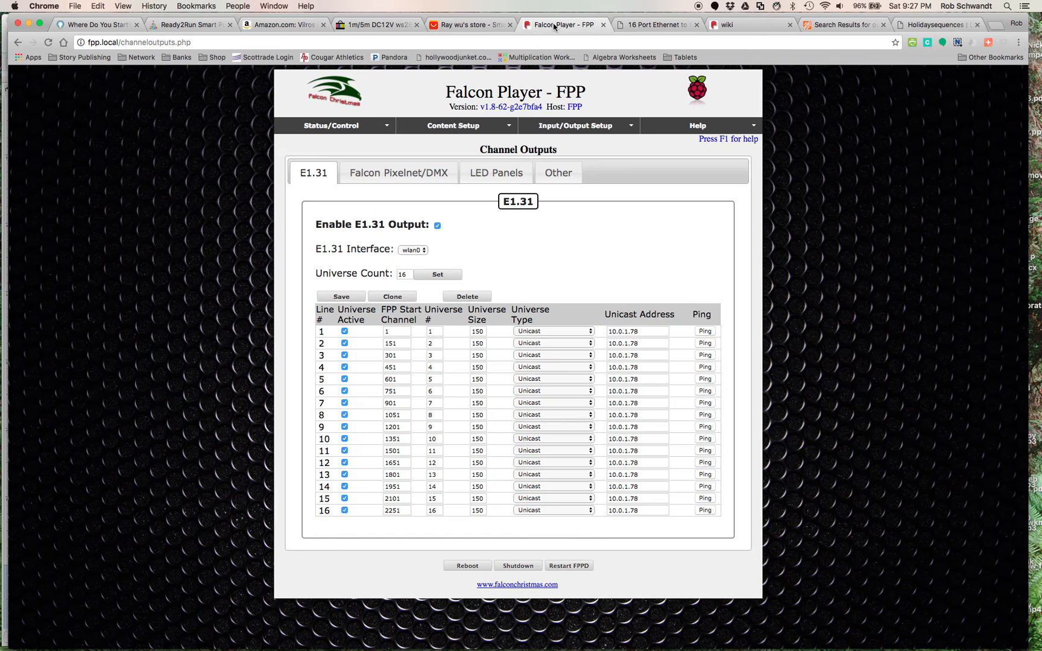
Step: Go to the Display Testing page from the Status/Control menu
{"action": "left_click", "coordinate": [331, 125]}
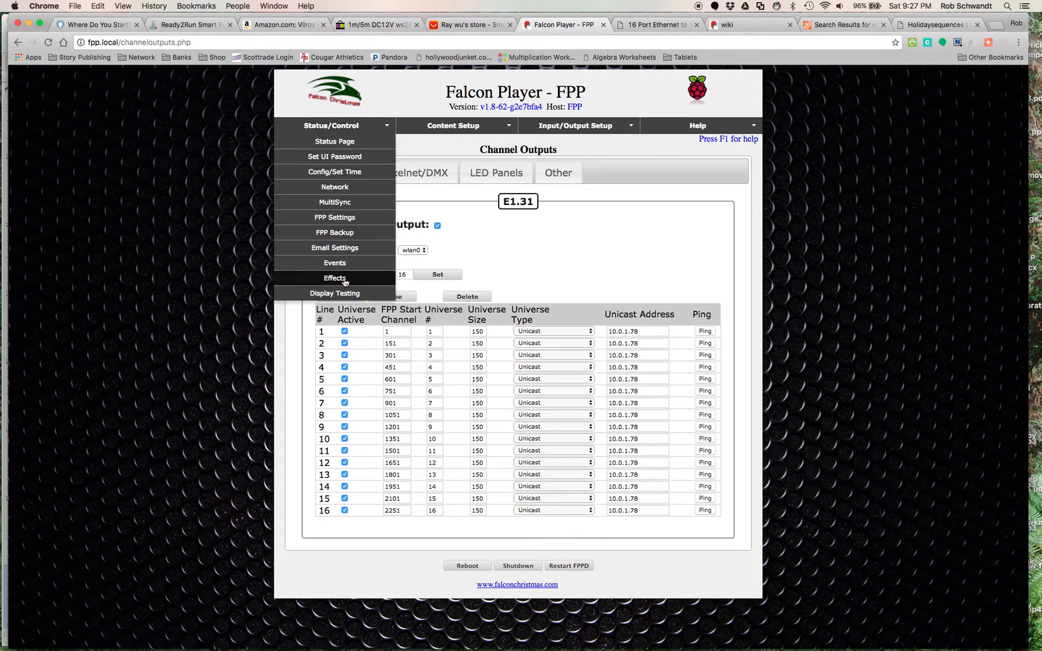
{"action": "left_click", "coordinate": [334, 293]}
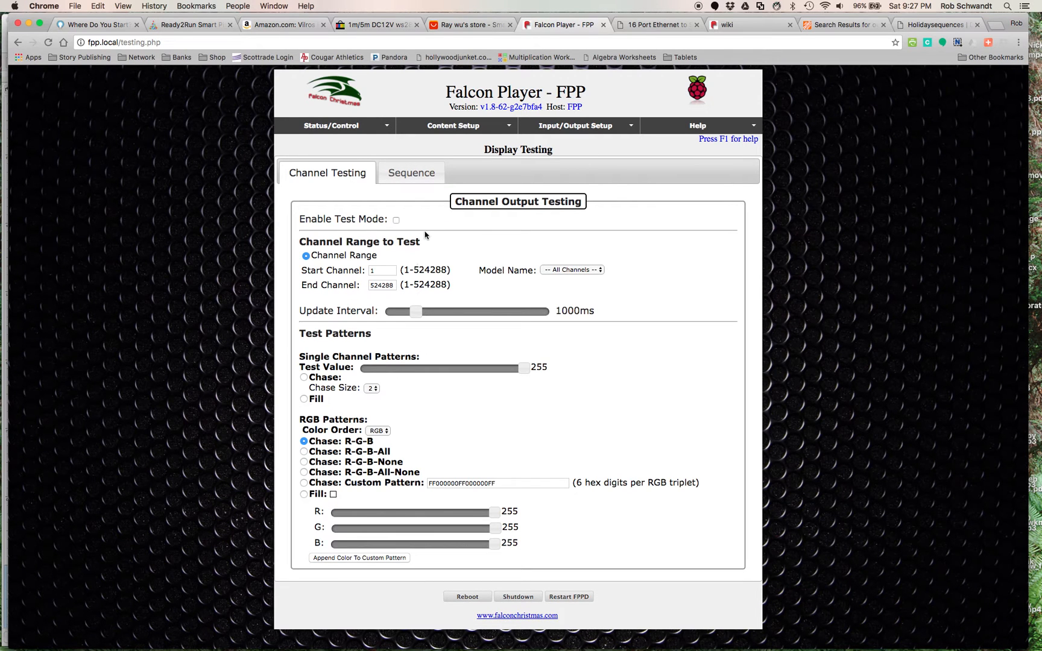
{"action": "mouse_move", "coordinate": [418, 224]}
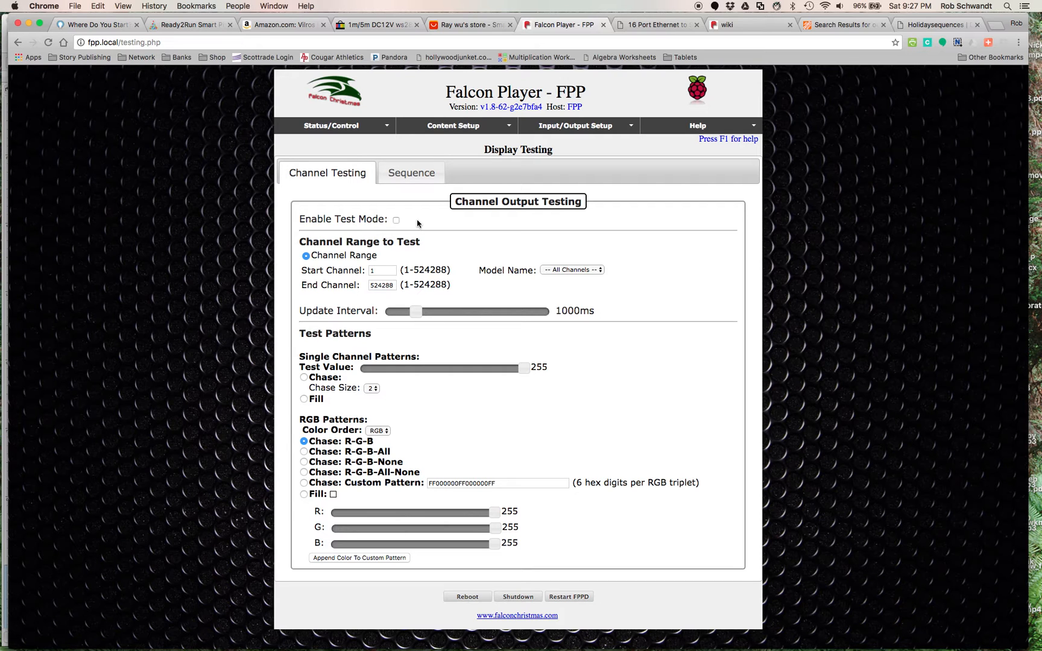
{"action": "mouse_move", "coordinate": [391, 463]}
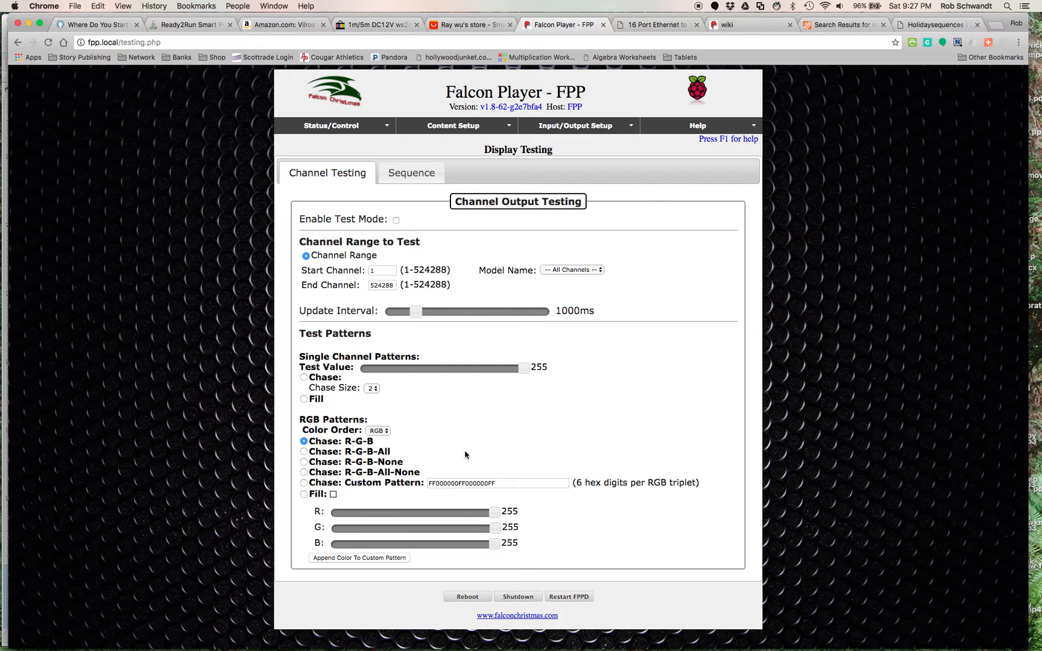
{"action": "mouse_move", "coordinate": [644, 281]}
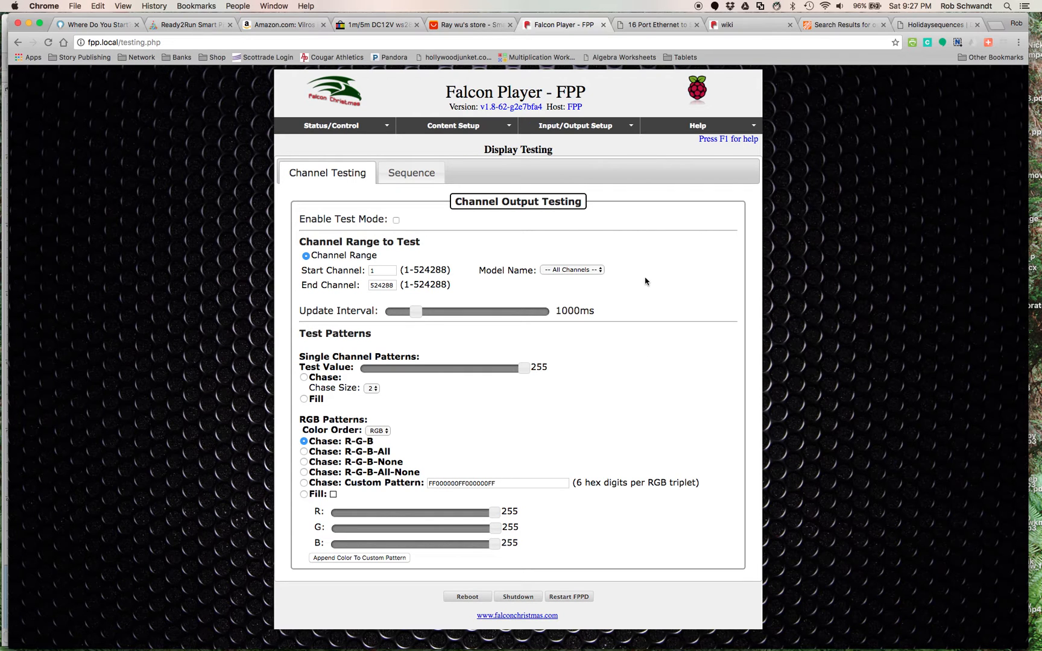
{"action": "mouse_move", "coordinate": [641, 214]}
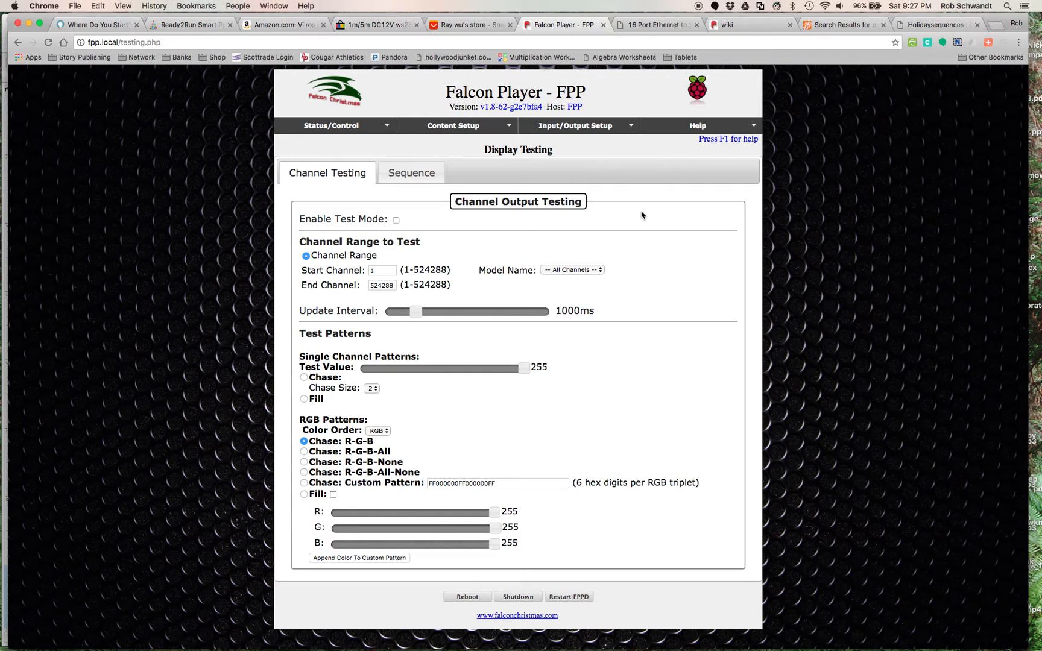
{"action": "mouse_move", "coordinate": [566, 143]}
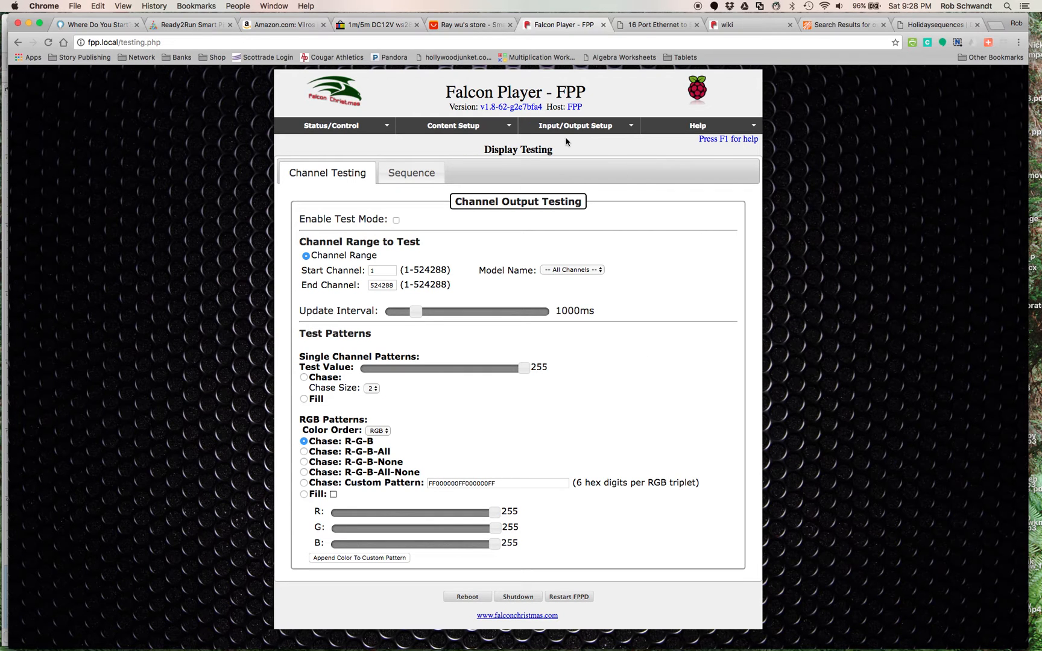
Step: Return to the Status Page showing Fun_Christmas2 playing, glancing at the controller tab on the way
{"action": "left_click", "coordinate": [330, 125]}
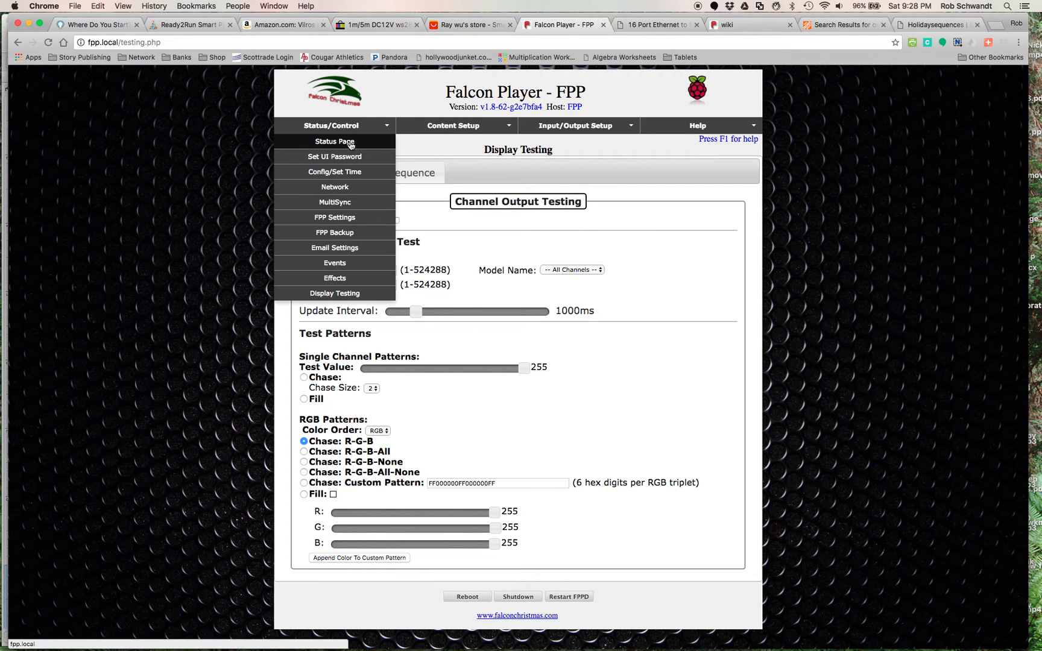
{"action": "left_click", "coordinate": [334, 141]}
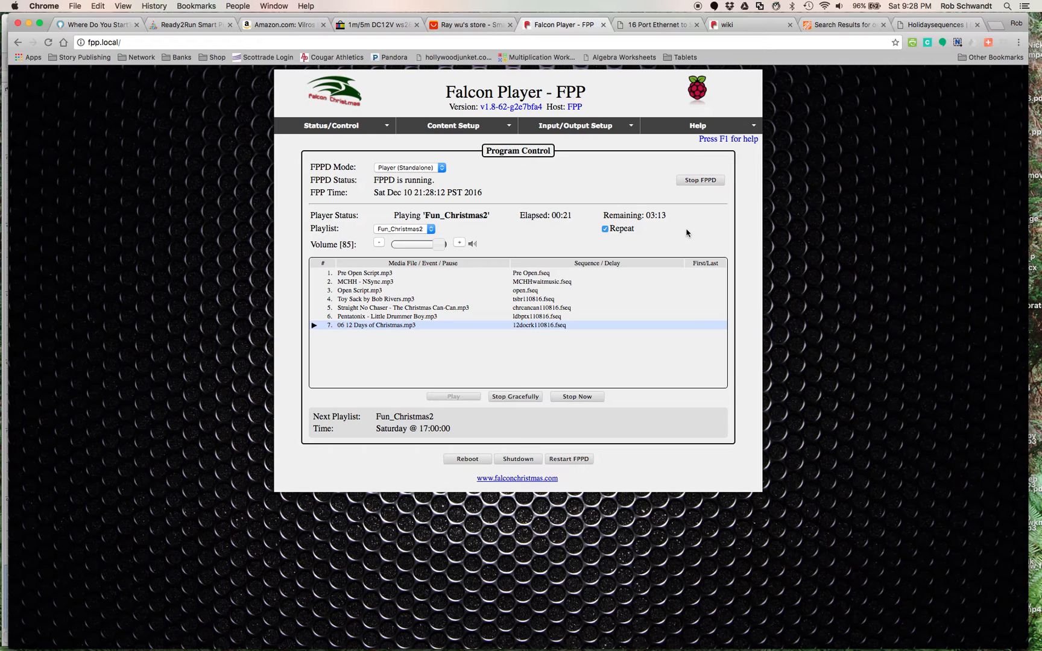
{"action": "mouse_move", "coordinate": [624, 180]}
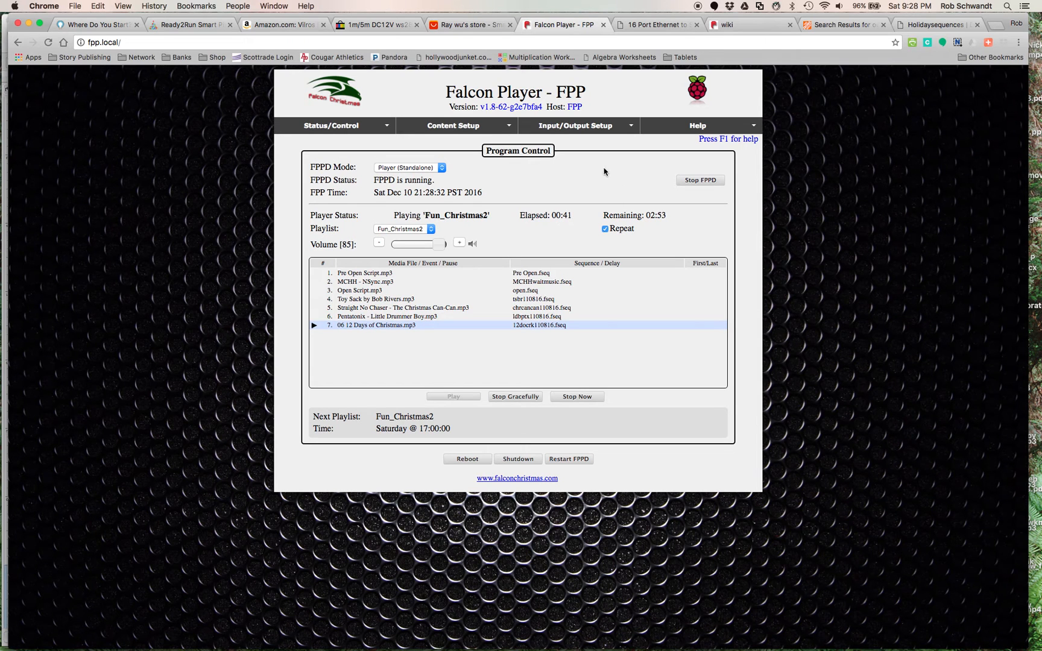
{"action": "mouse_move", "coordinate": [620, 174]}
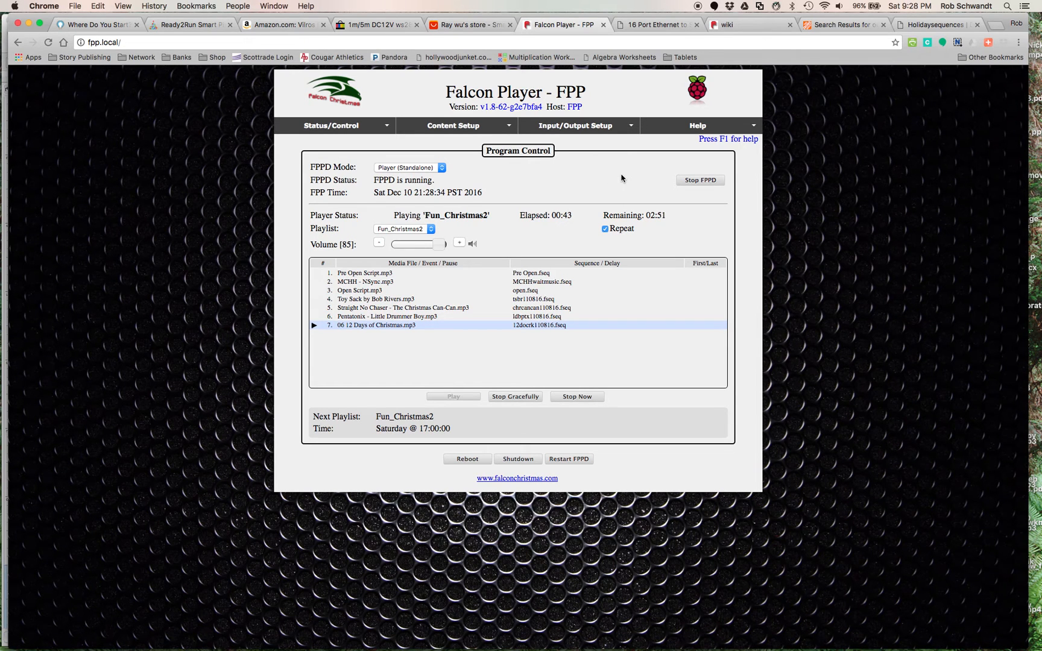
{"action": "mouse_move", "coordinate": [593, 185]}
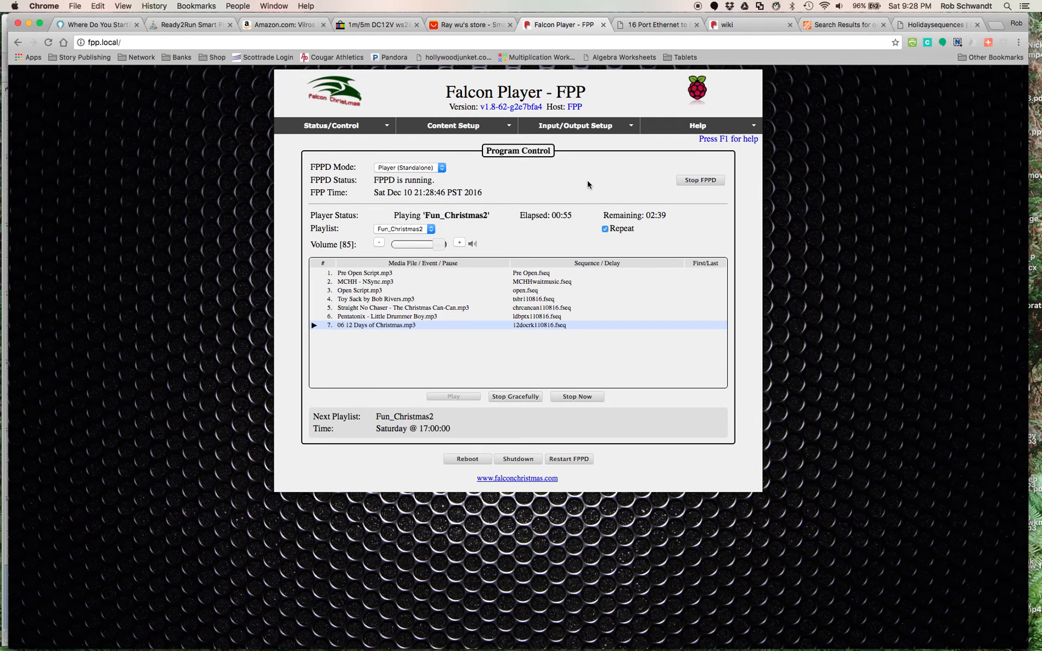
{"action": "mouse_move", "coordinate": [598, 173]}
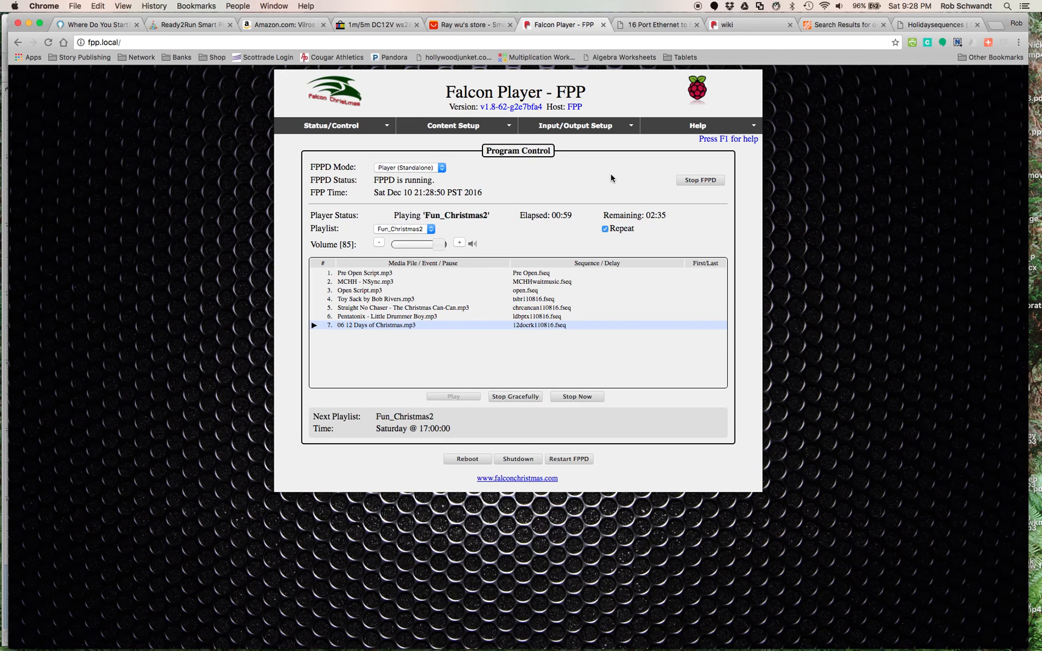
{"action": "mouse_move", "coordinate": [584, 165]}
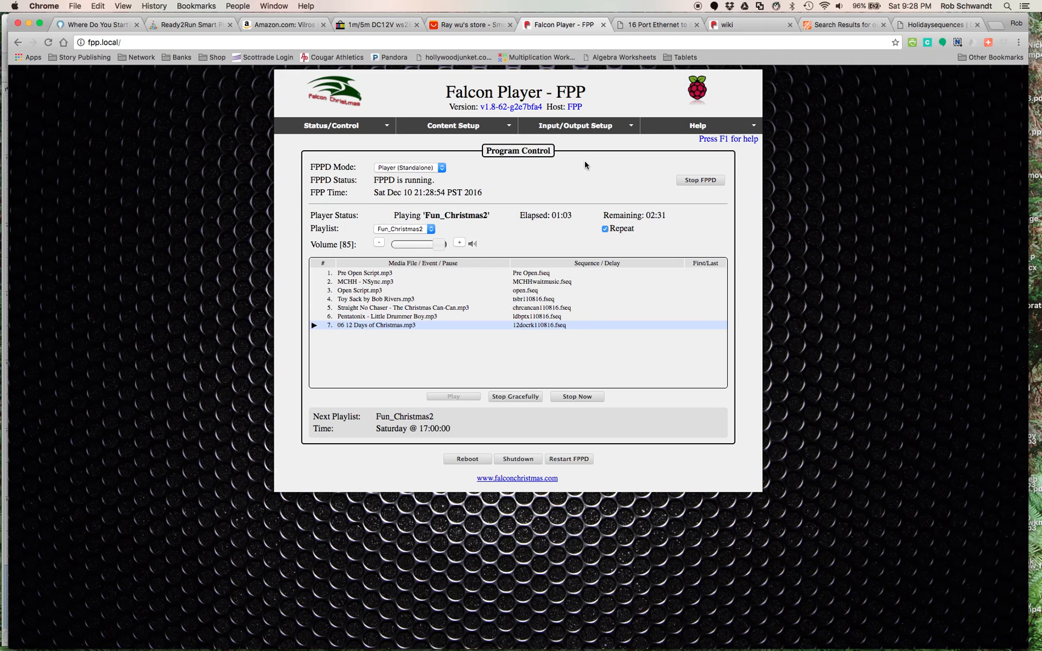
{"action": "left_click", "coordinate": [653, 24]}
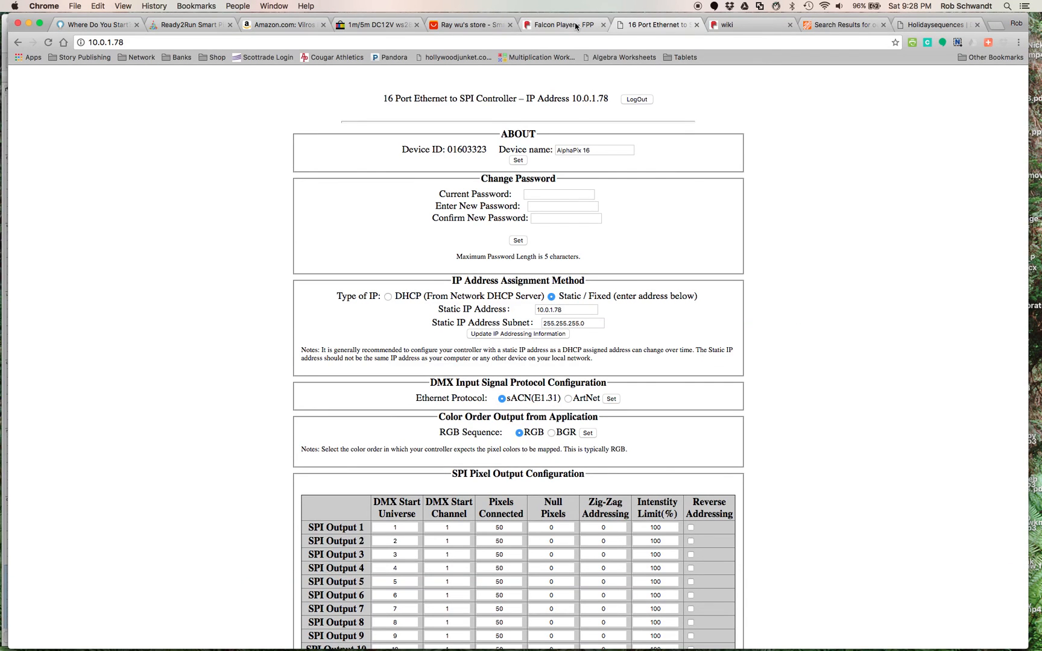
{"action": "left_click", "coordinate": [565, 24]}
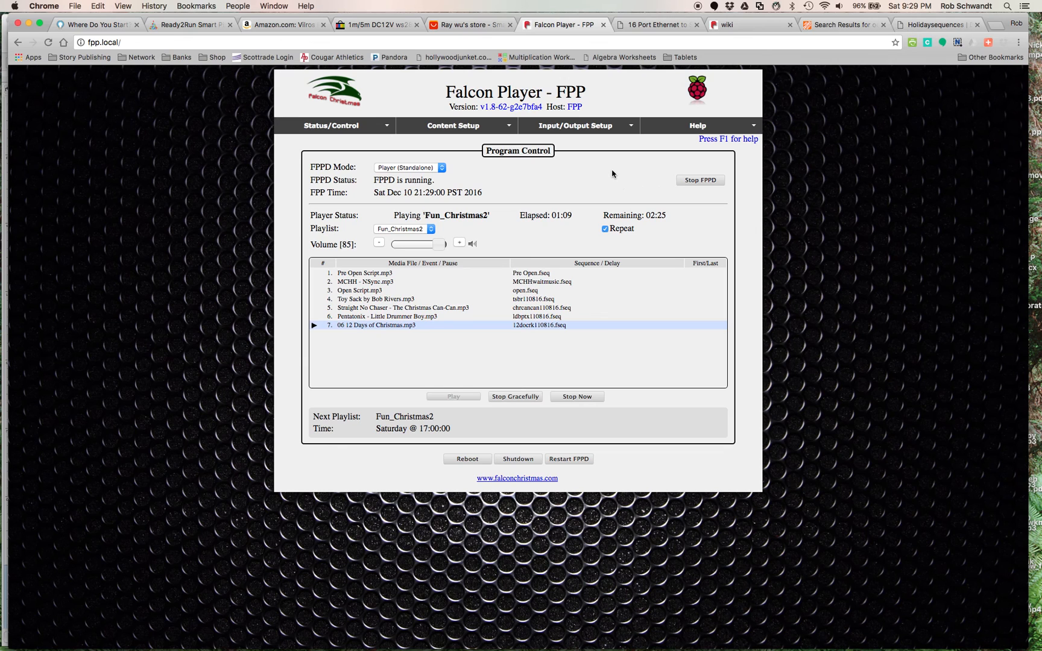